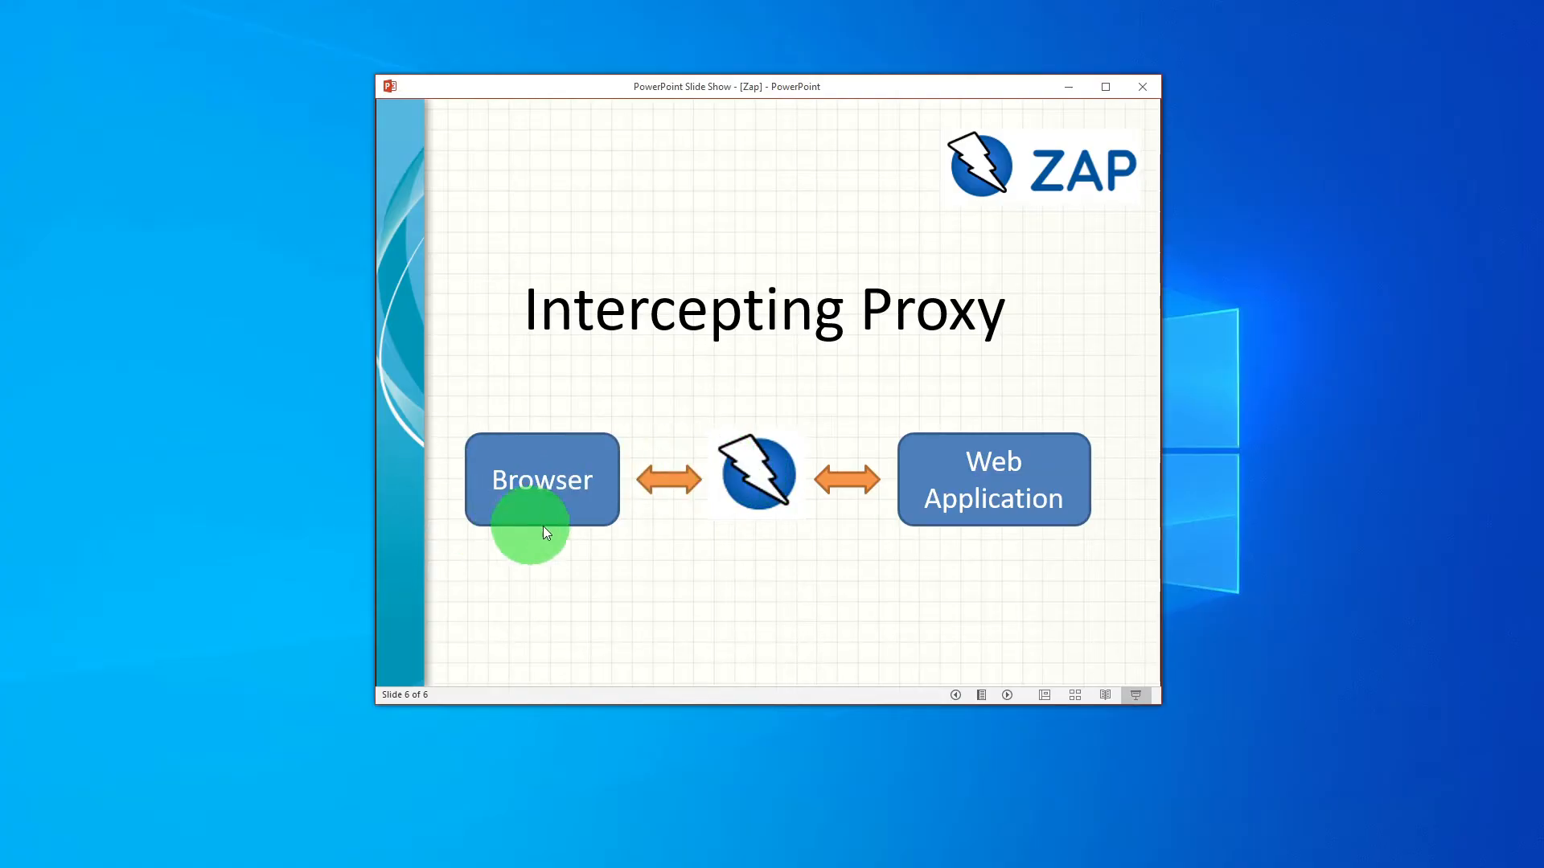
mouse_move(961, 537)
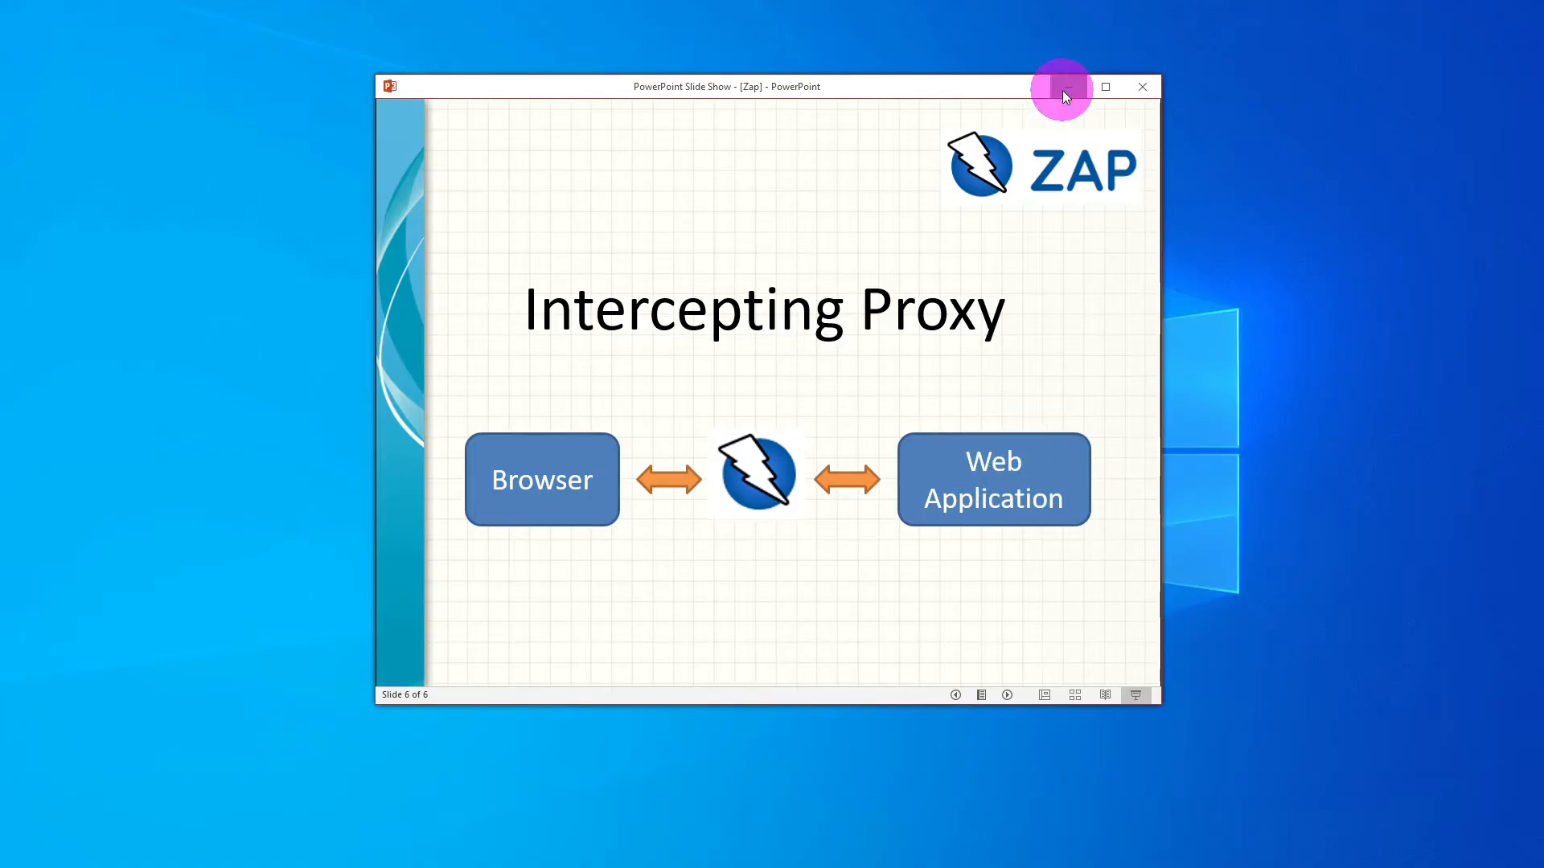
Minimize the PowerPoint slide show to reveal the desktop shortcuts.
left_click(1142, 86)
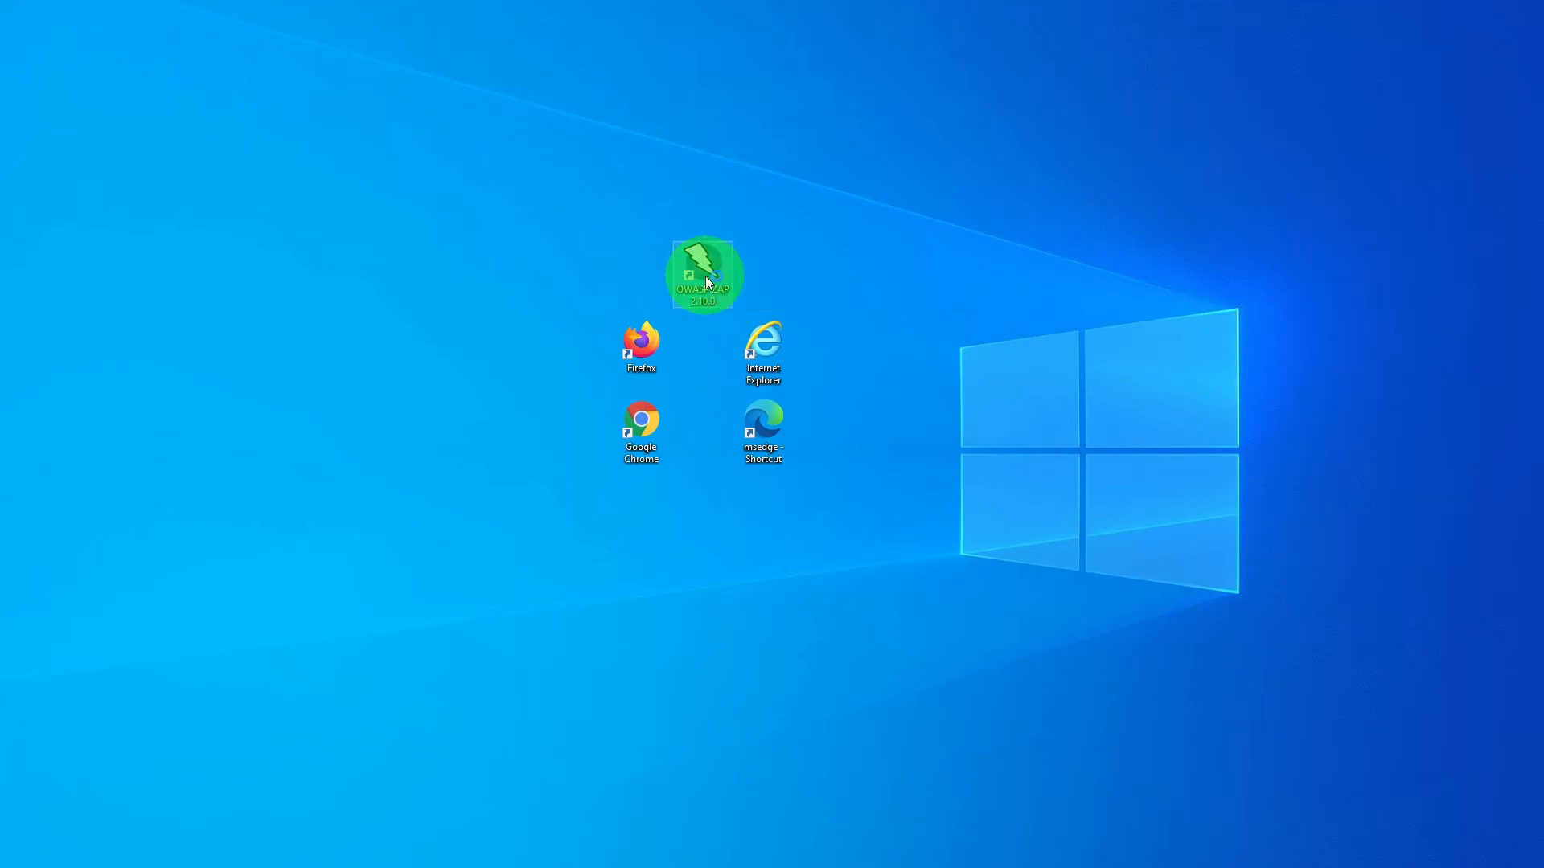
Launch OWASP ZAP 2.10.0 from its desktop shortcut.
double_click(703, 273)
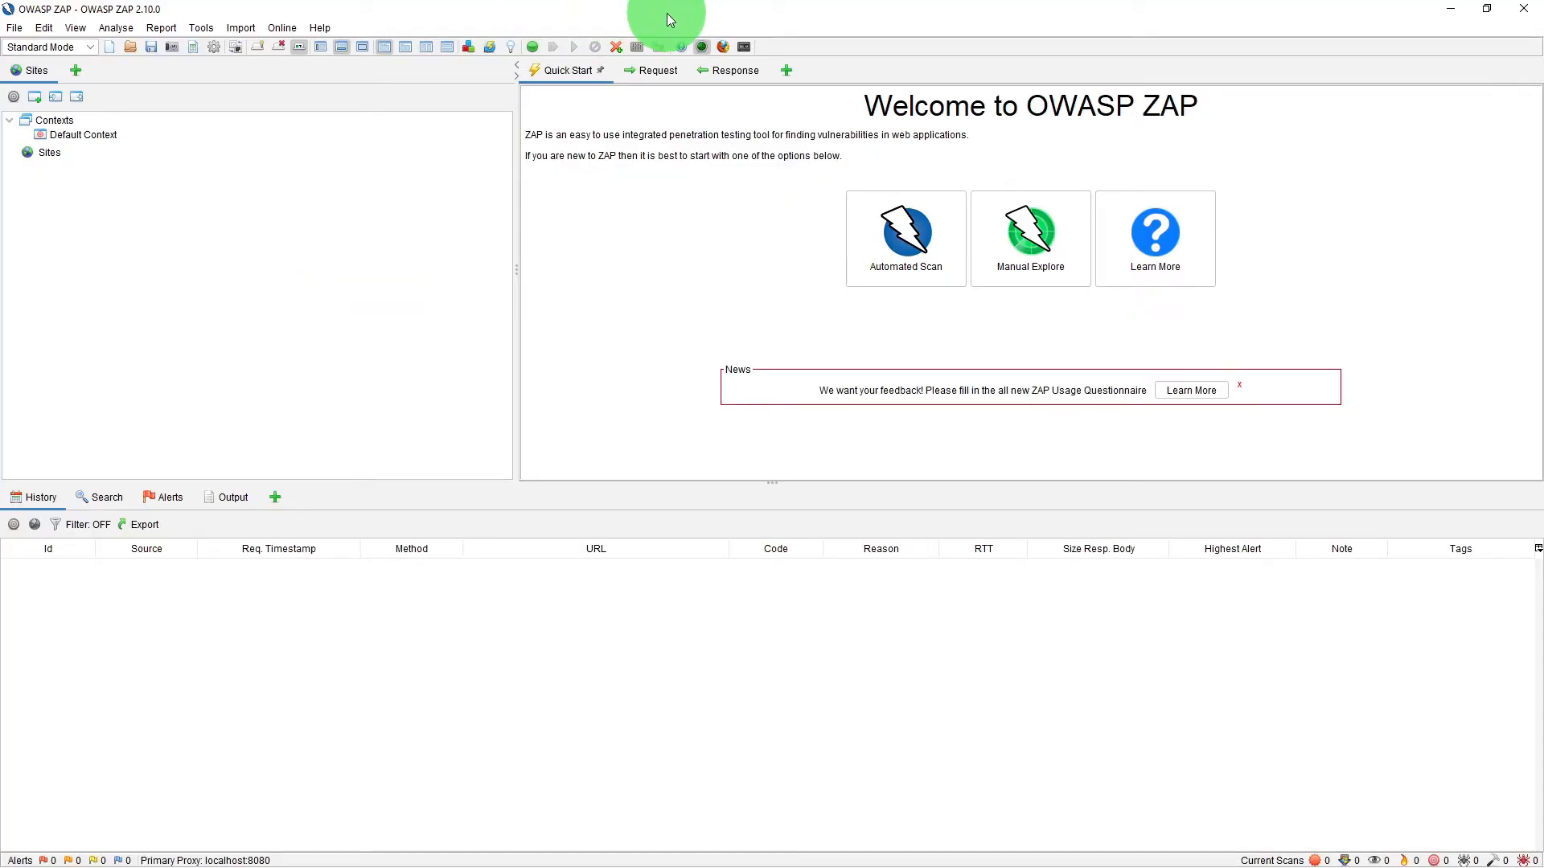
mouse_move(448, 848)
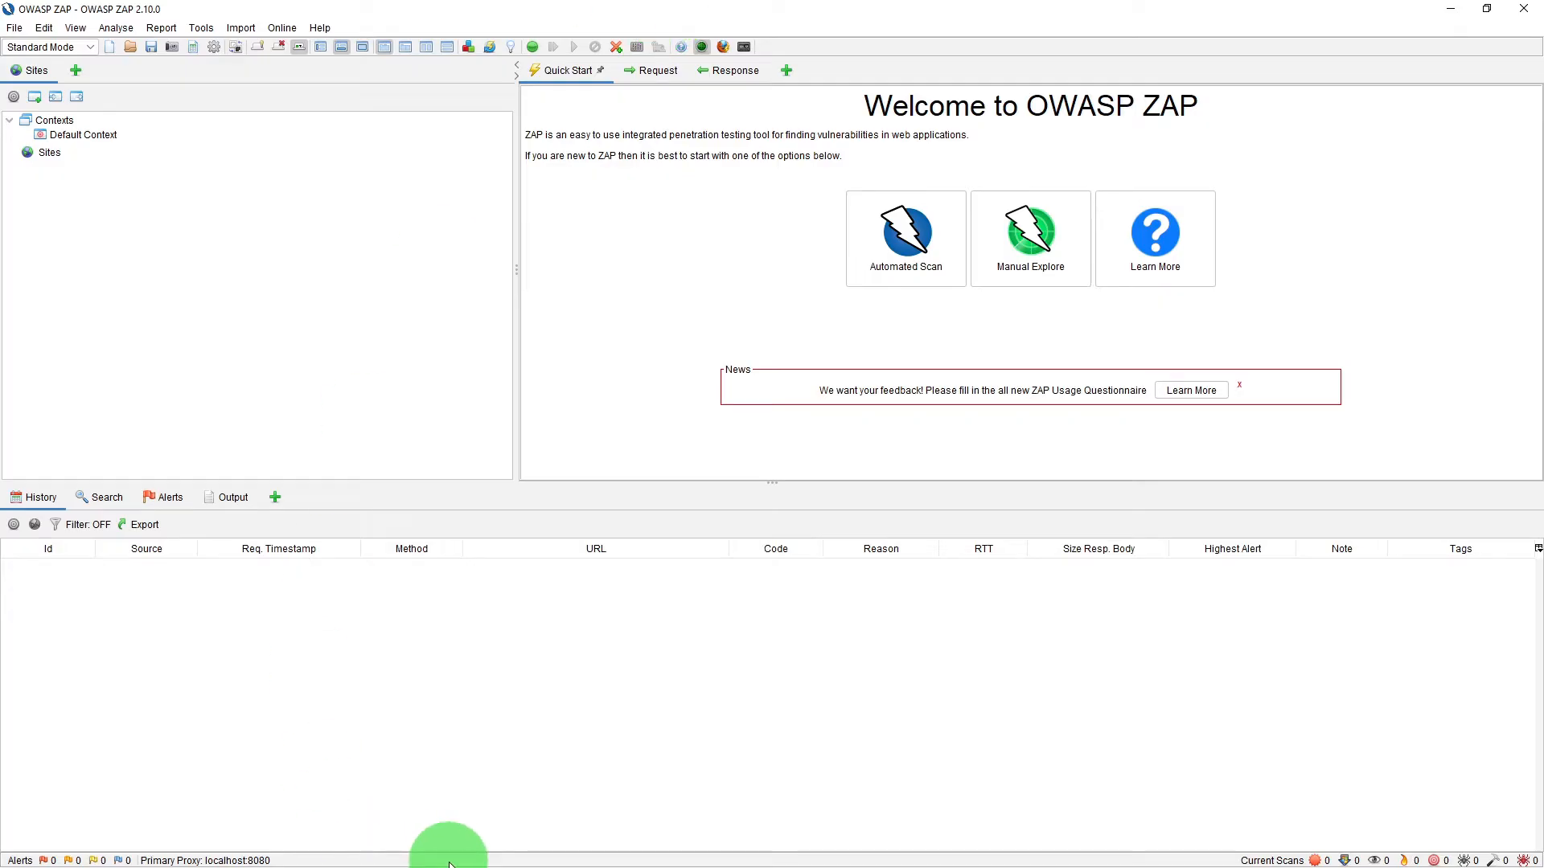
mouse_move(148, 852)
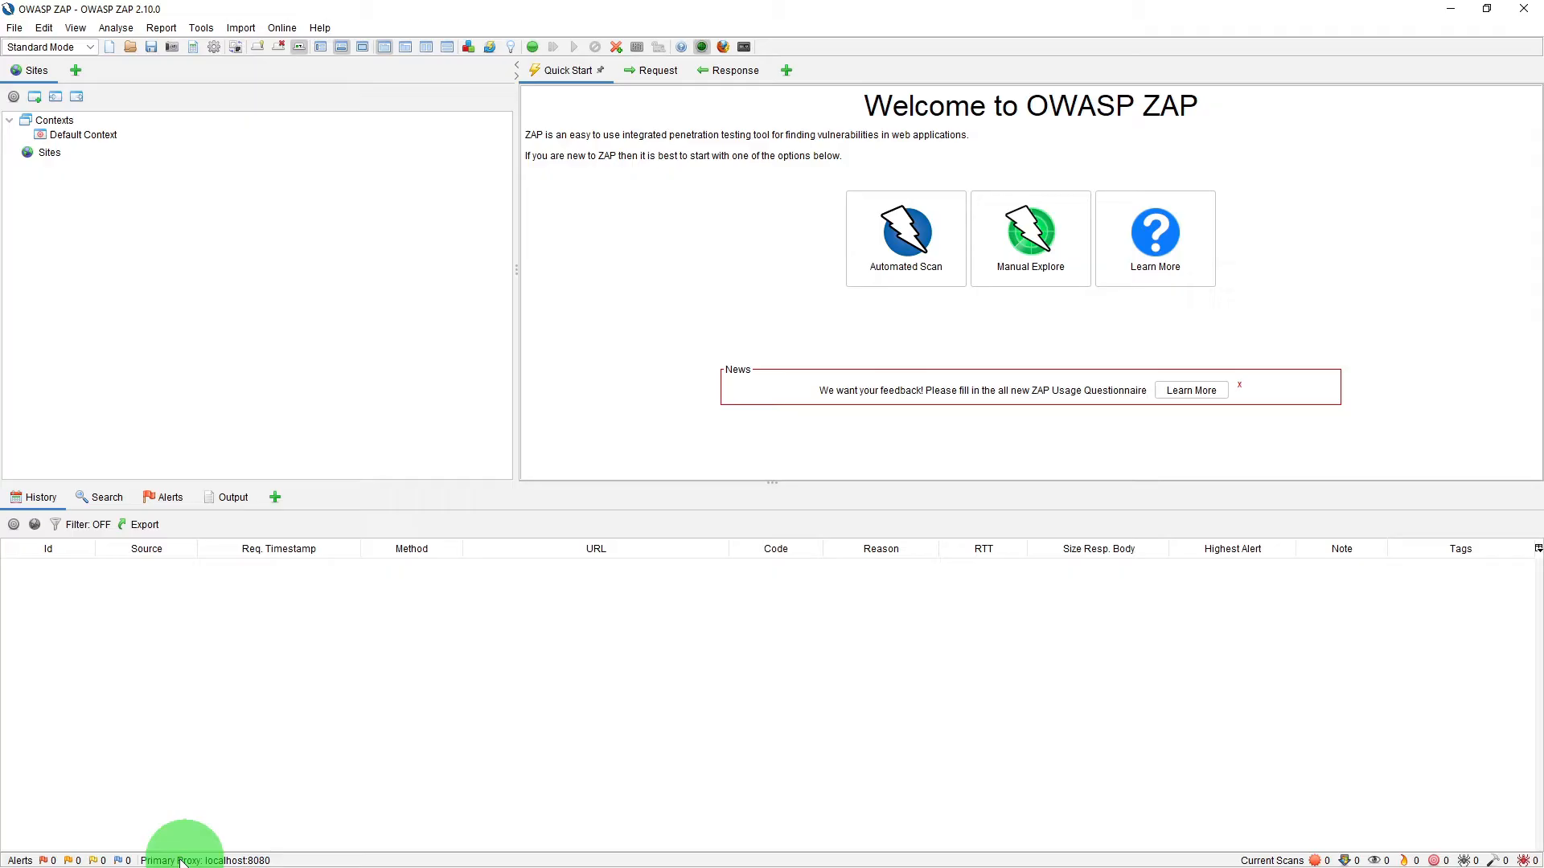
mouse_move(182, 859)
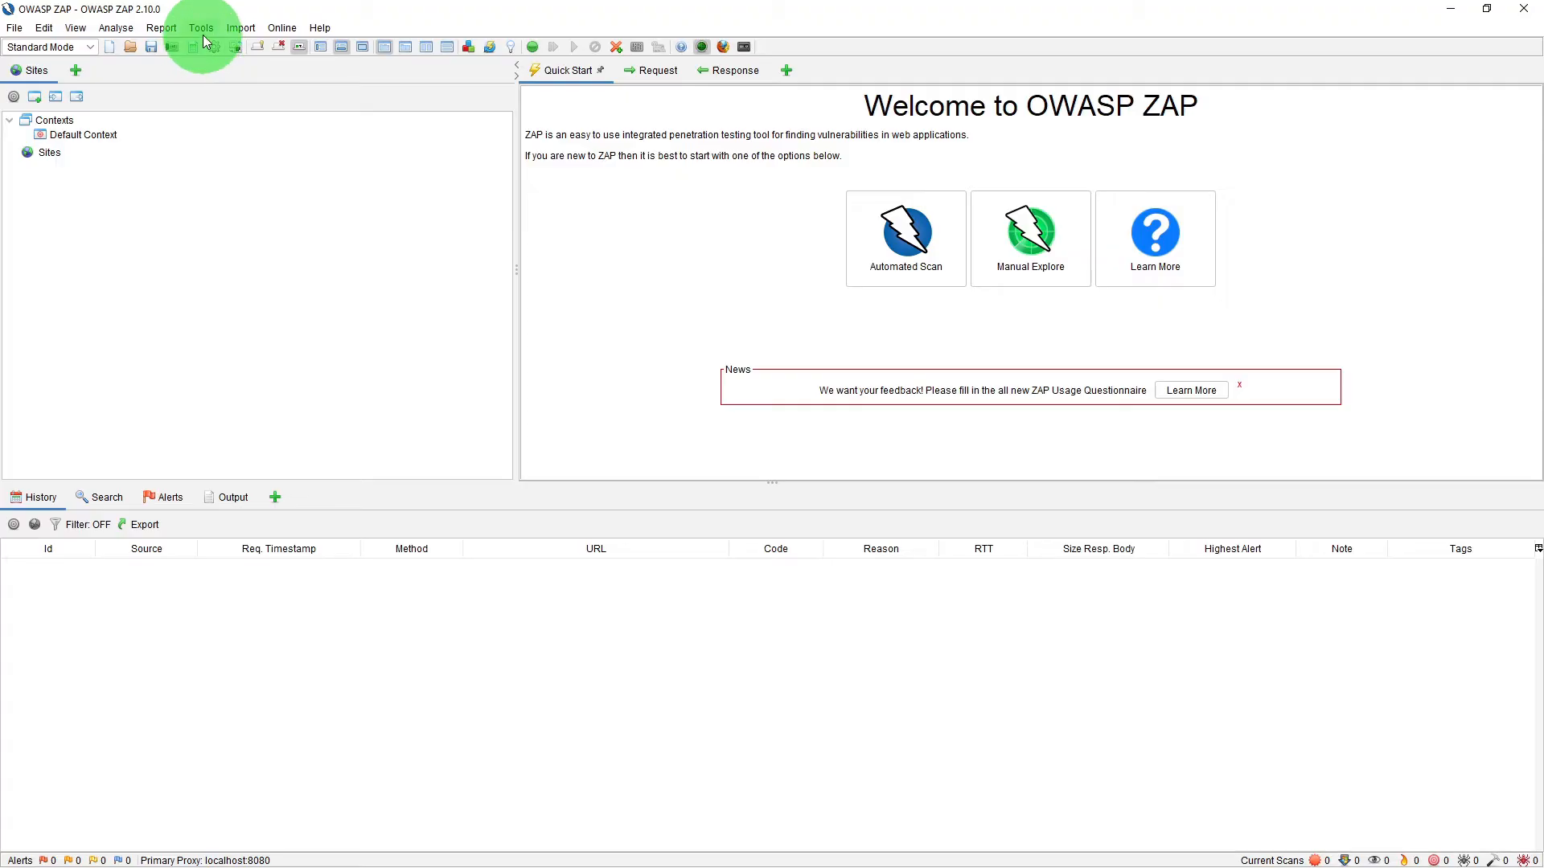
In Tools > Options > Local Proxies, change the proxy port to 8081 and apply it.
left_click(201, 28)
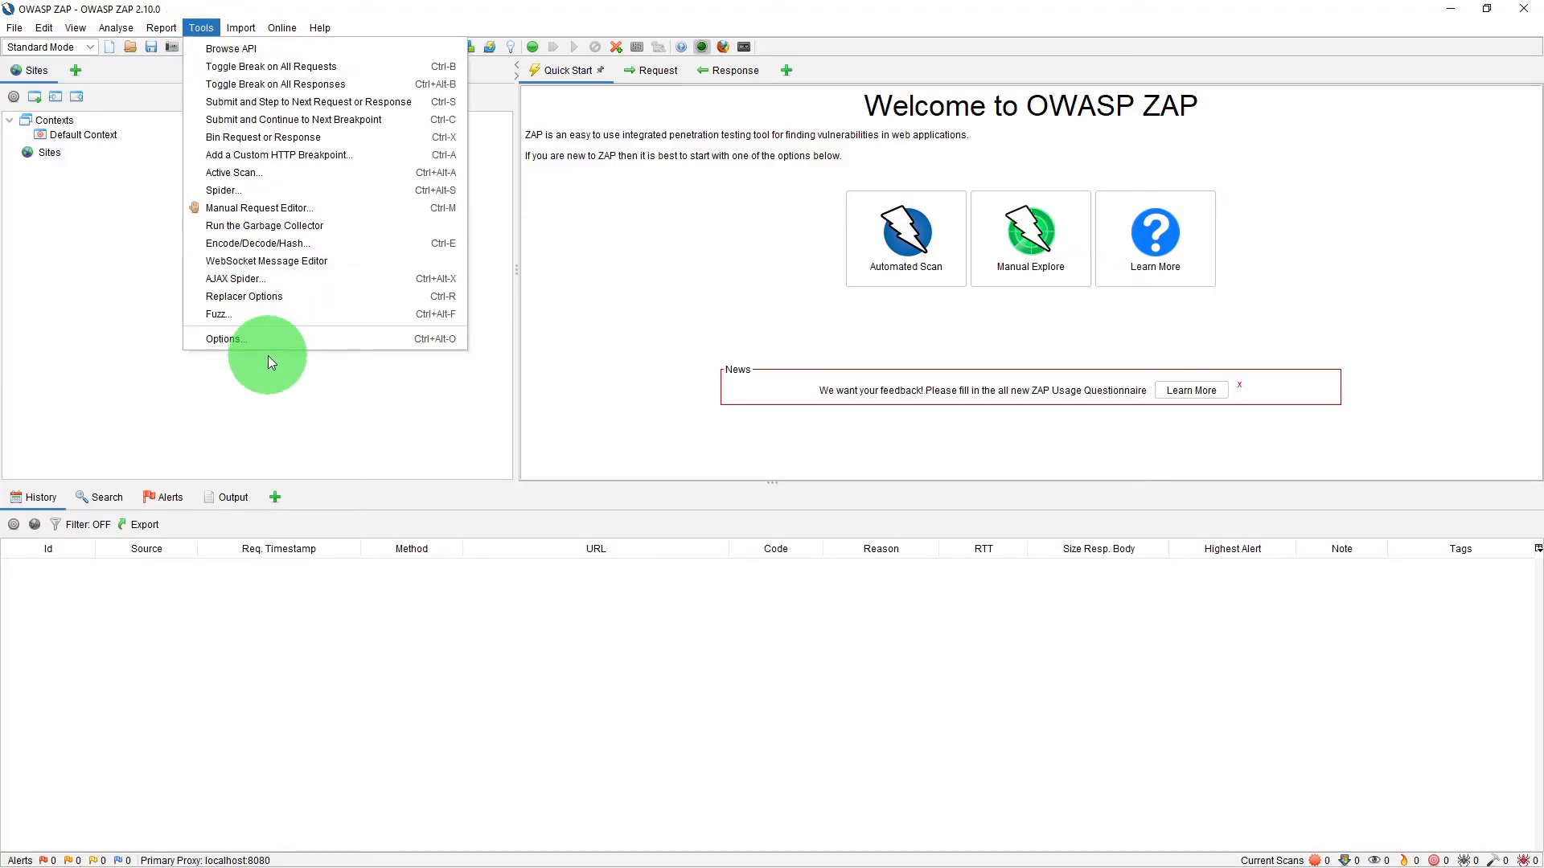
mouse_move(265, 339)
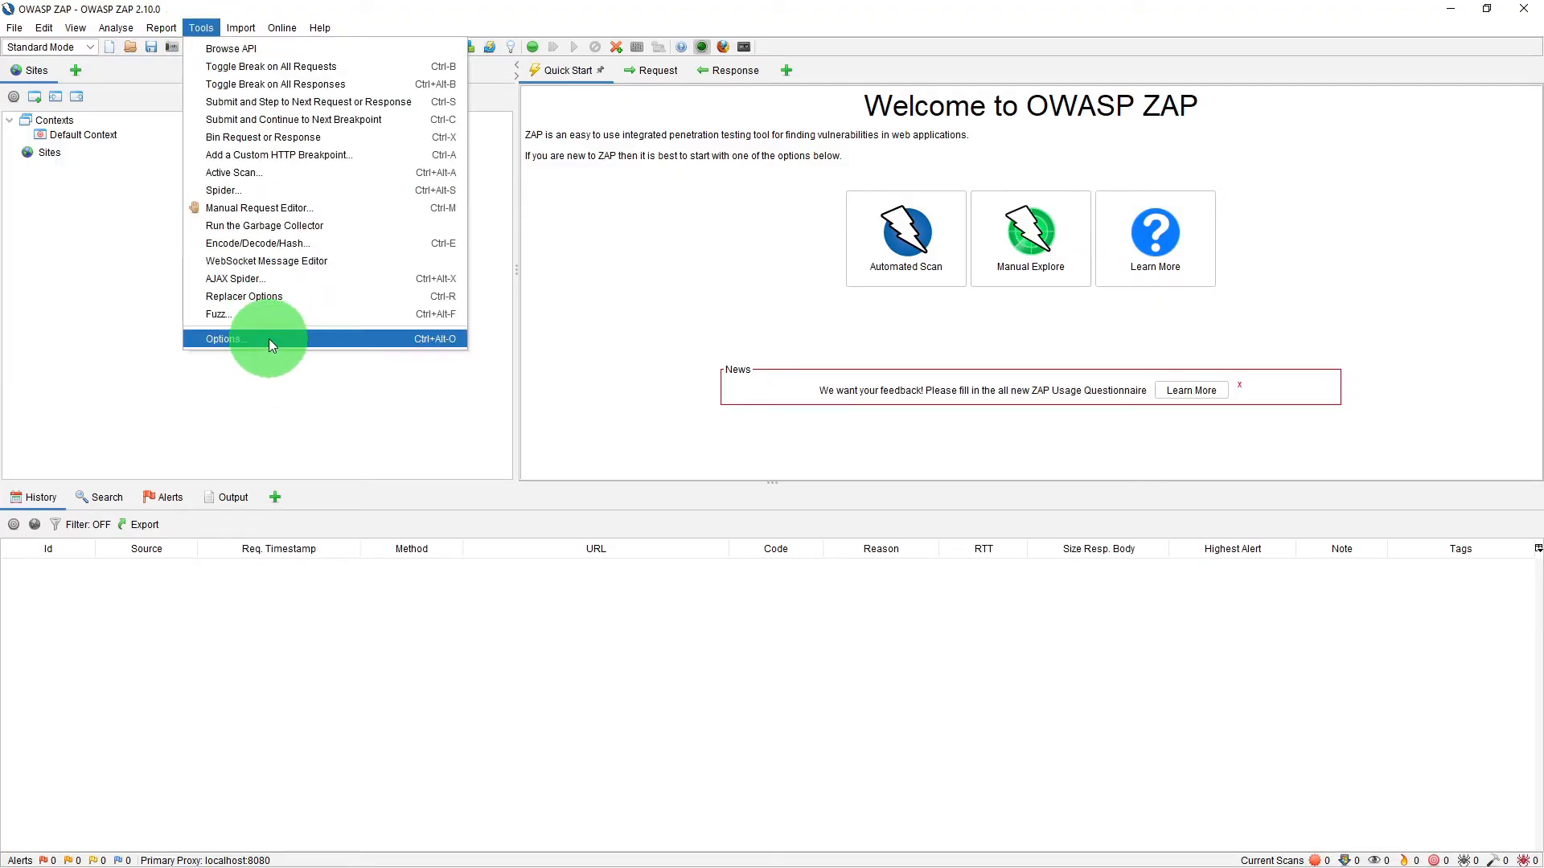
left_click(225, 339)
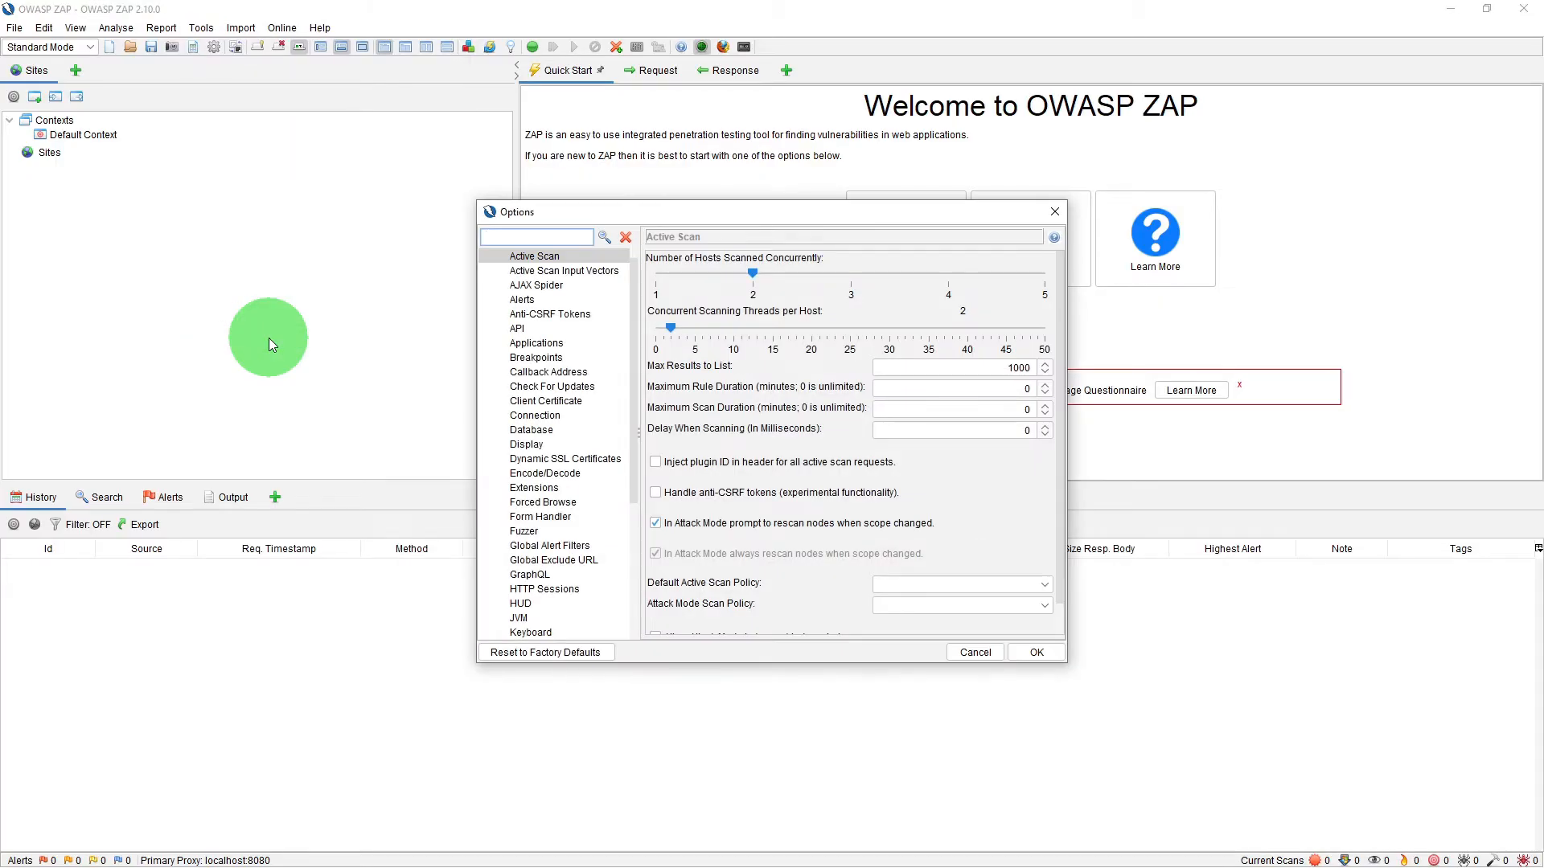
mouse_move(632, 397)
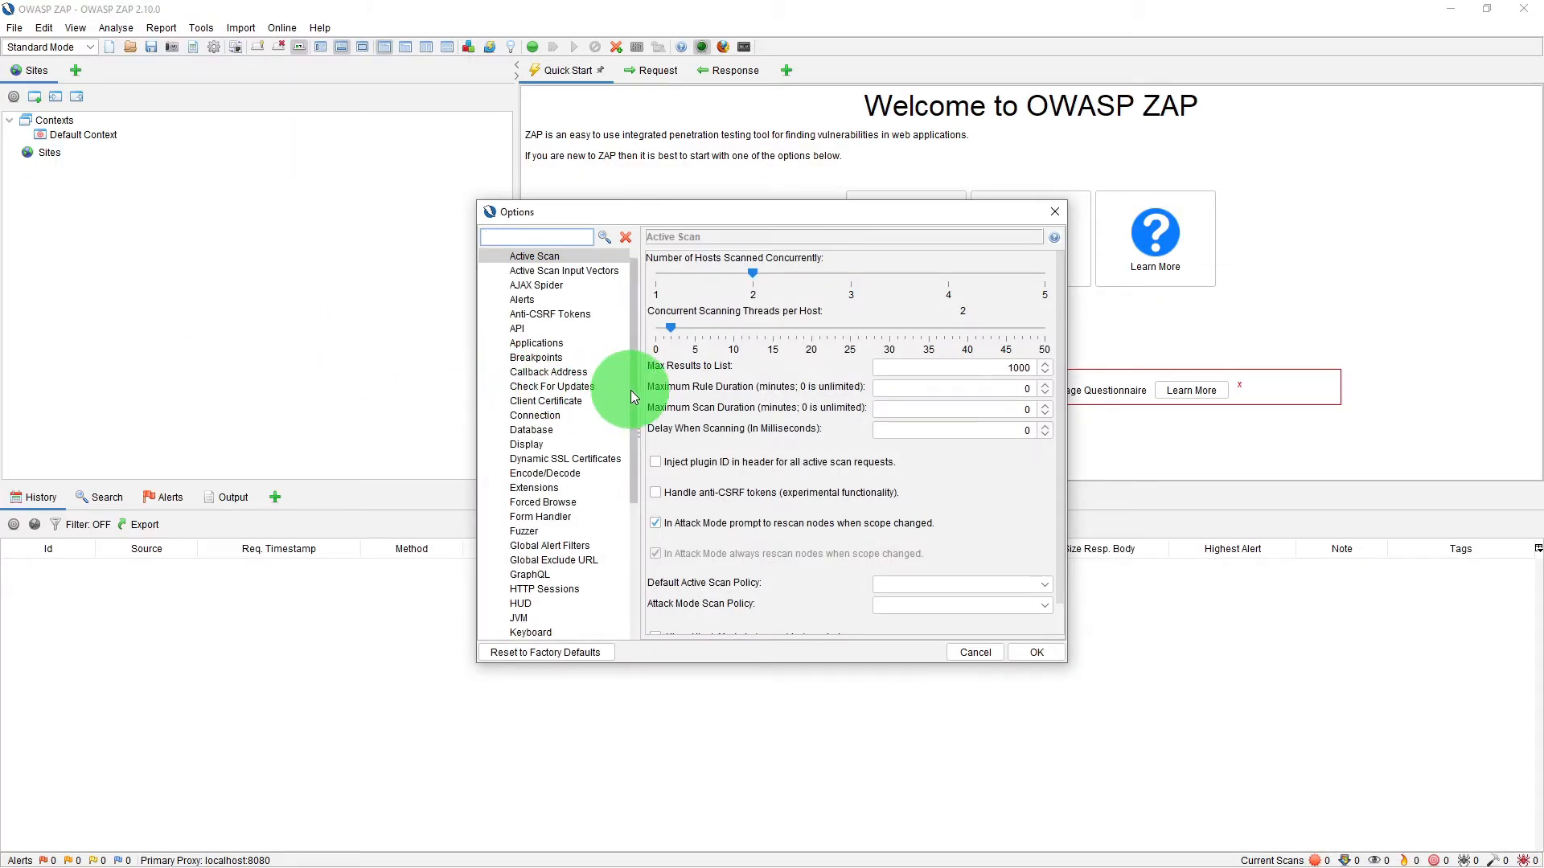
scroll("down", 3)
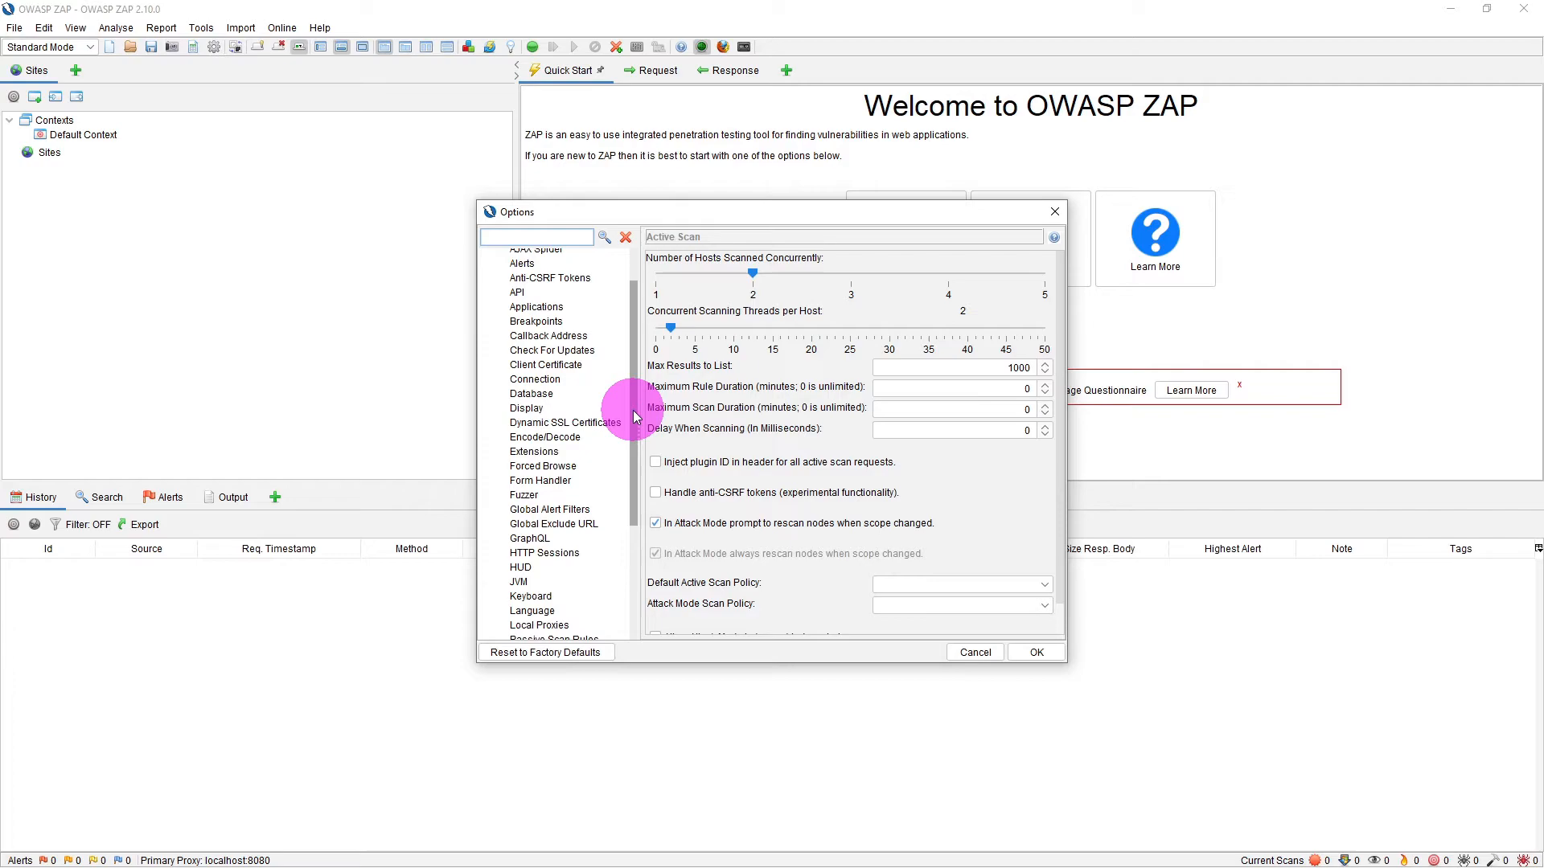
scroll("down", 3)
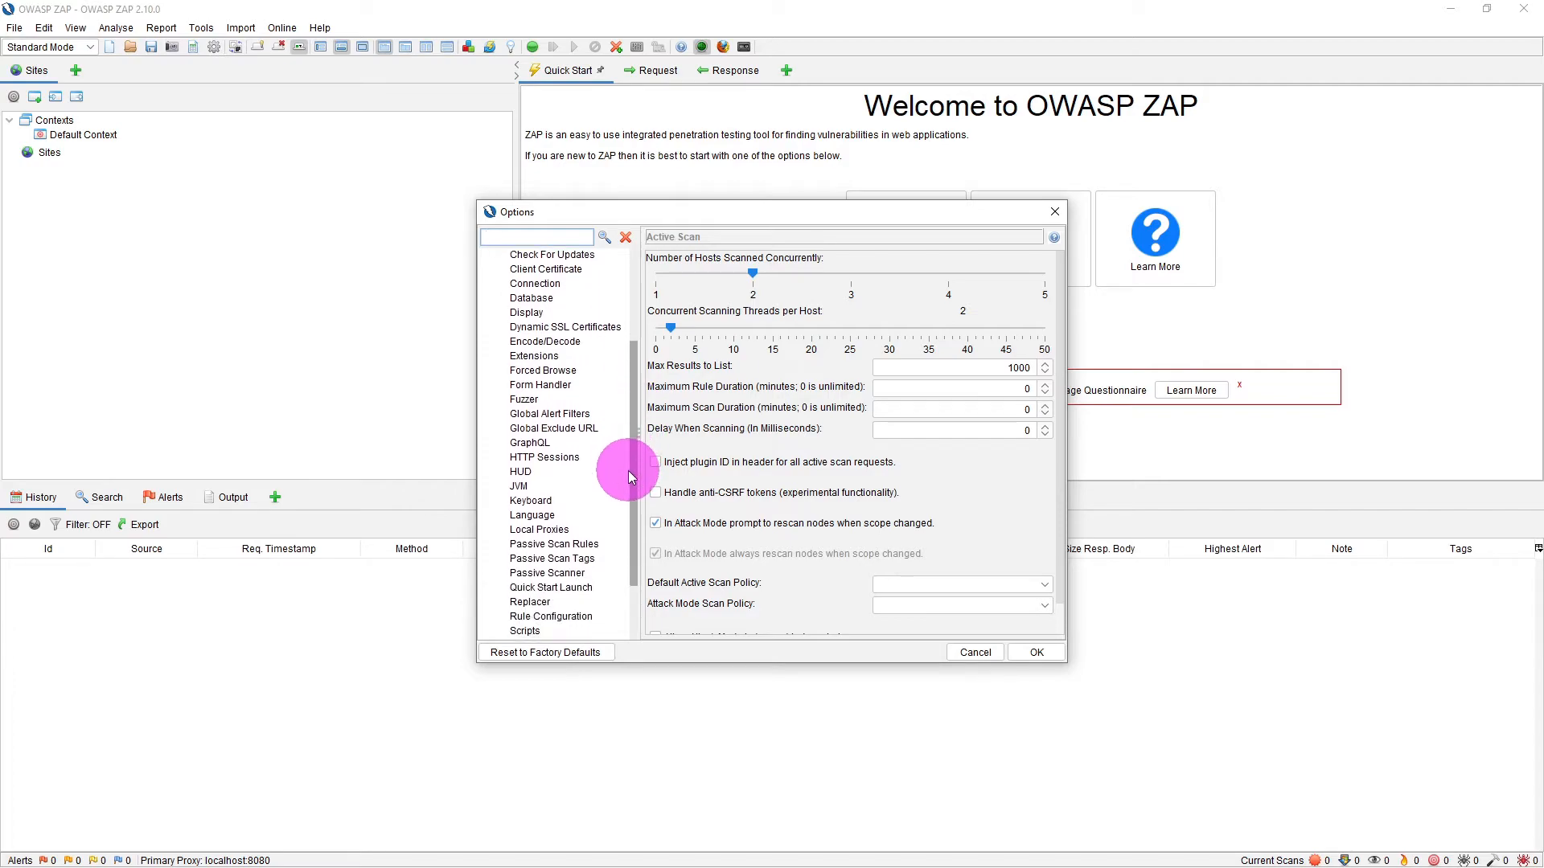
left_click(539, 529)
type("8081")
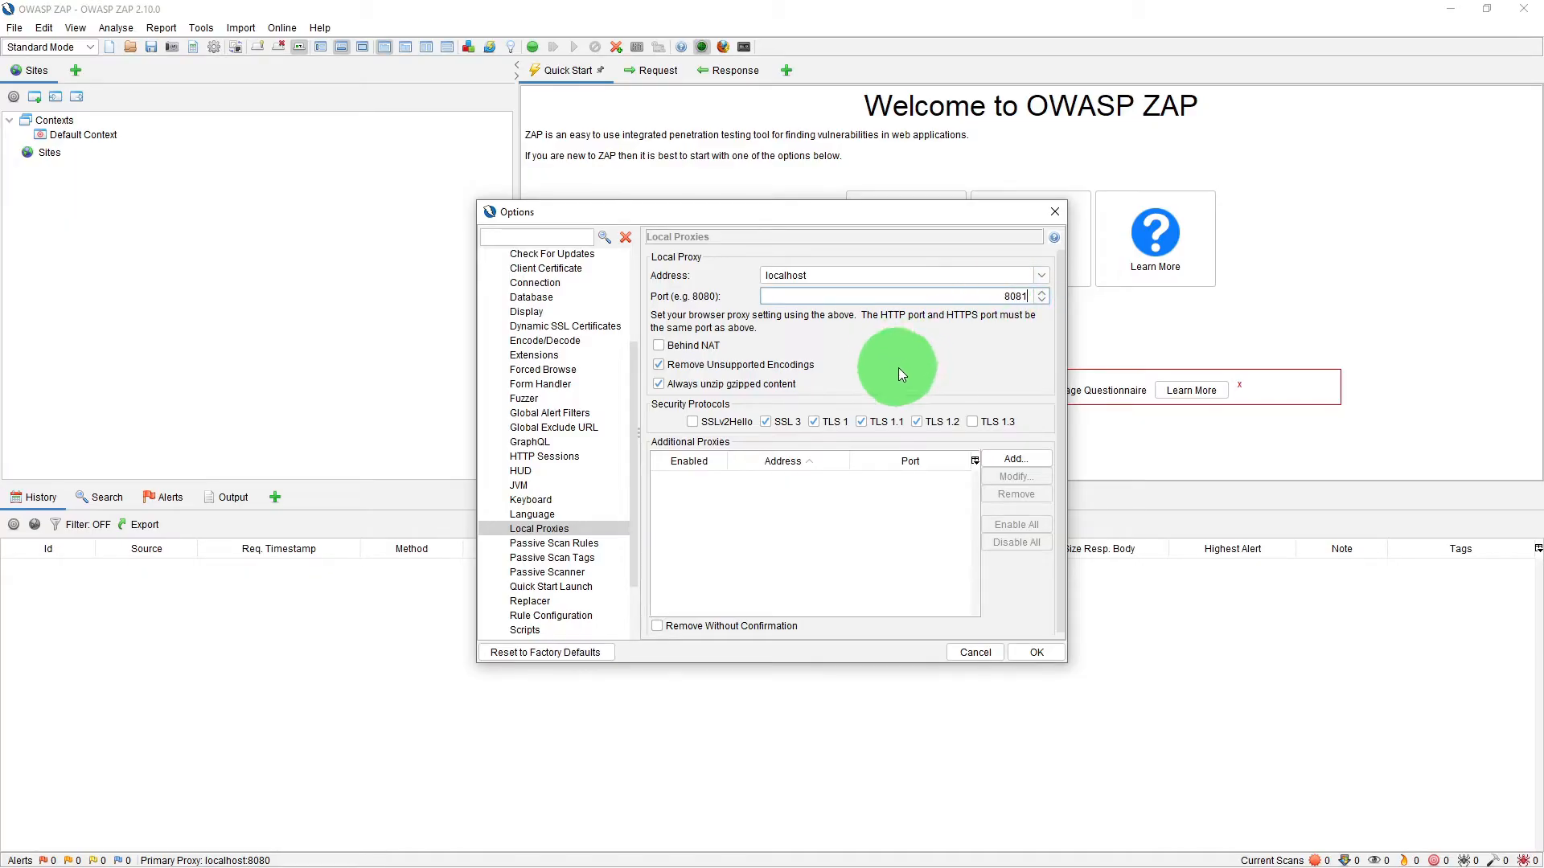
mouse_move(669, 352)
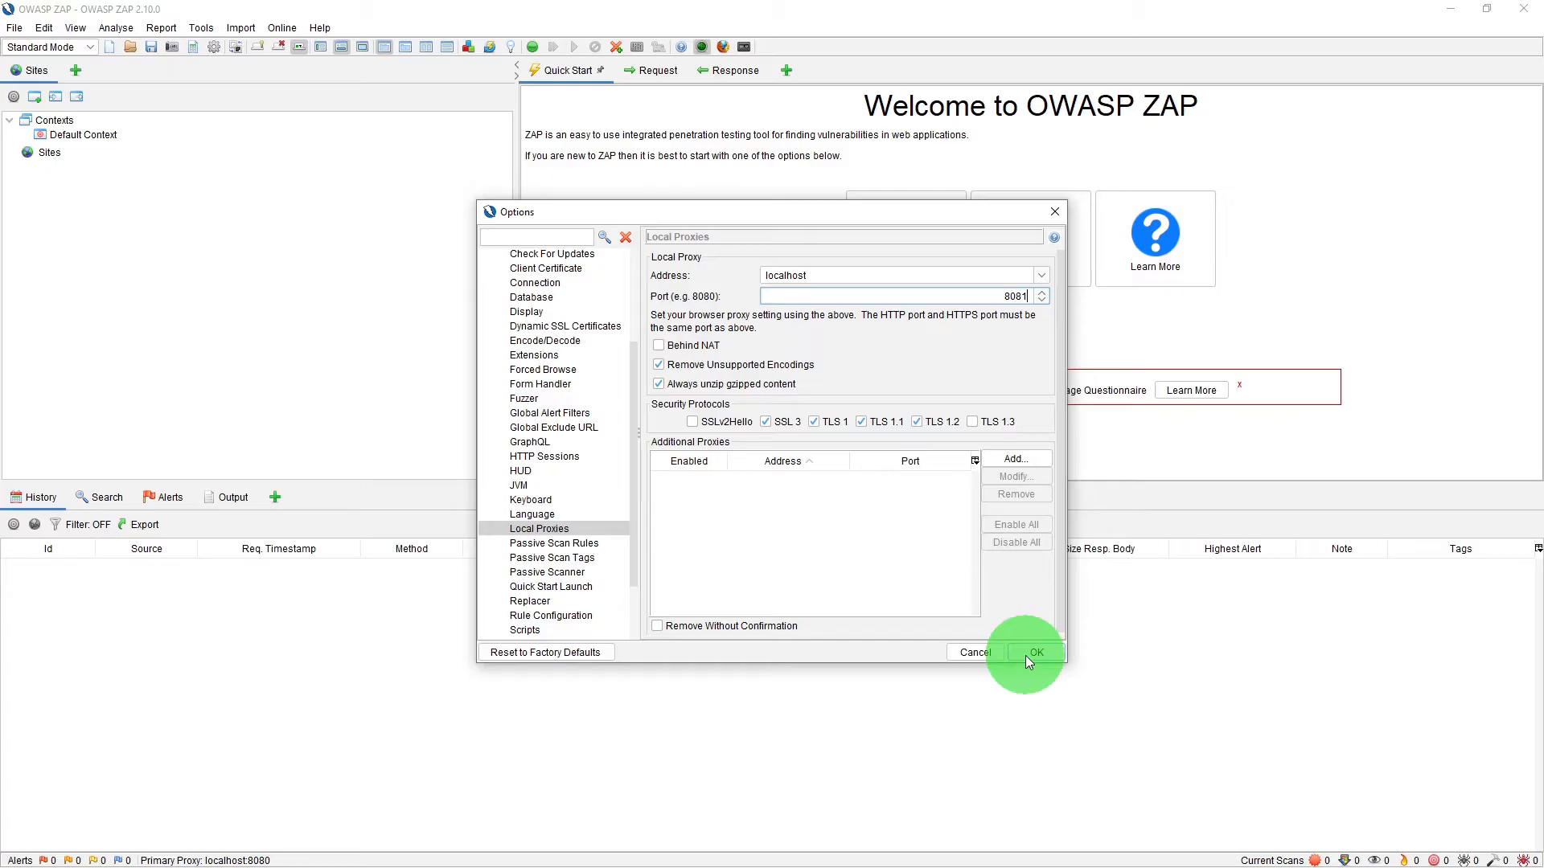
left_click(1034, 651)
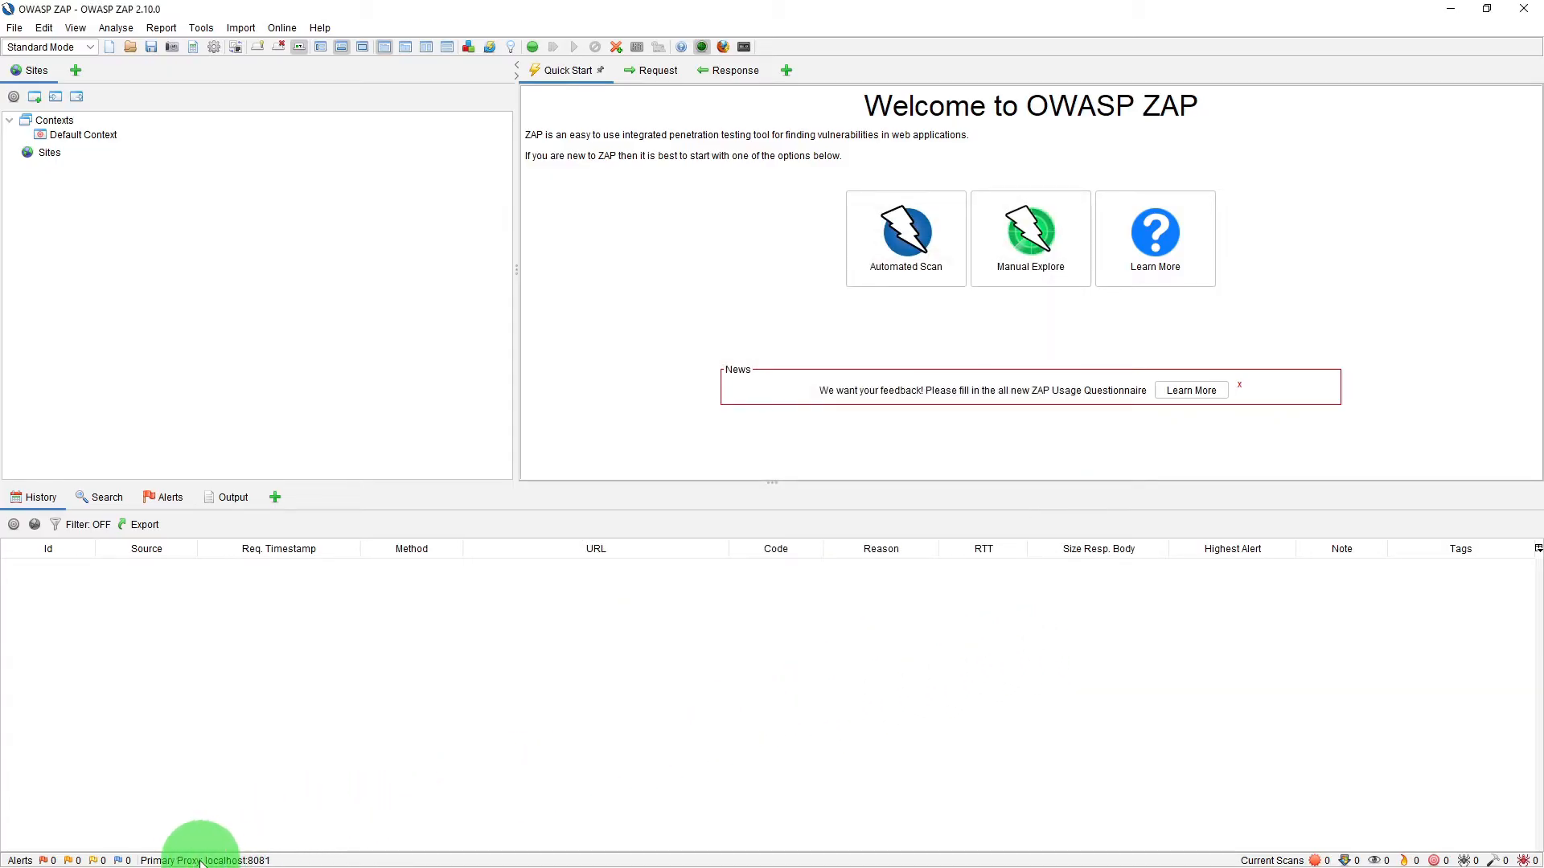
mouse_move(236, 859)
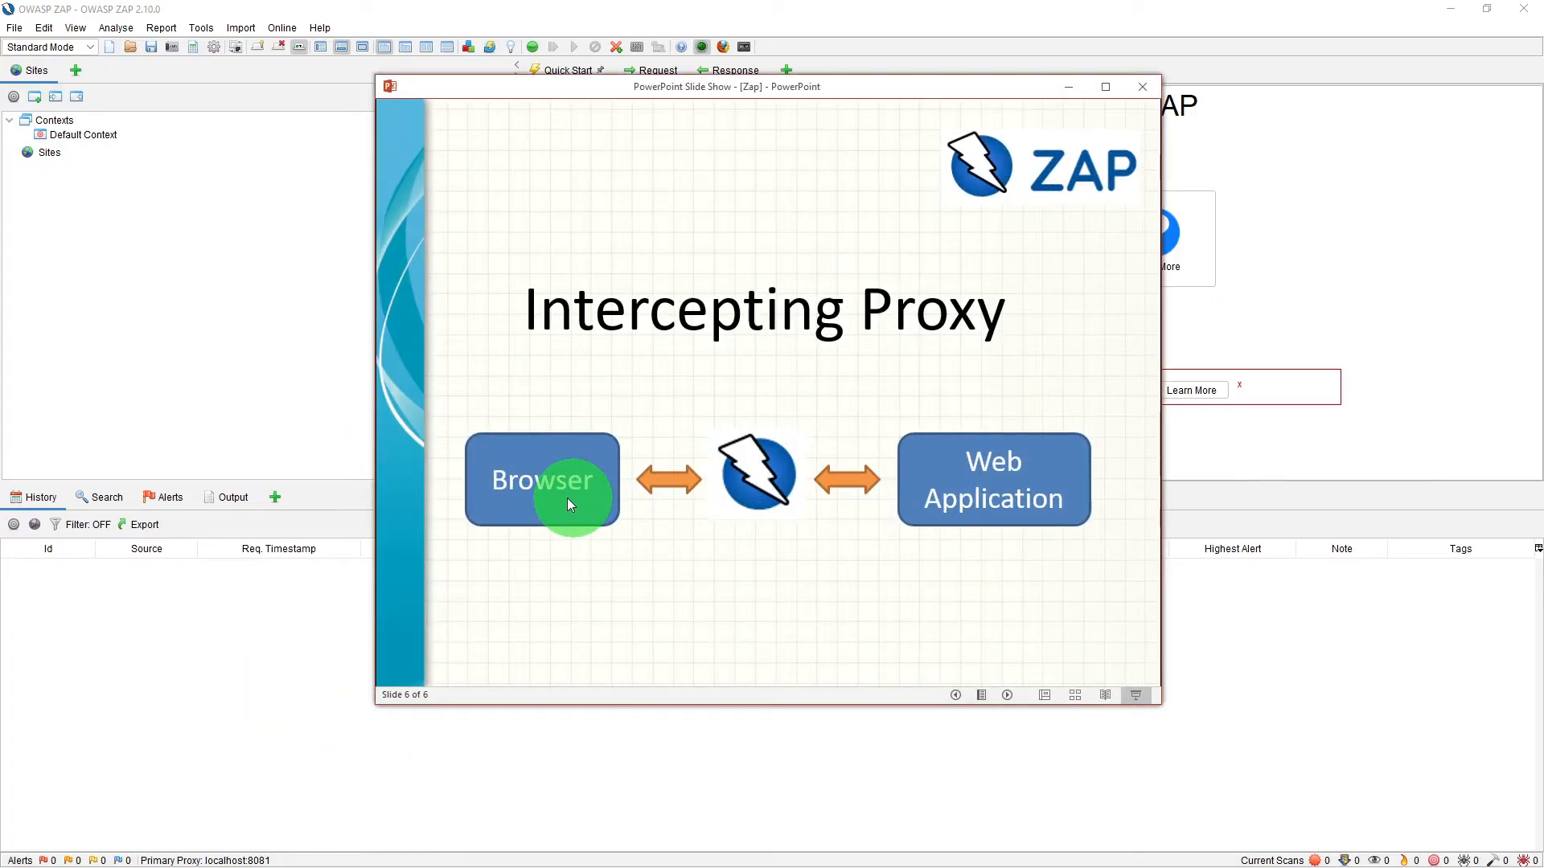
mouse_move(537, 502)
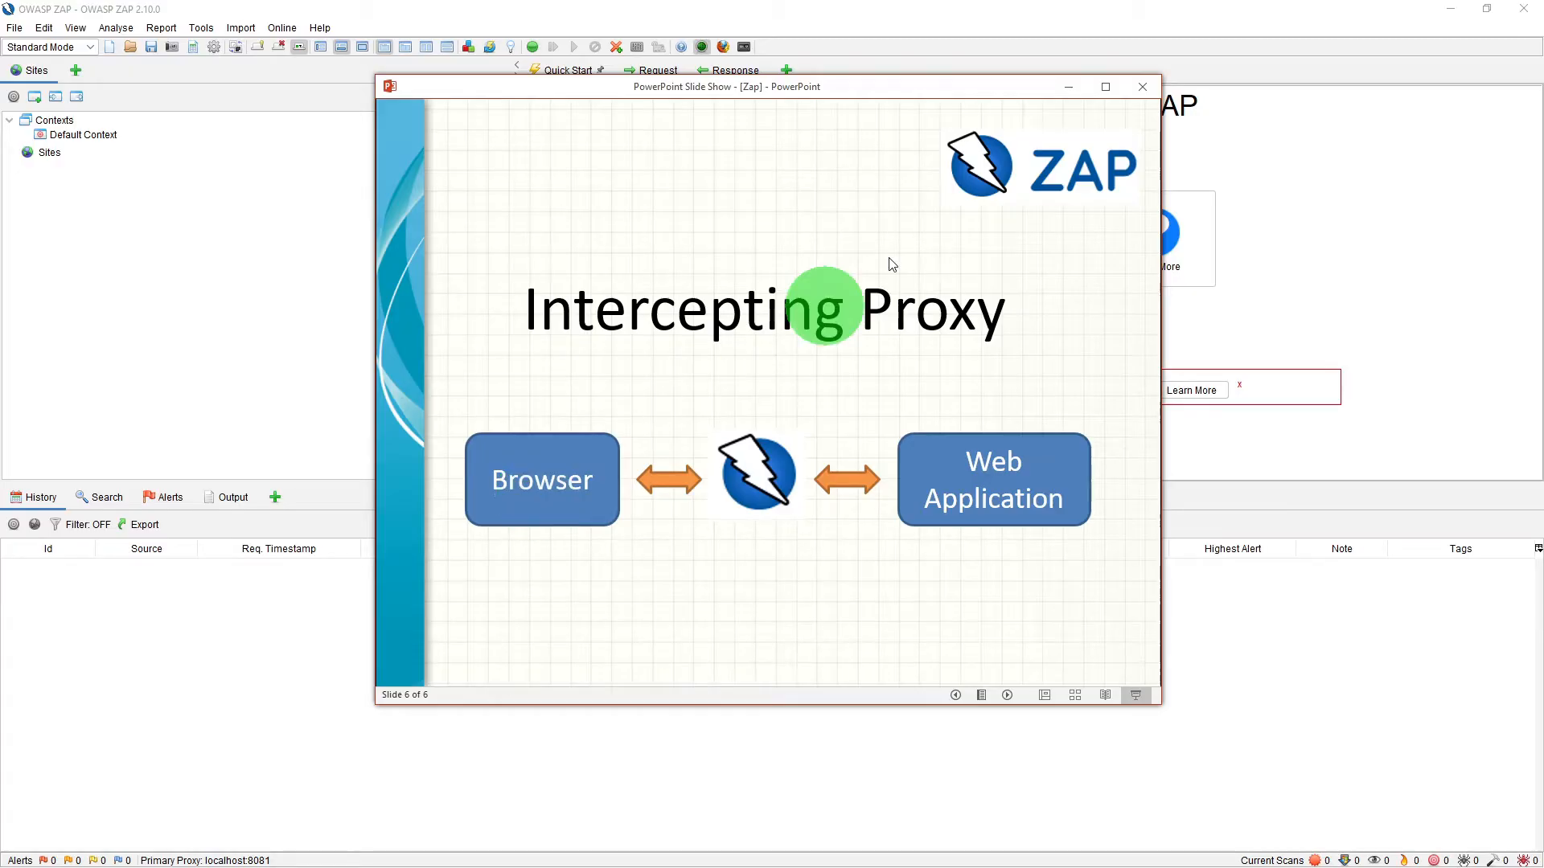
Minimize the restored slide show again to return to the desktop.
left_click(1142, 87)
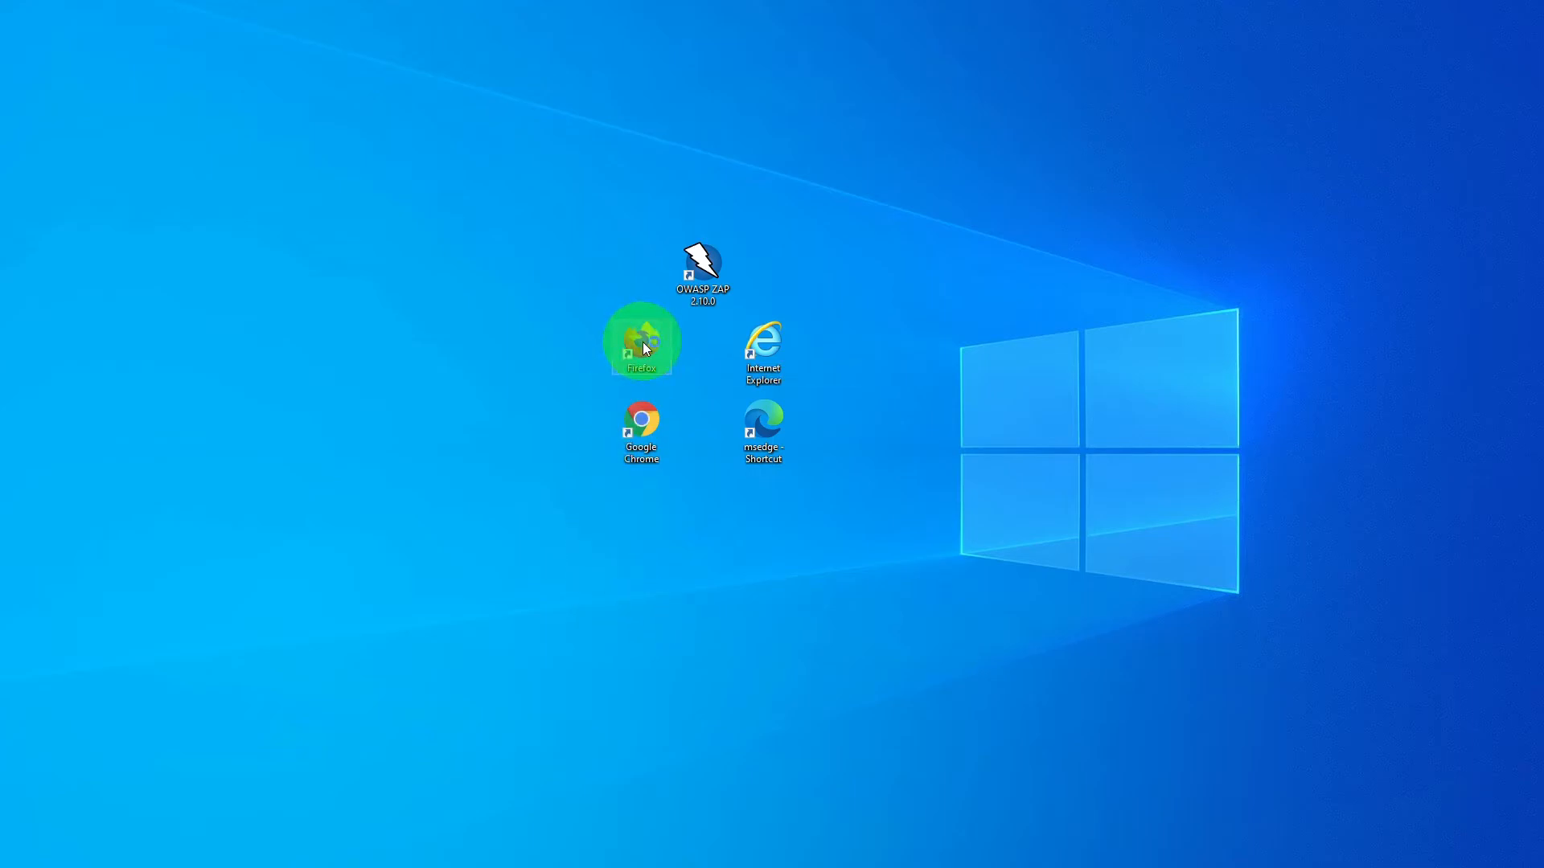
Launch Firefox maximized and reach the Network Settings section of its settings page.
double_click(642, 341)
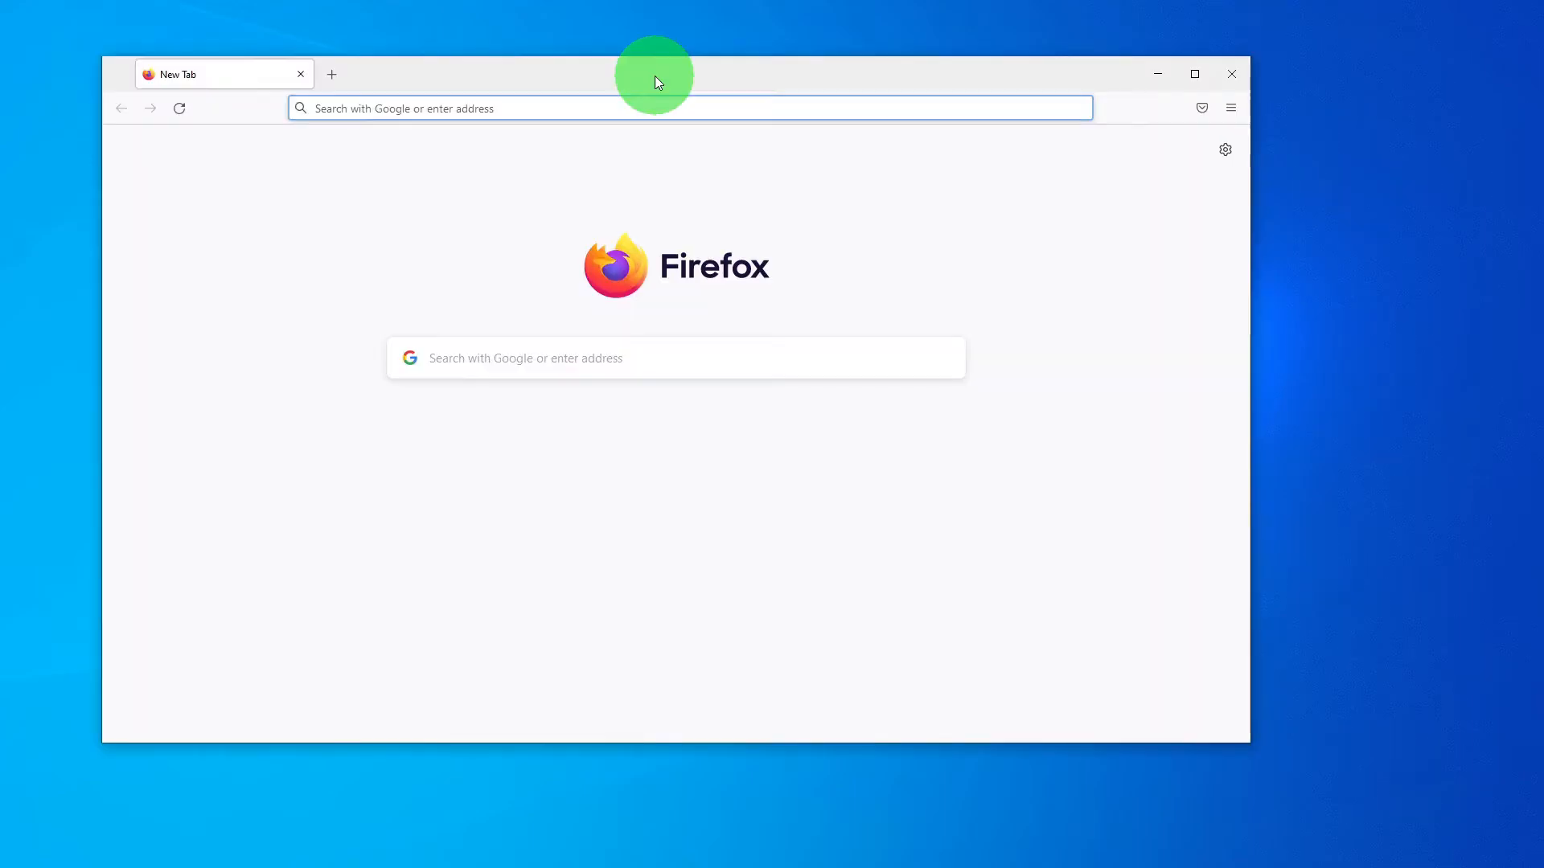
left_click(1195, 74)
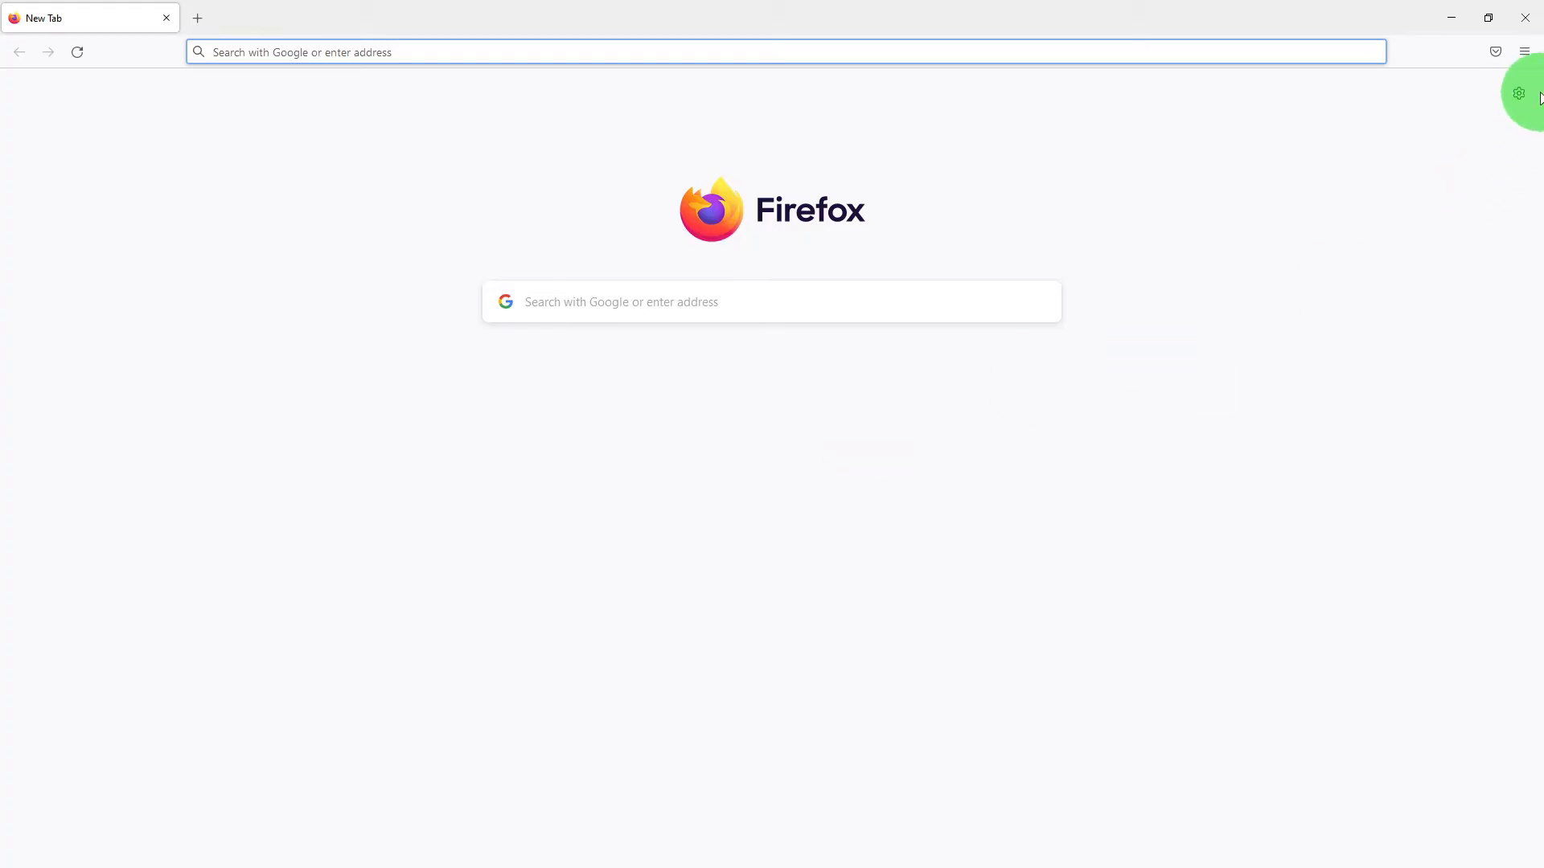
left_click(1523, 52)
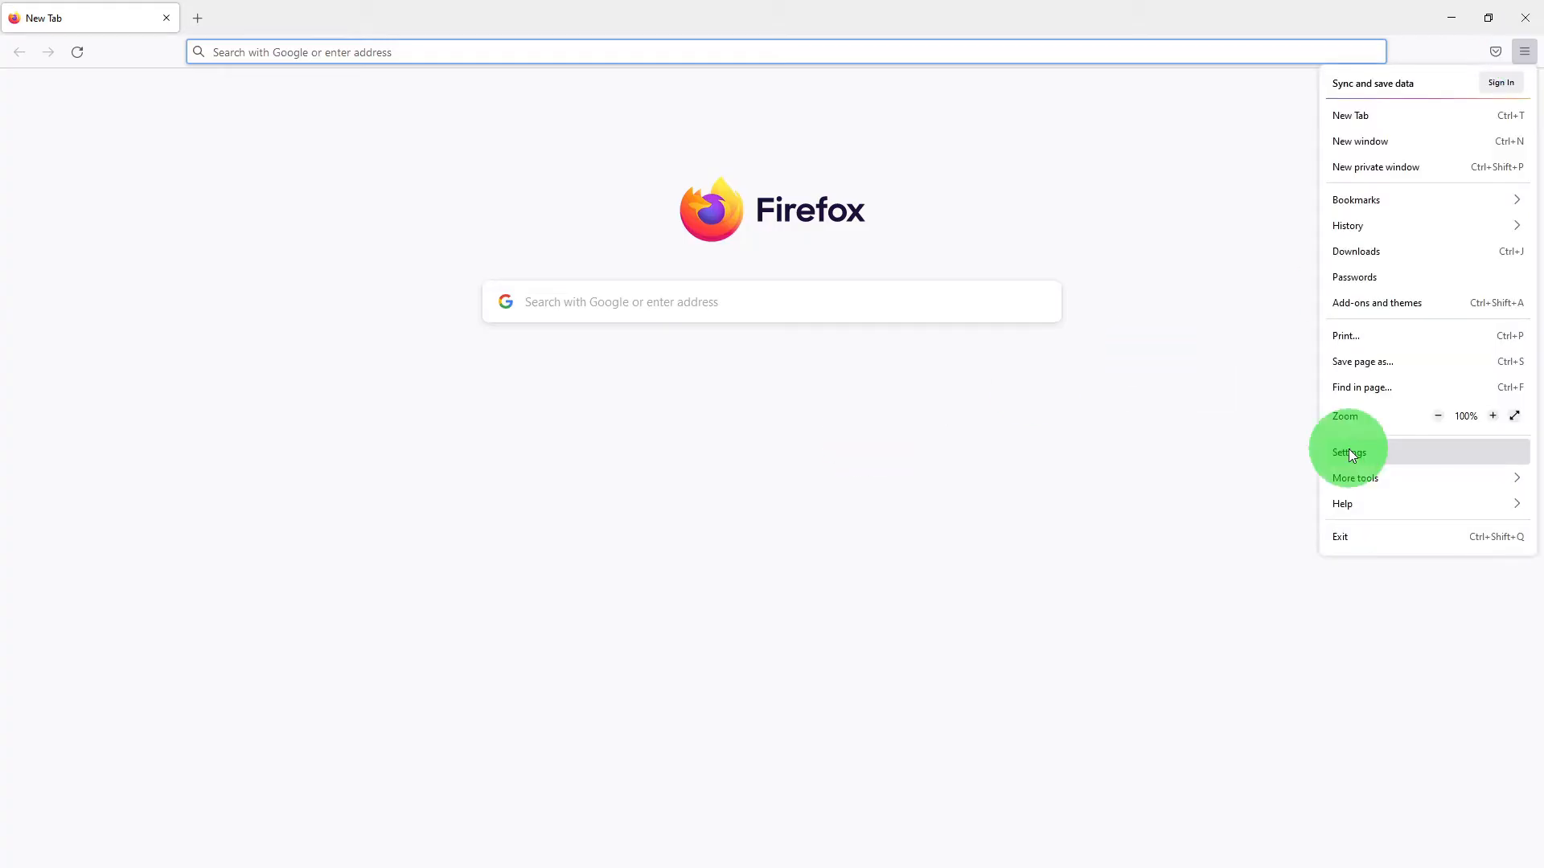
left_click(1347, 452)
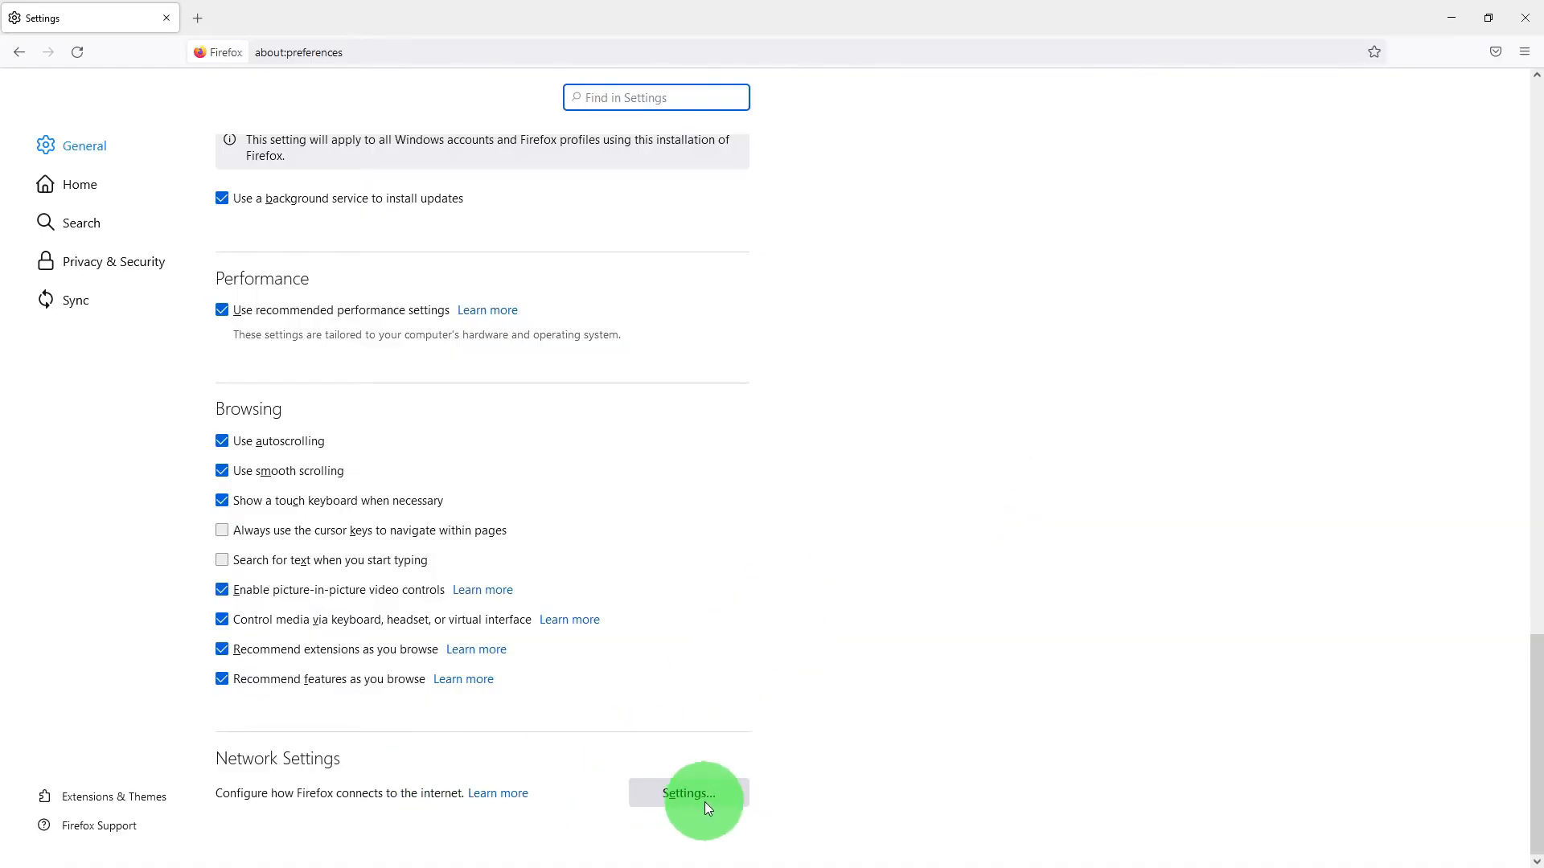
left_click(687, 792)
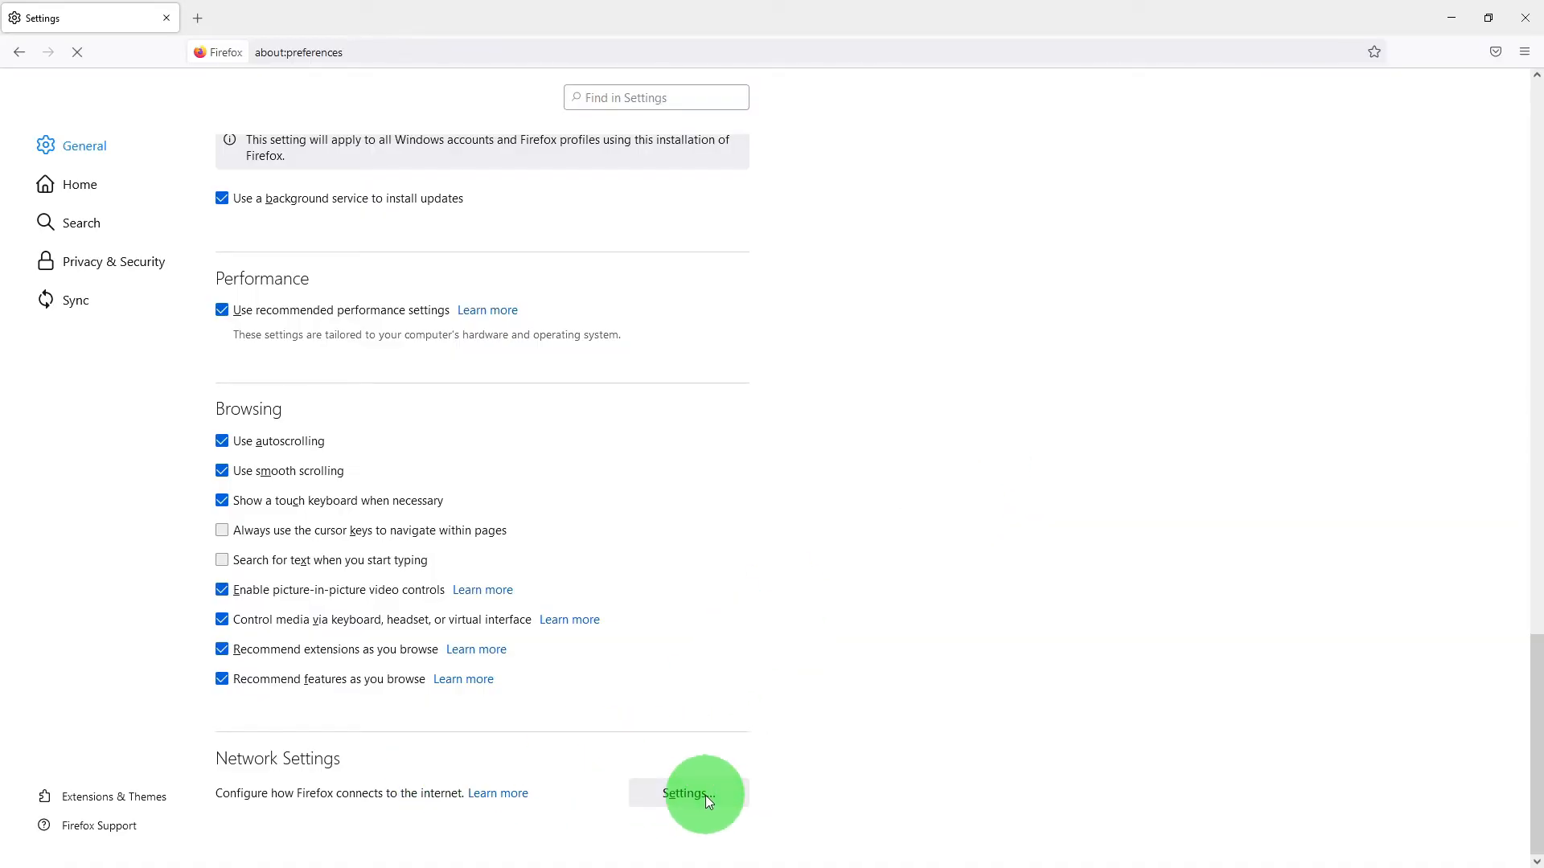
Set a manual proxy of localhost port 8081 for all protocols and restore the window size.
left_click(685, 793)
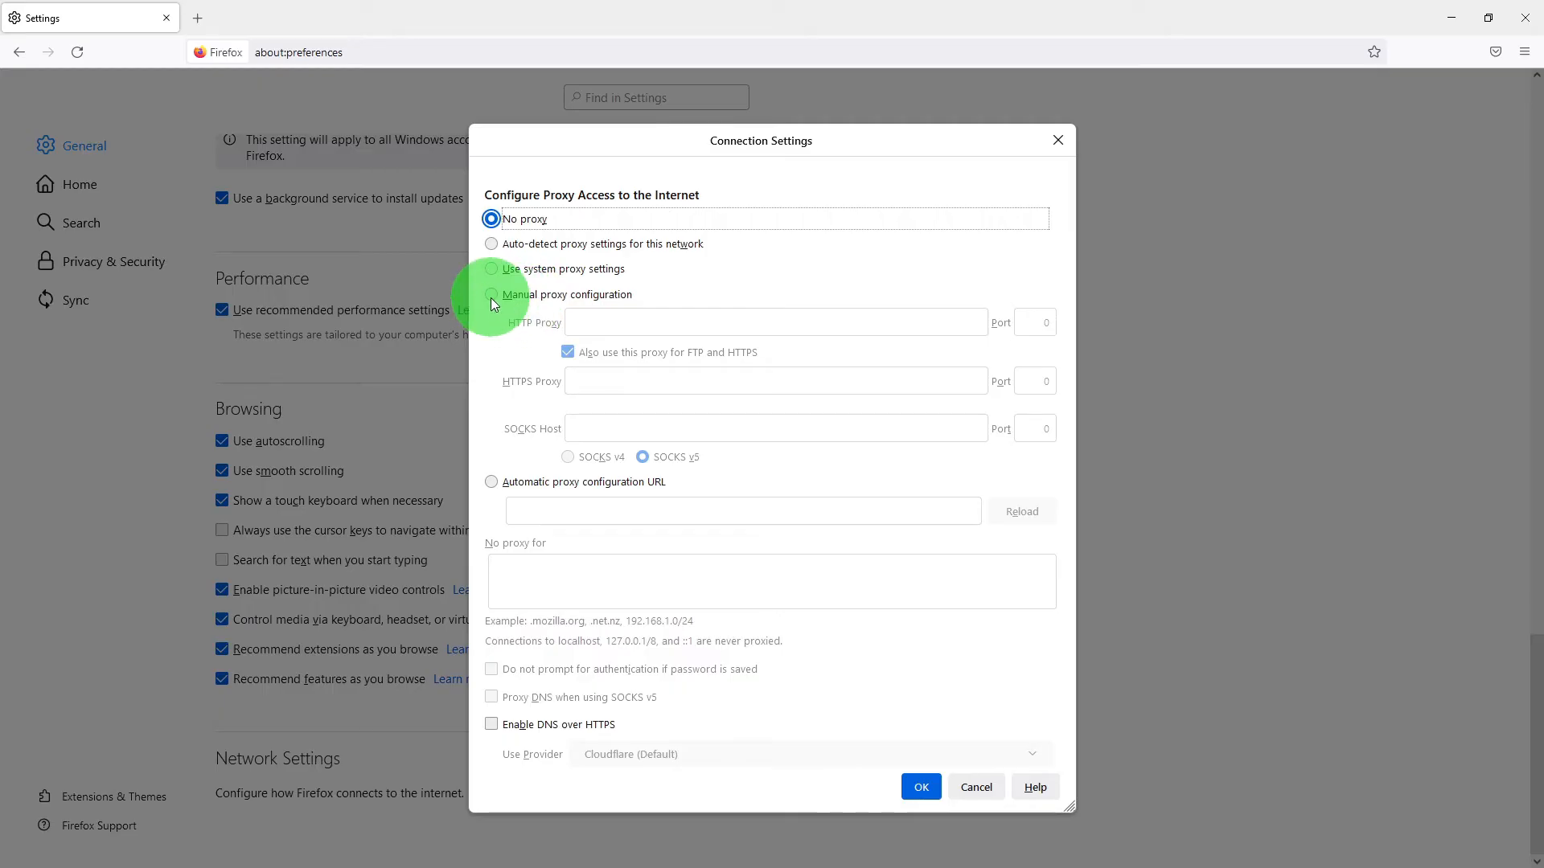
left_click(492, 295)
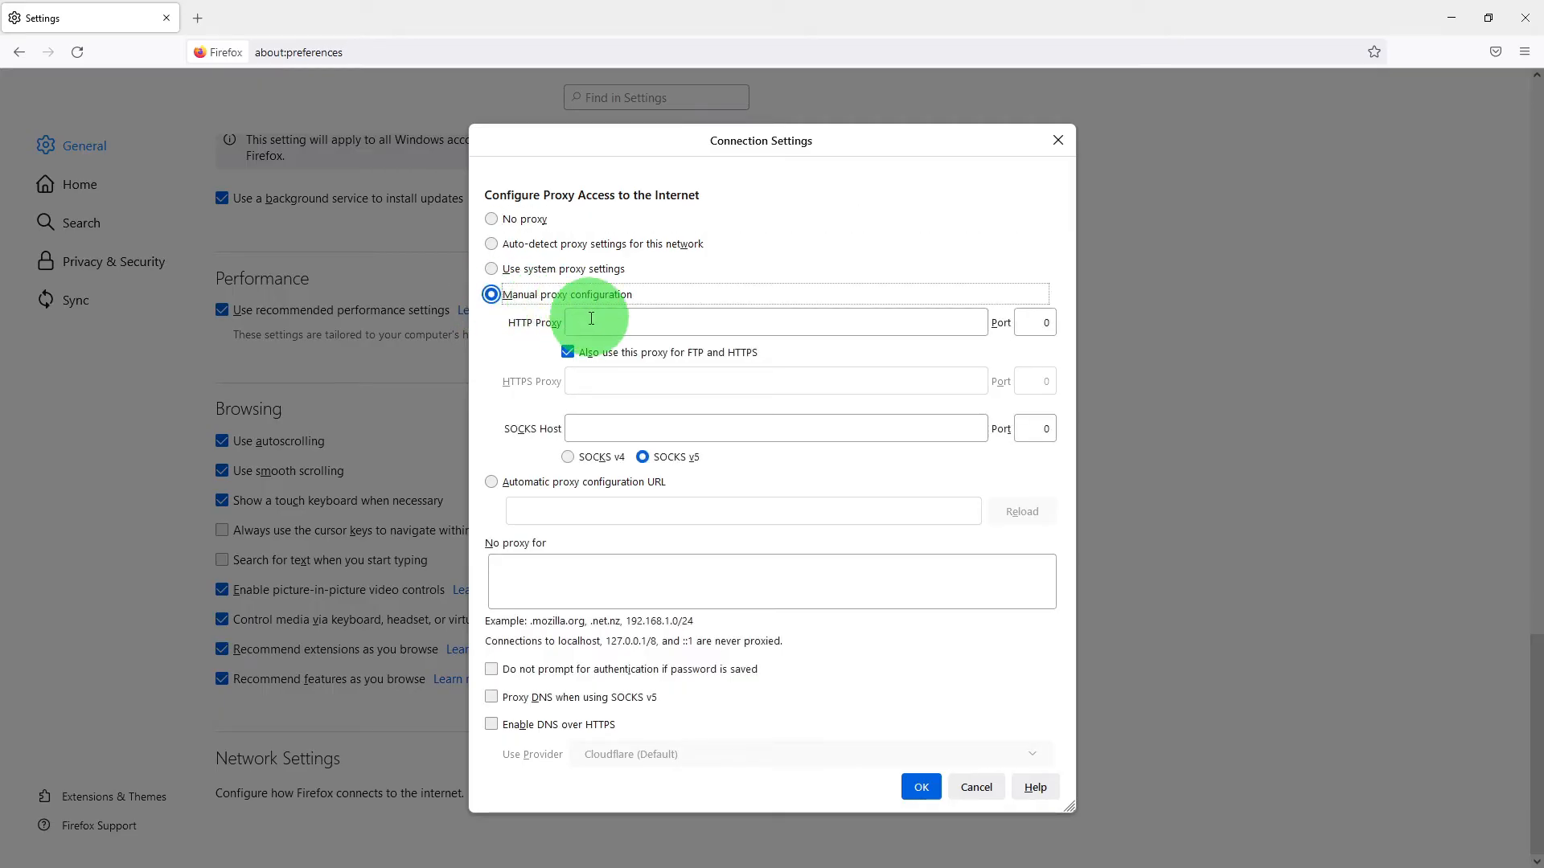
left_click(775, 321)
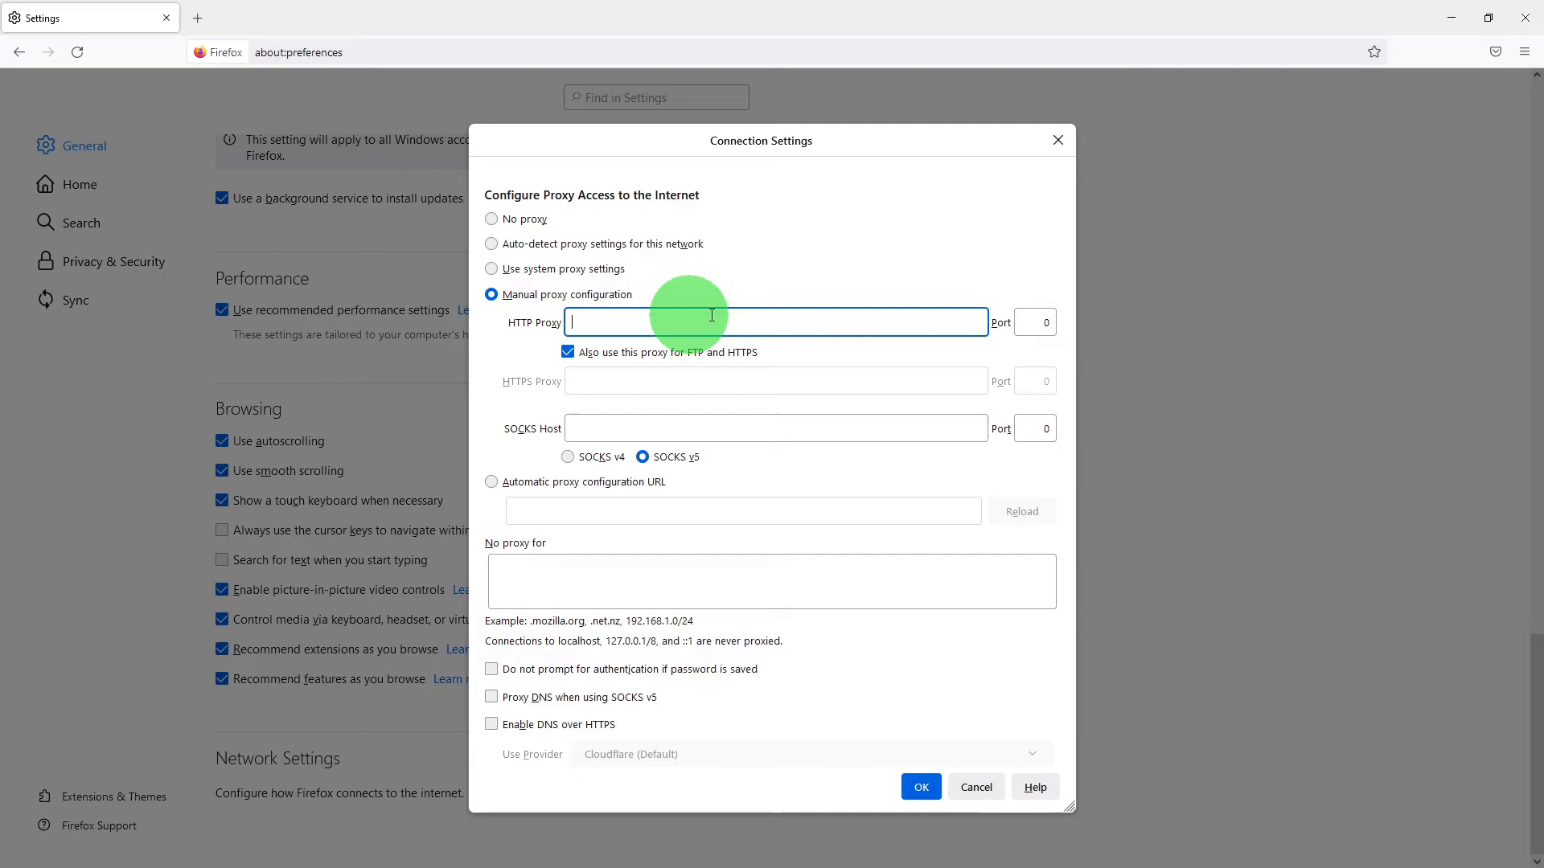
mouse_move(766, 310)
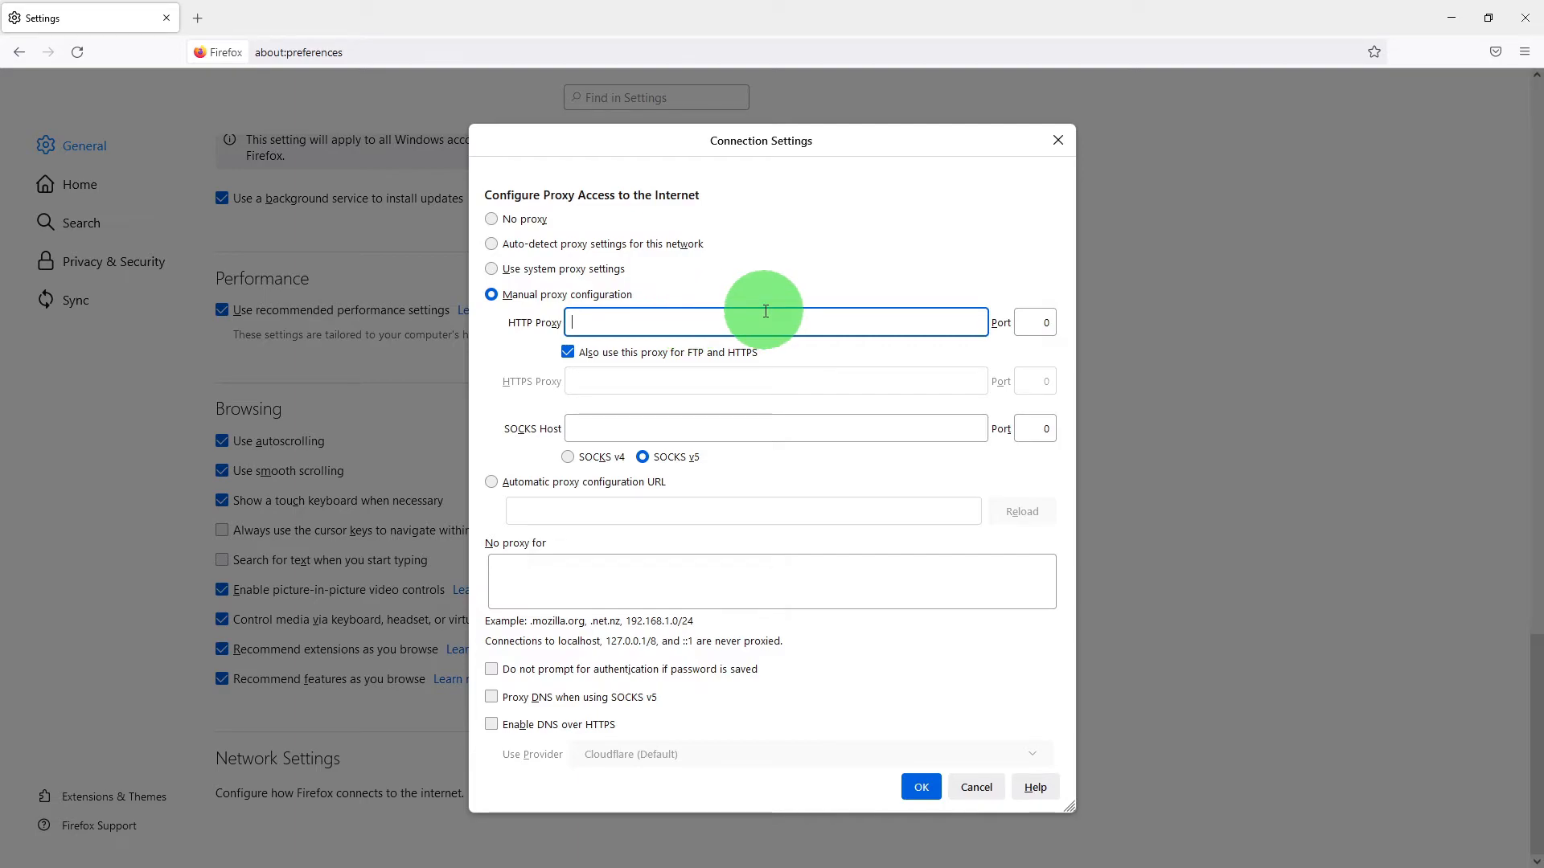
type("lo")
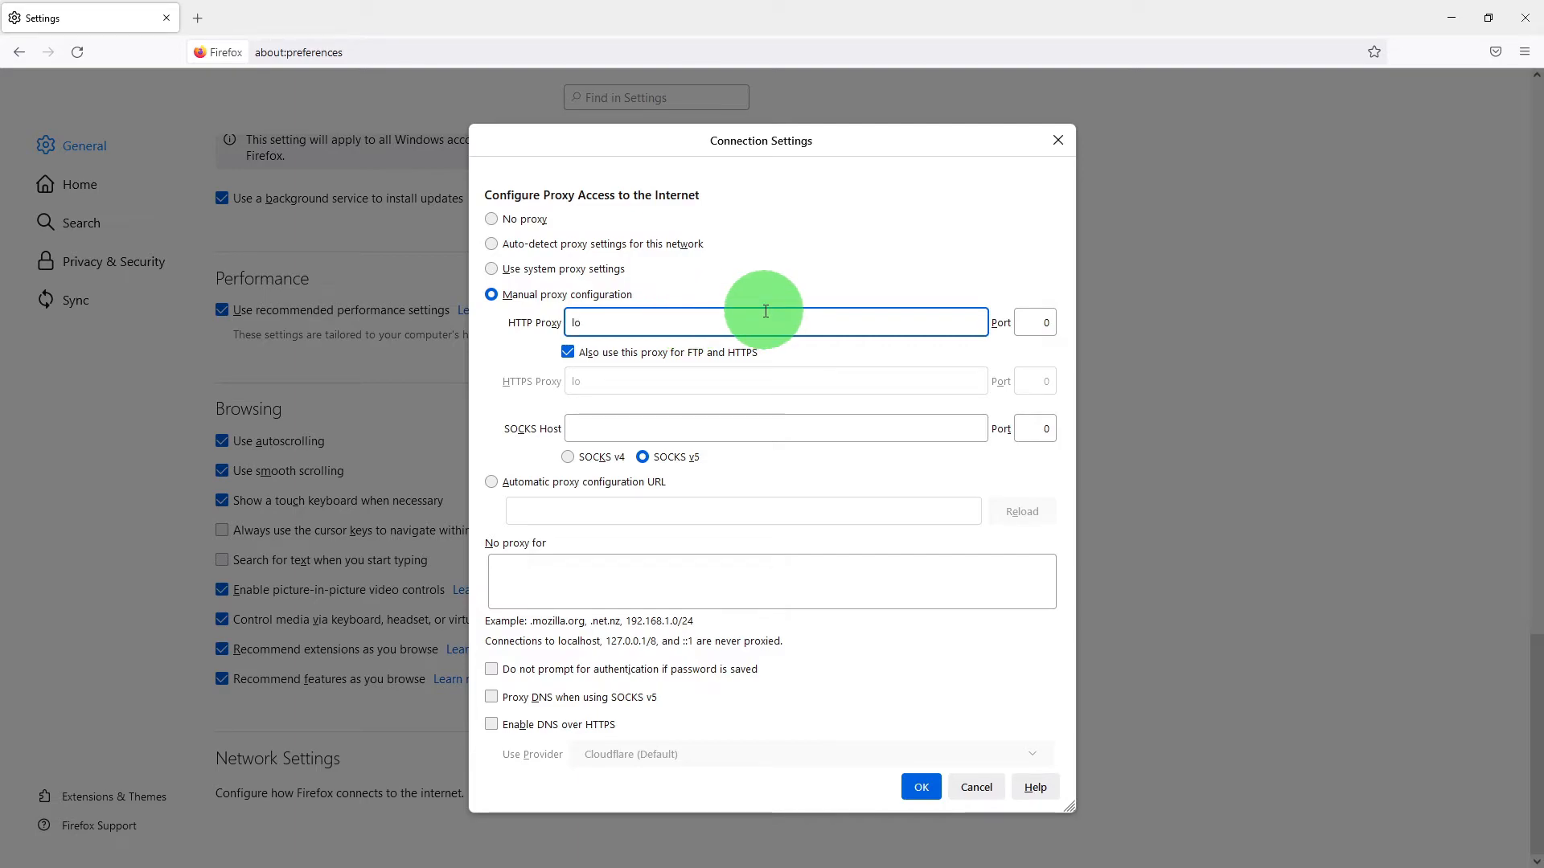
type("calhost")
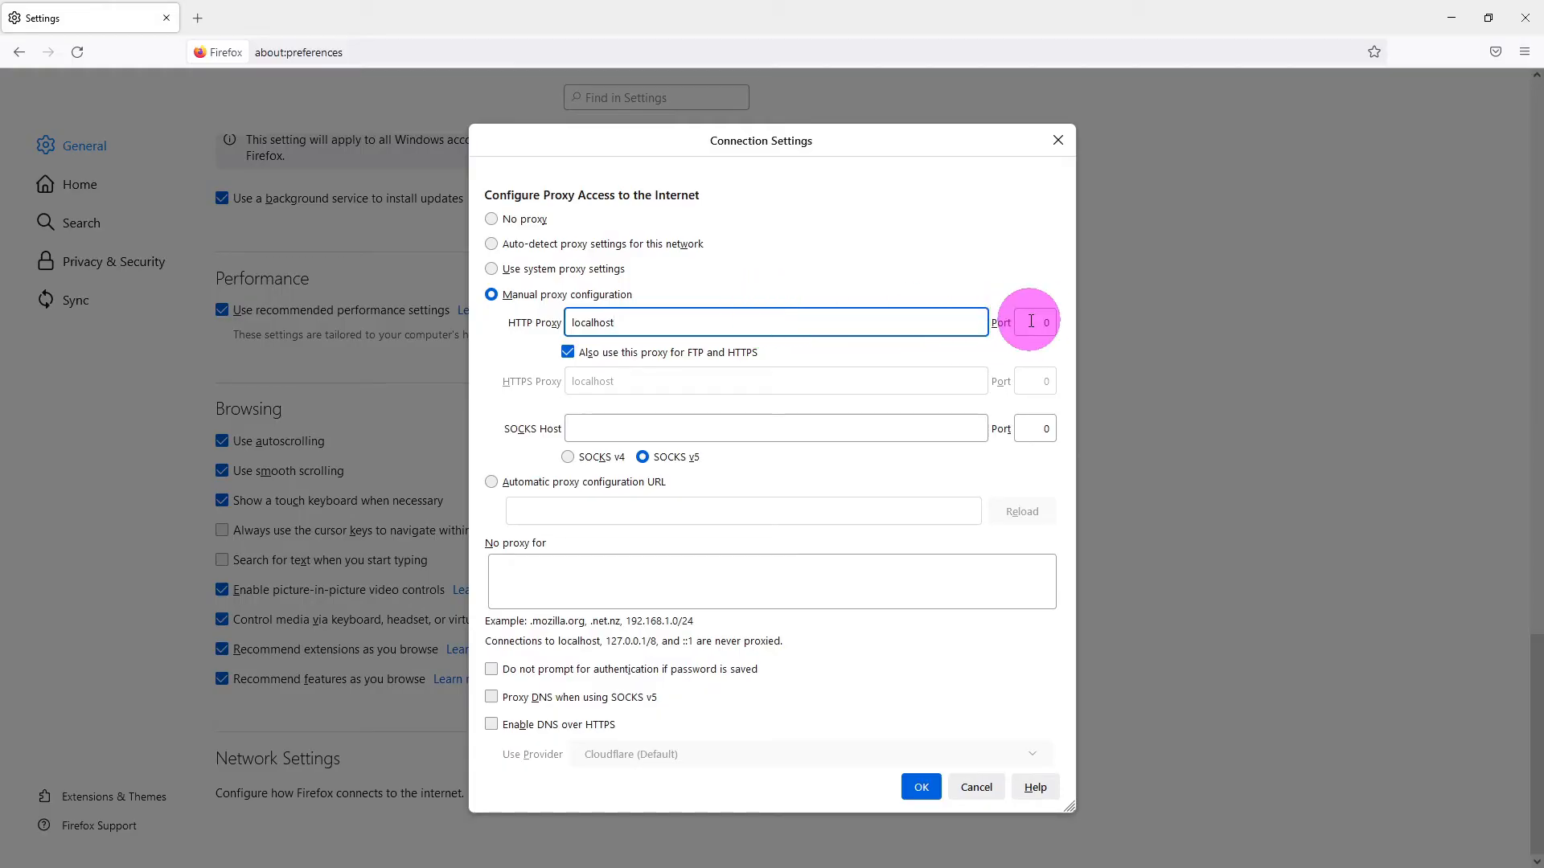
left_click(1034, 322)
type("8081")
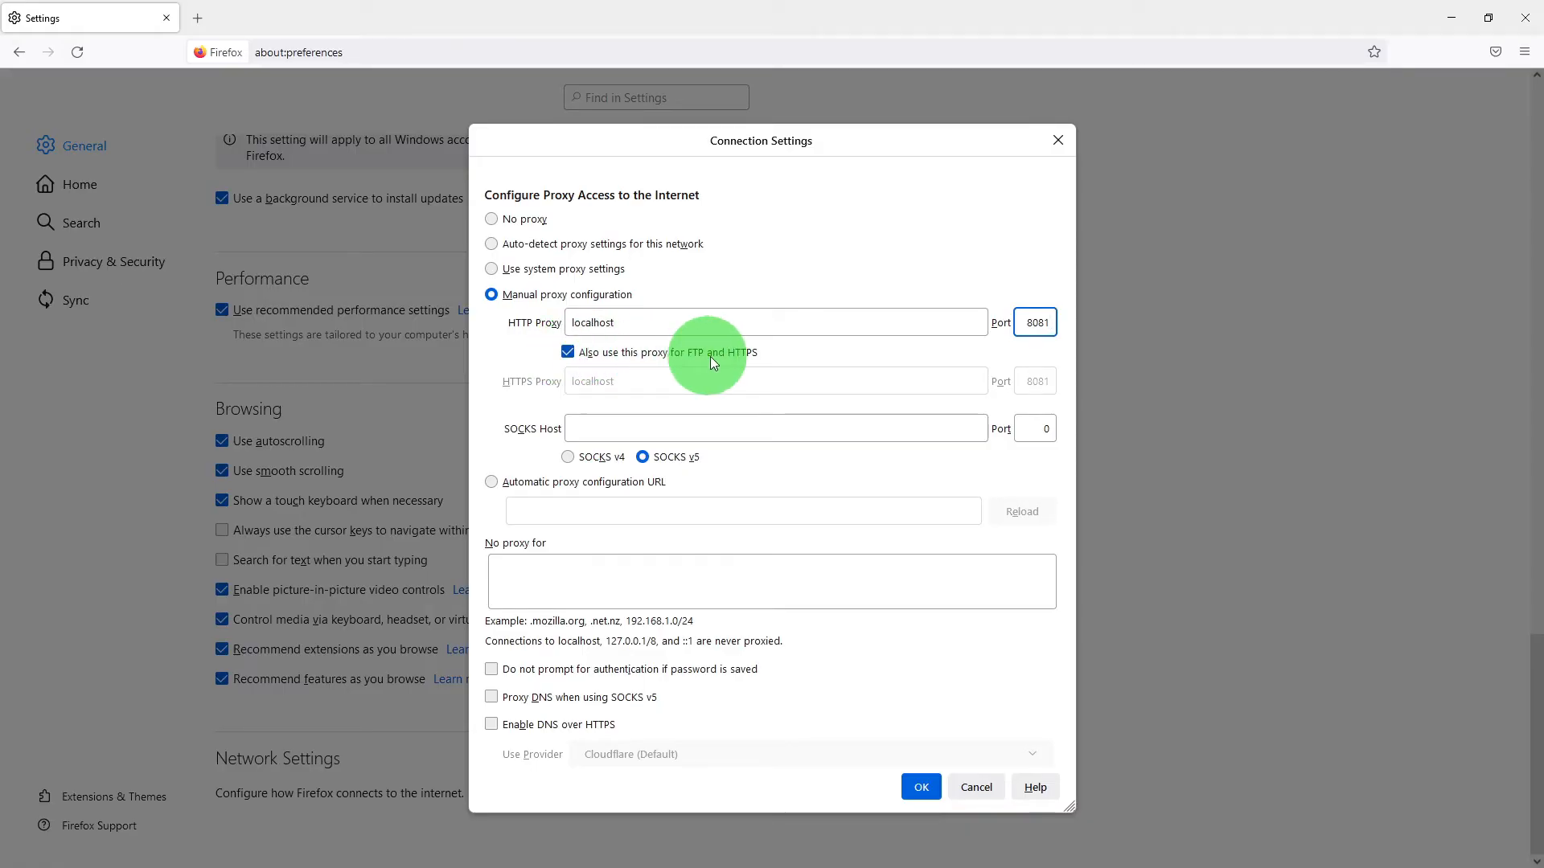
mouse_move(738, 349)
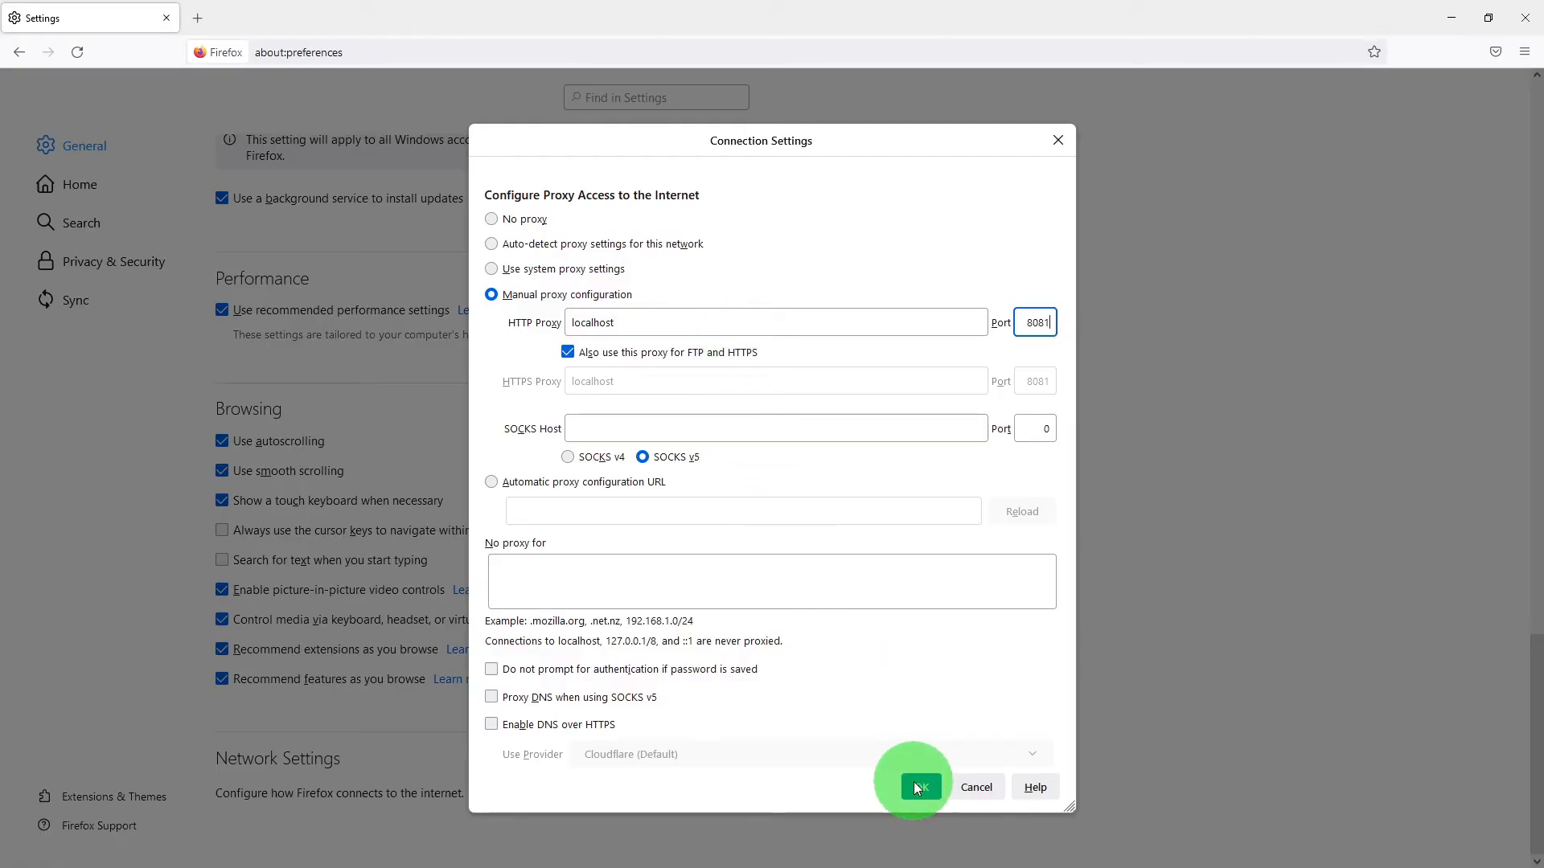
left_click(918, 787)
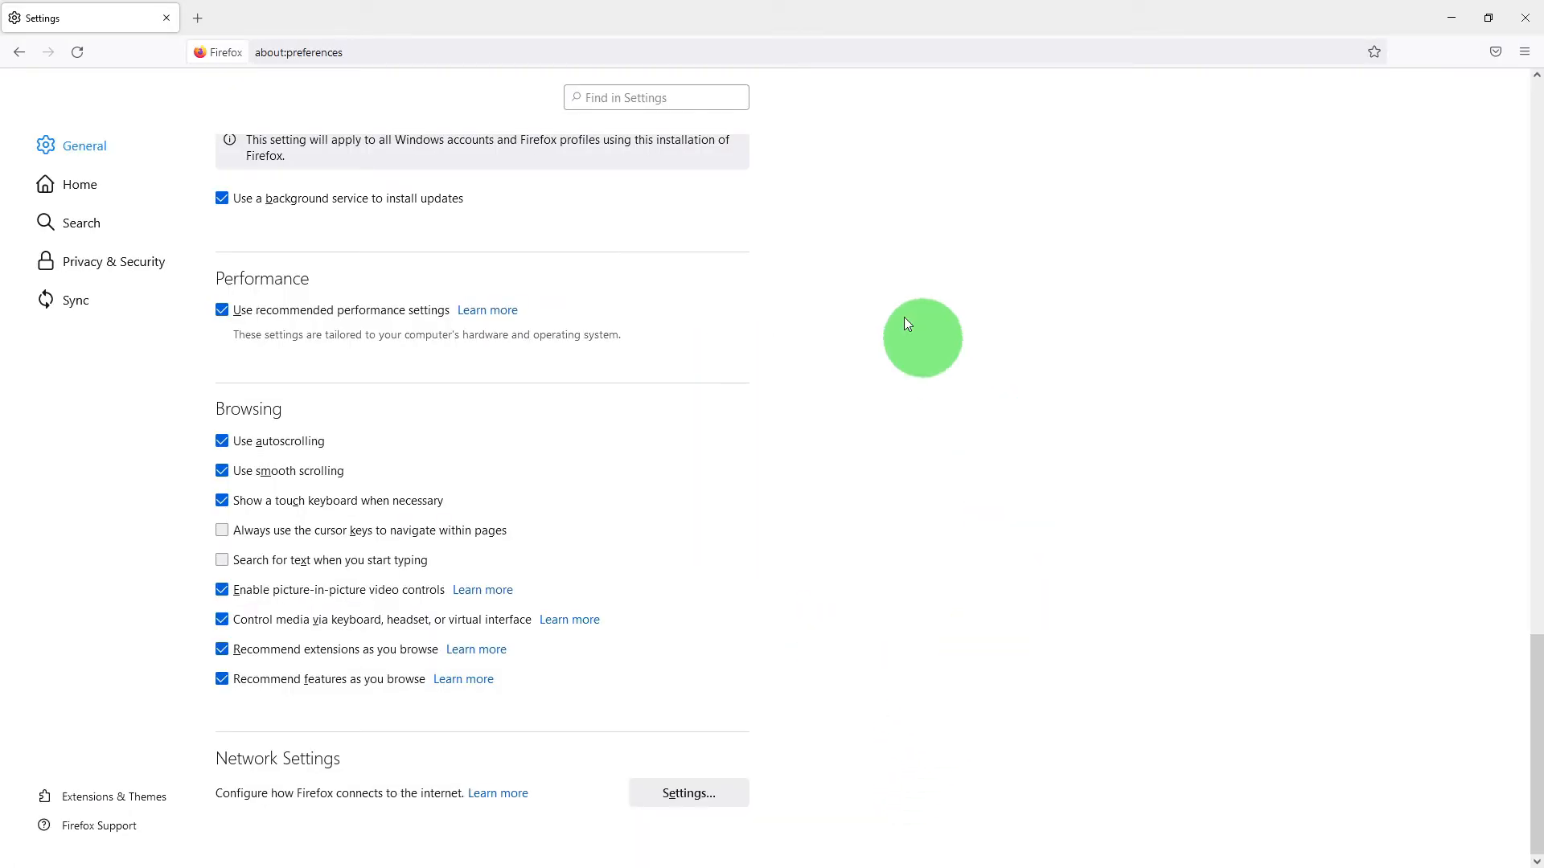
mouse_move(352, 29)
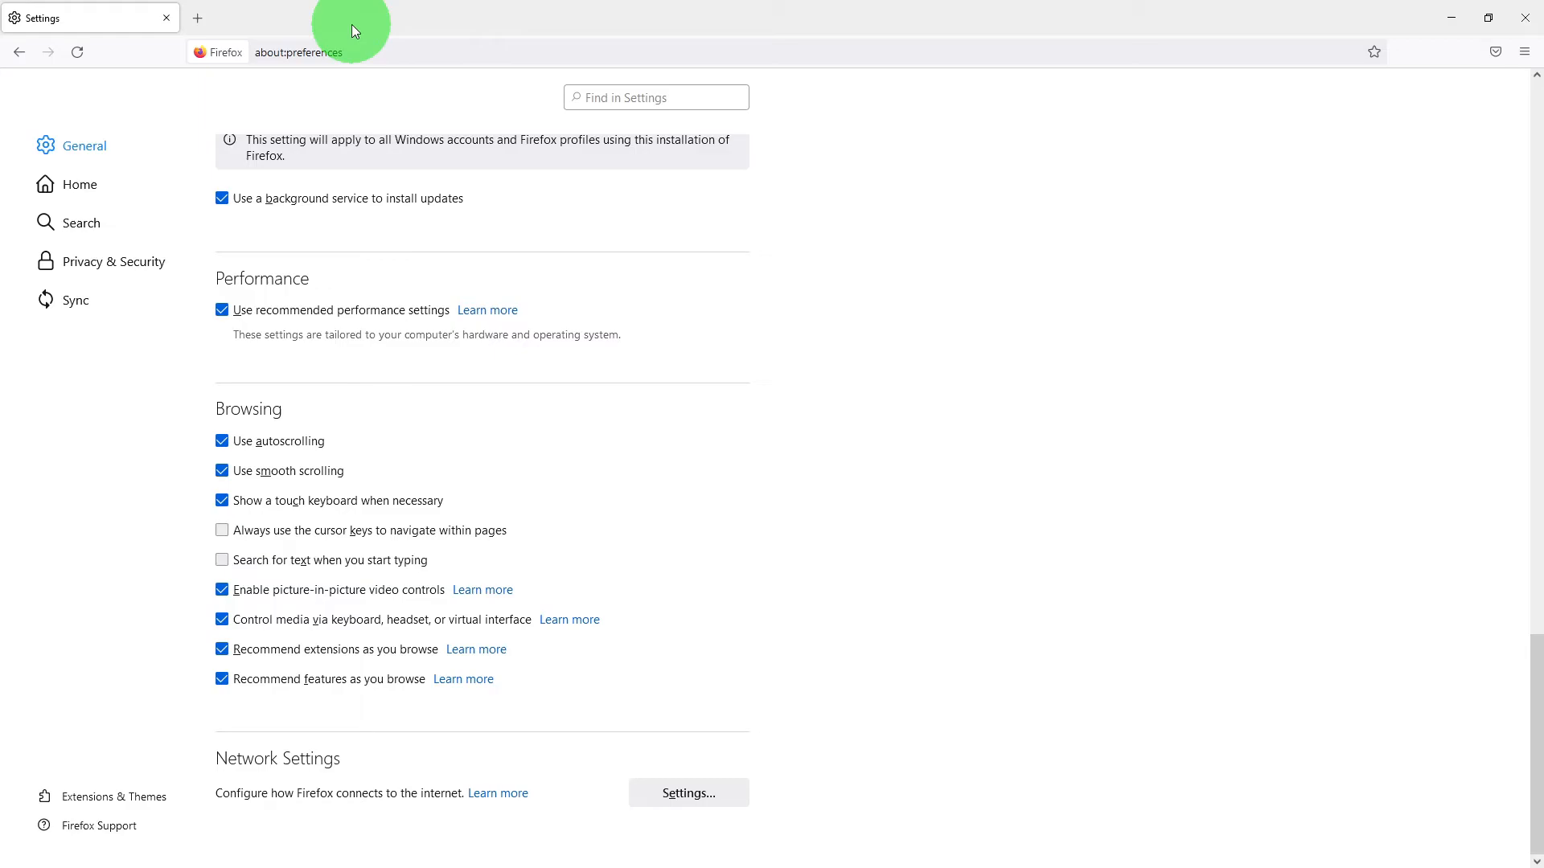
left_click(1490, 18)
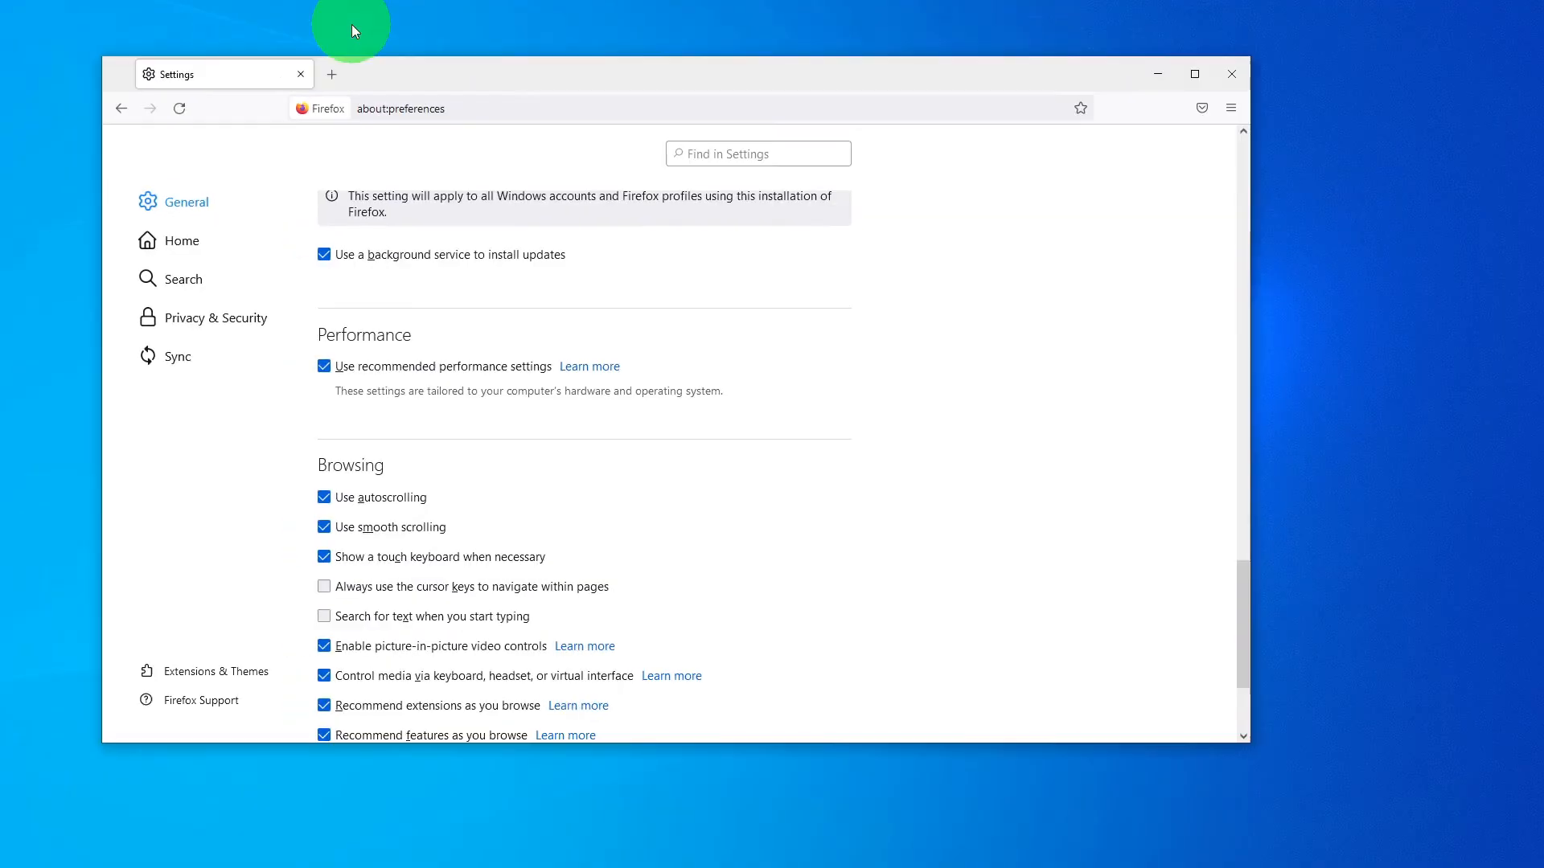
mouse_move(1156, 153)
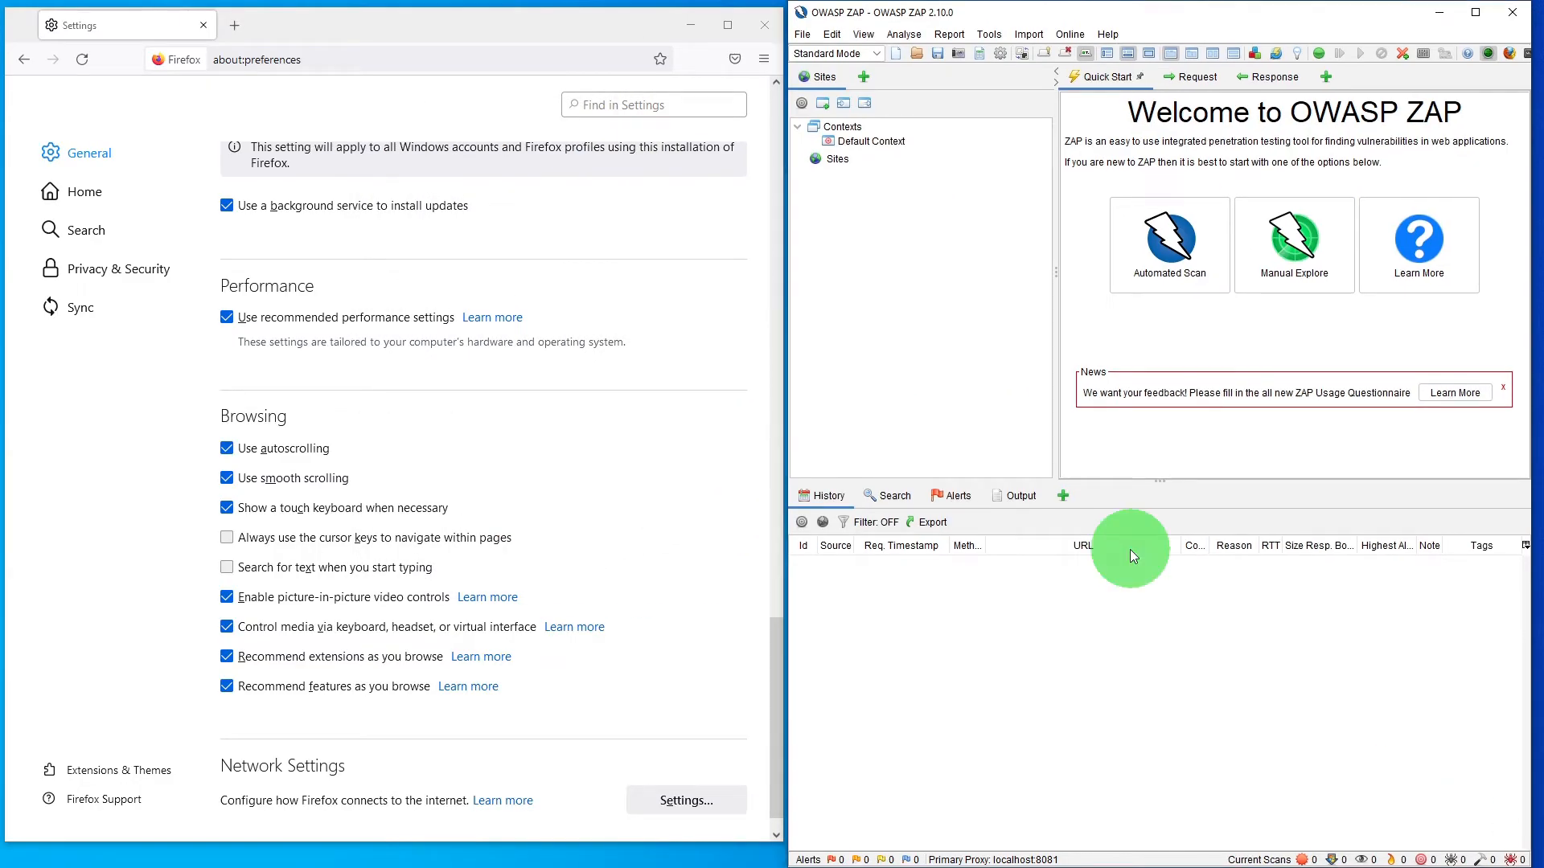
scroll("down", 3)
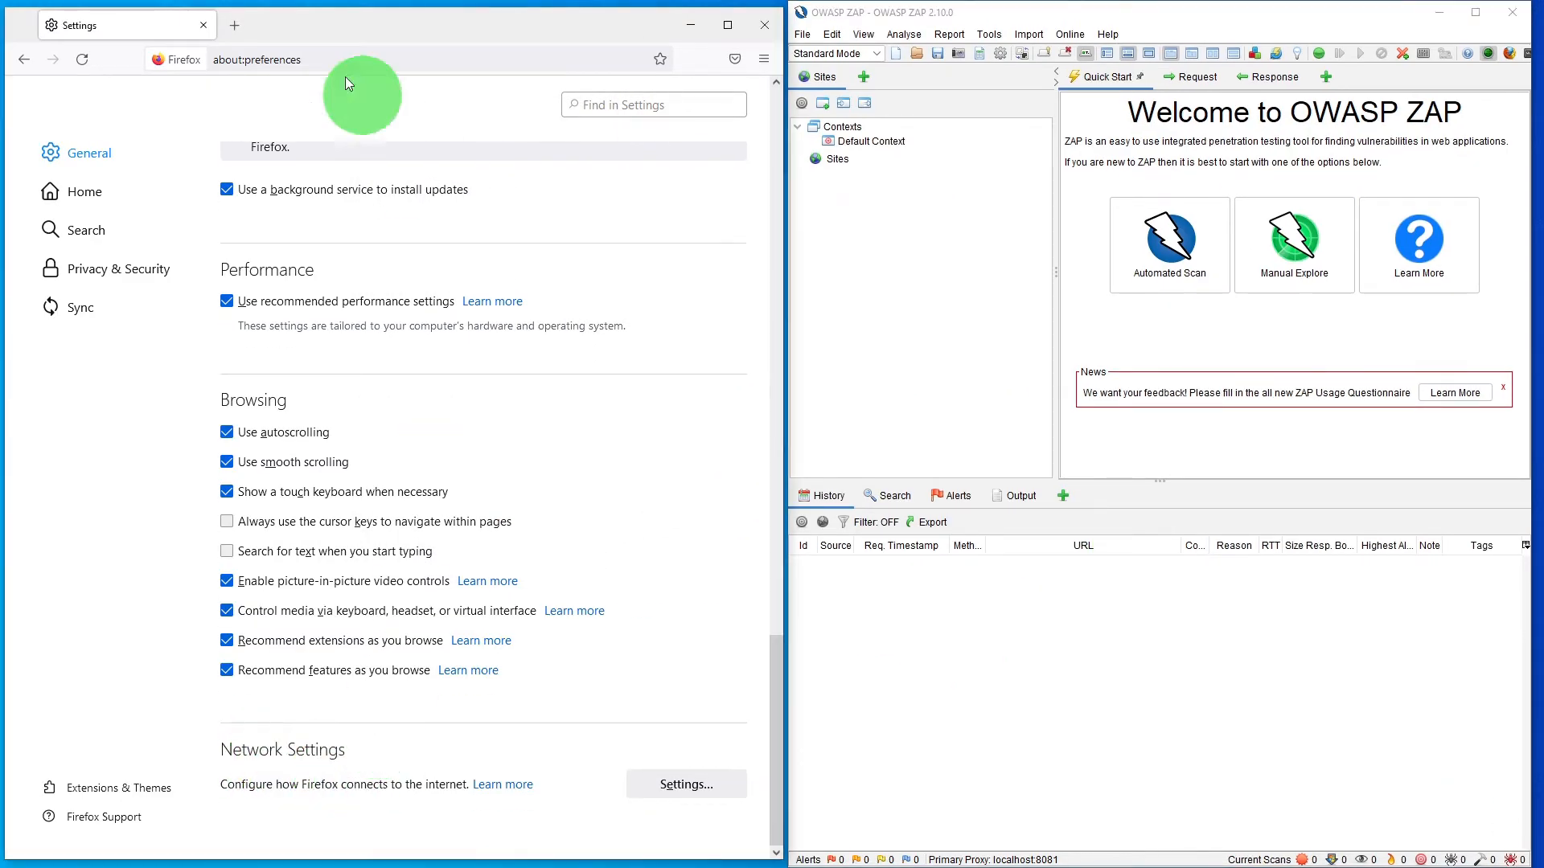
mouse_move(234, 24)
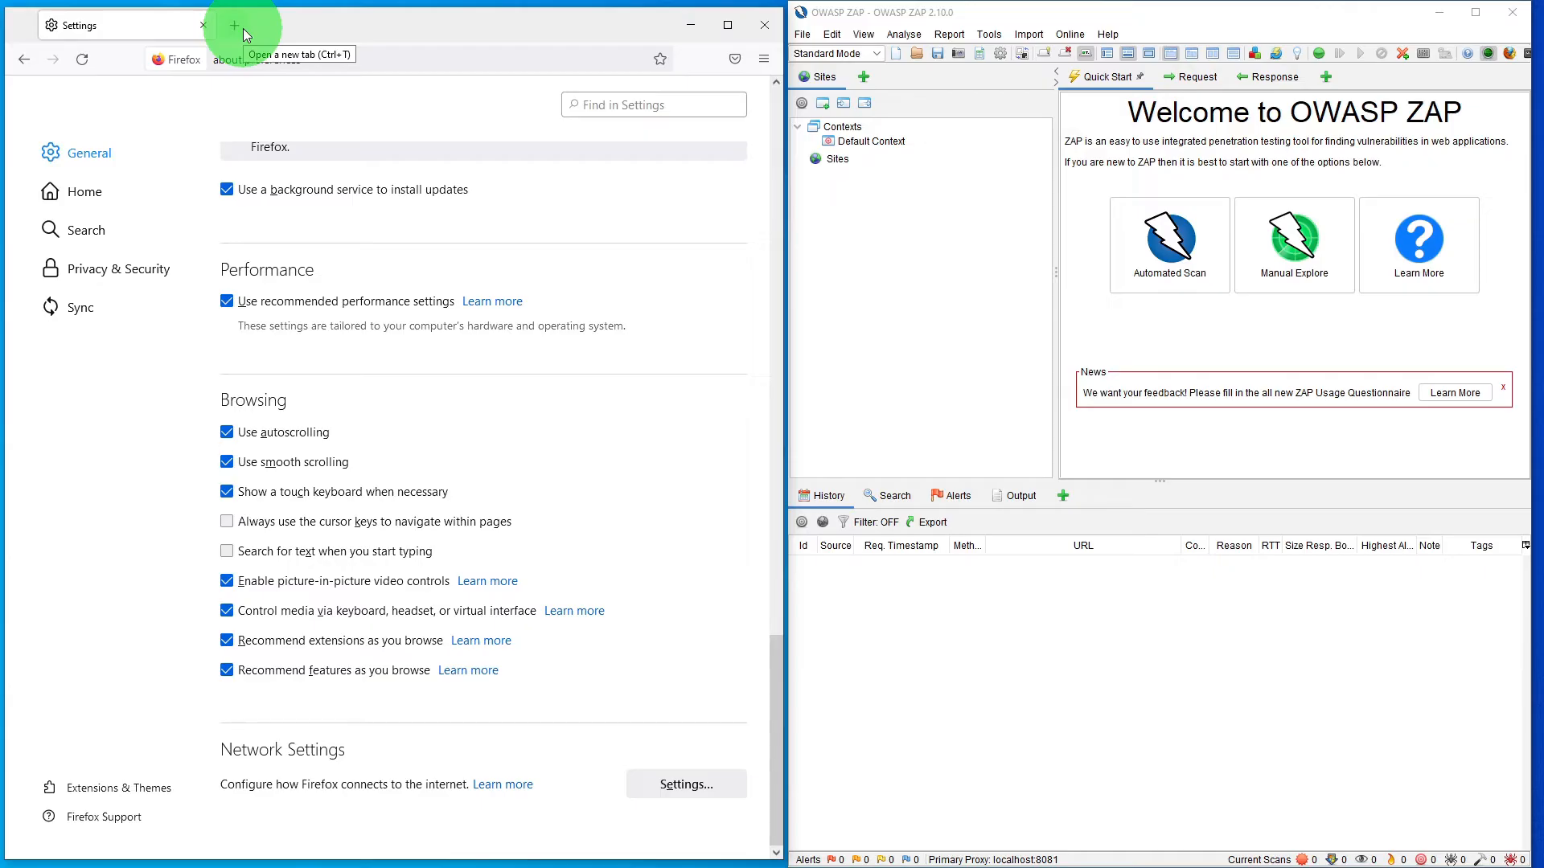
left_click(233, 24)
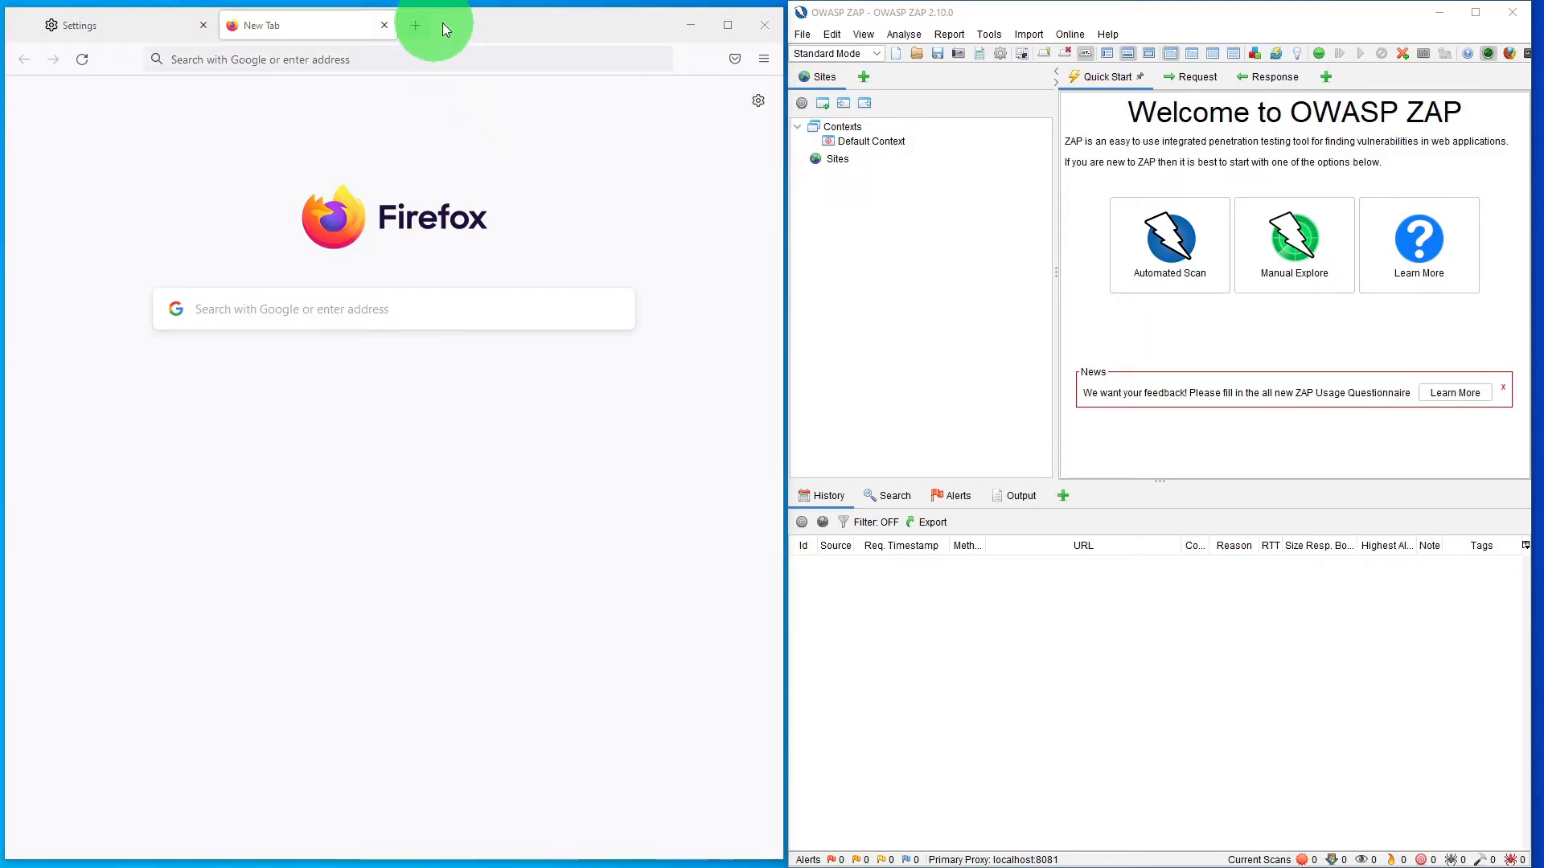
type("https://www.bbc.co.uk/")
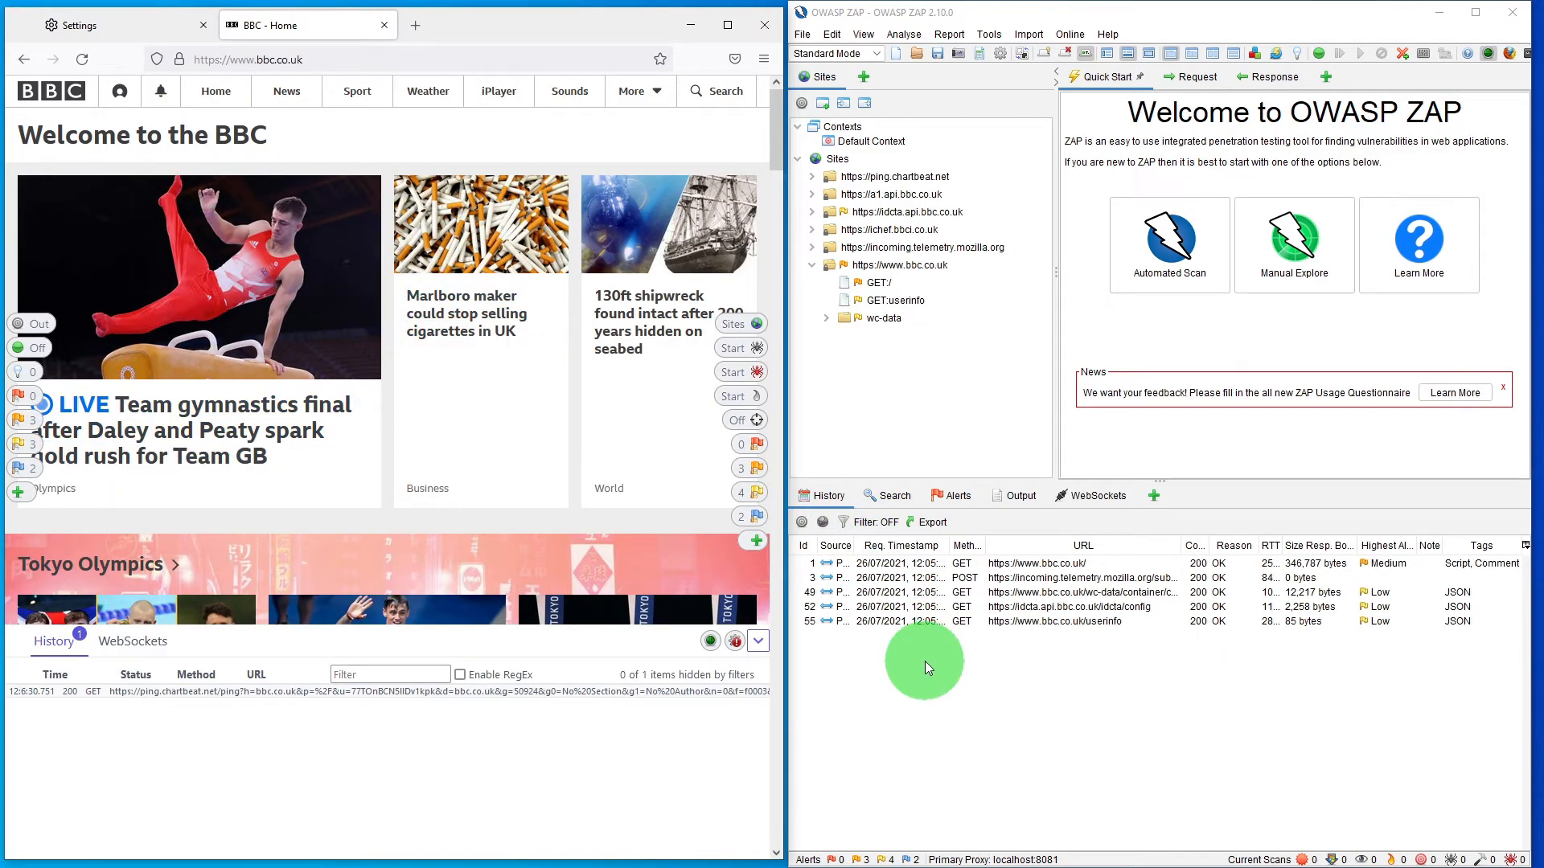
mouse_move(1041, 693)
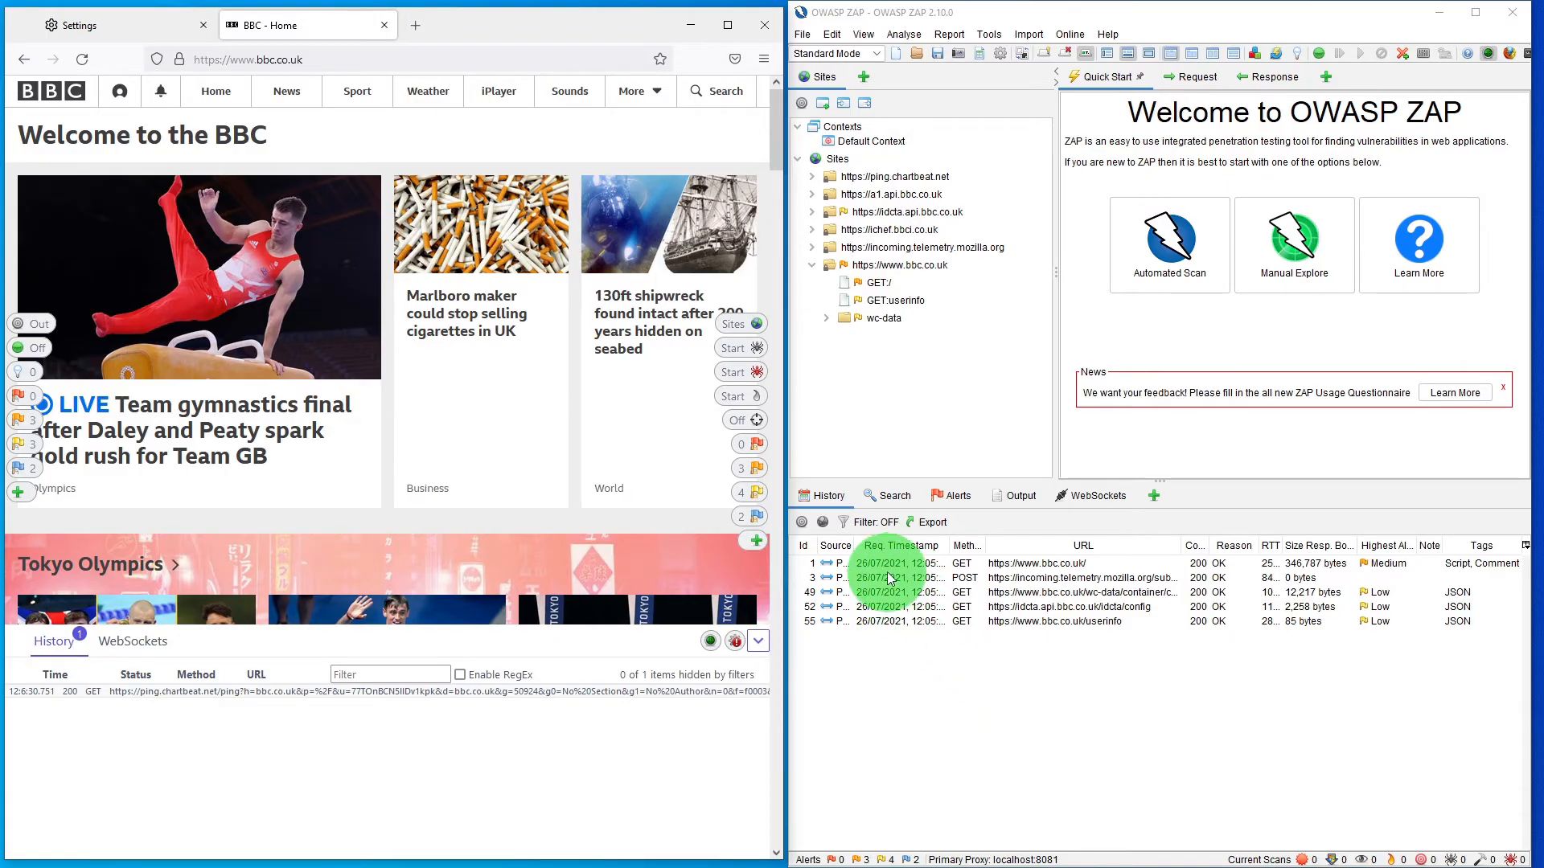
Dismiss the ZAP HUD welcome permanently, then close Firefox and both its tabs.
left_click(1054, 606)
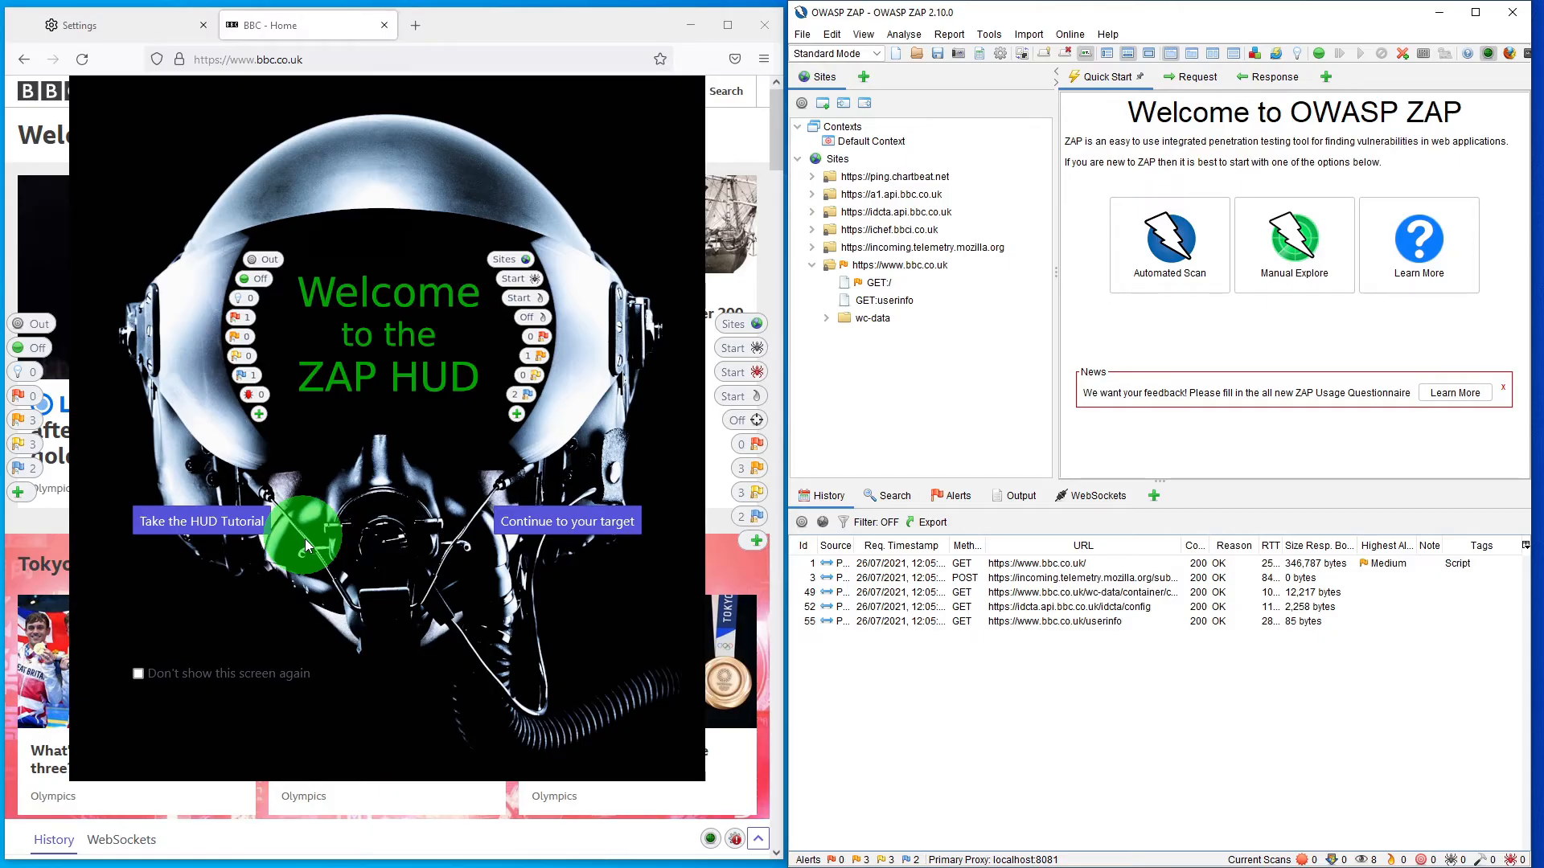
left_click(138, 674)
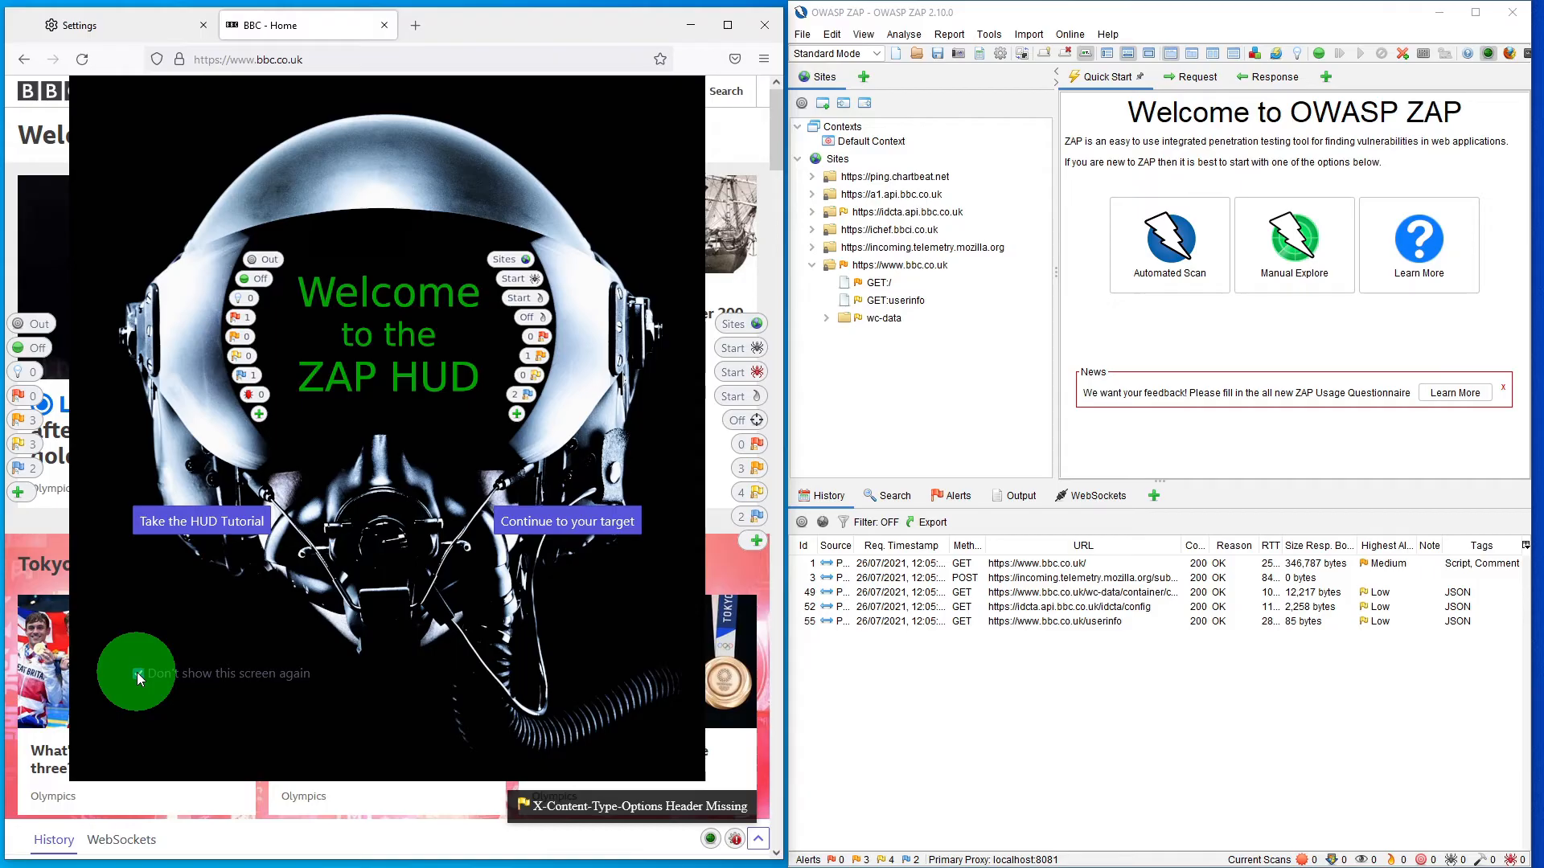
left_click(138, 674)
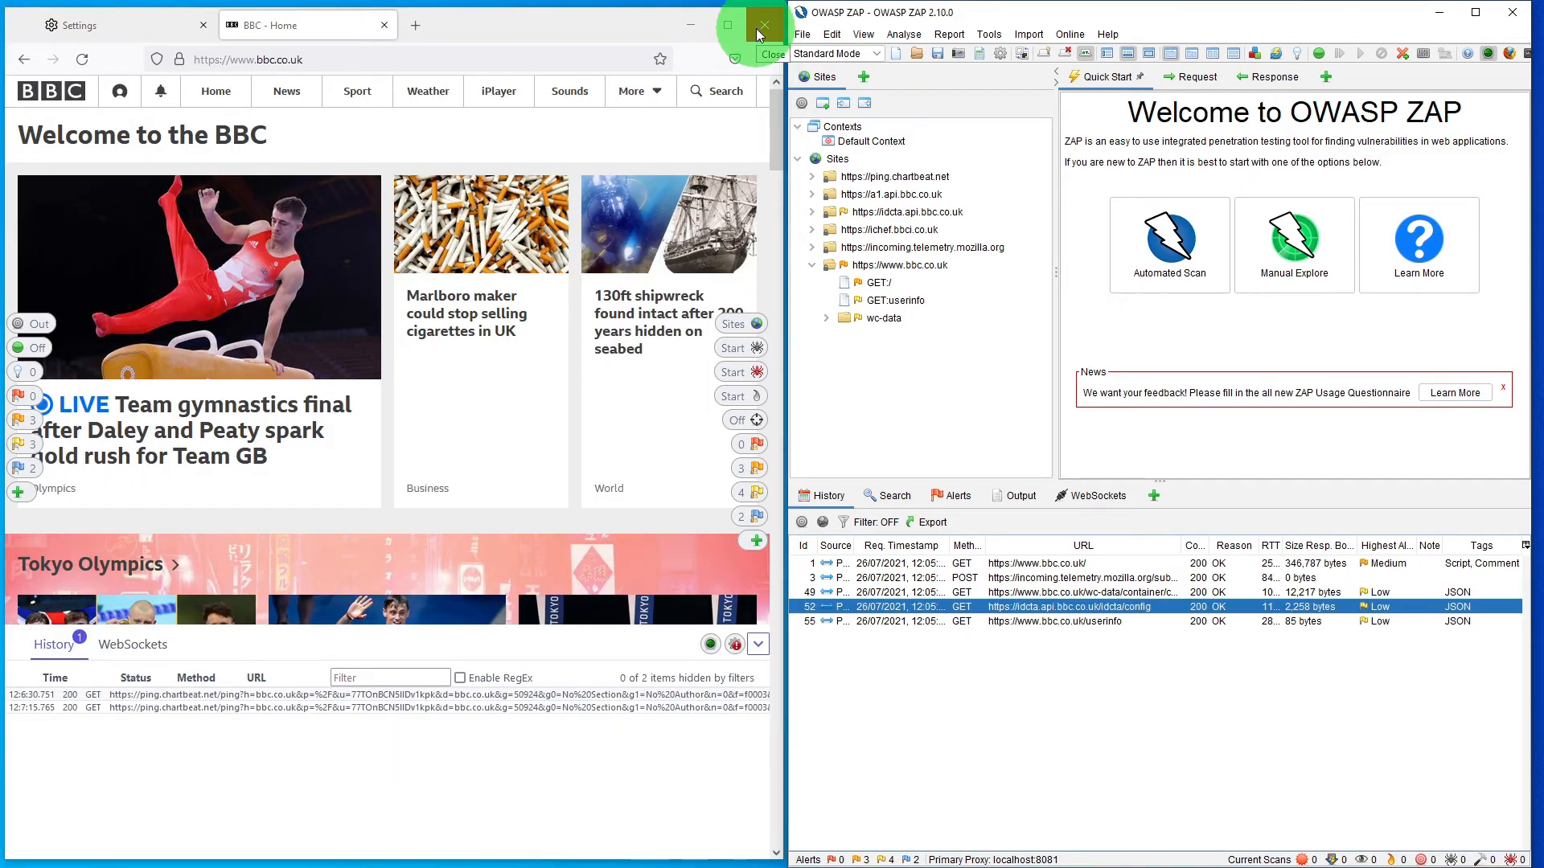
left_click(762, 24)
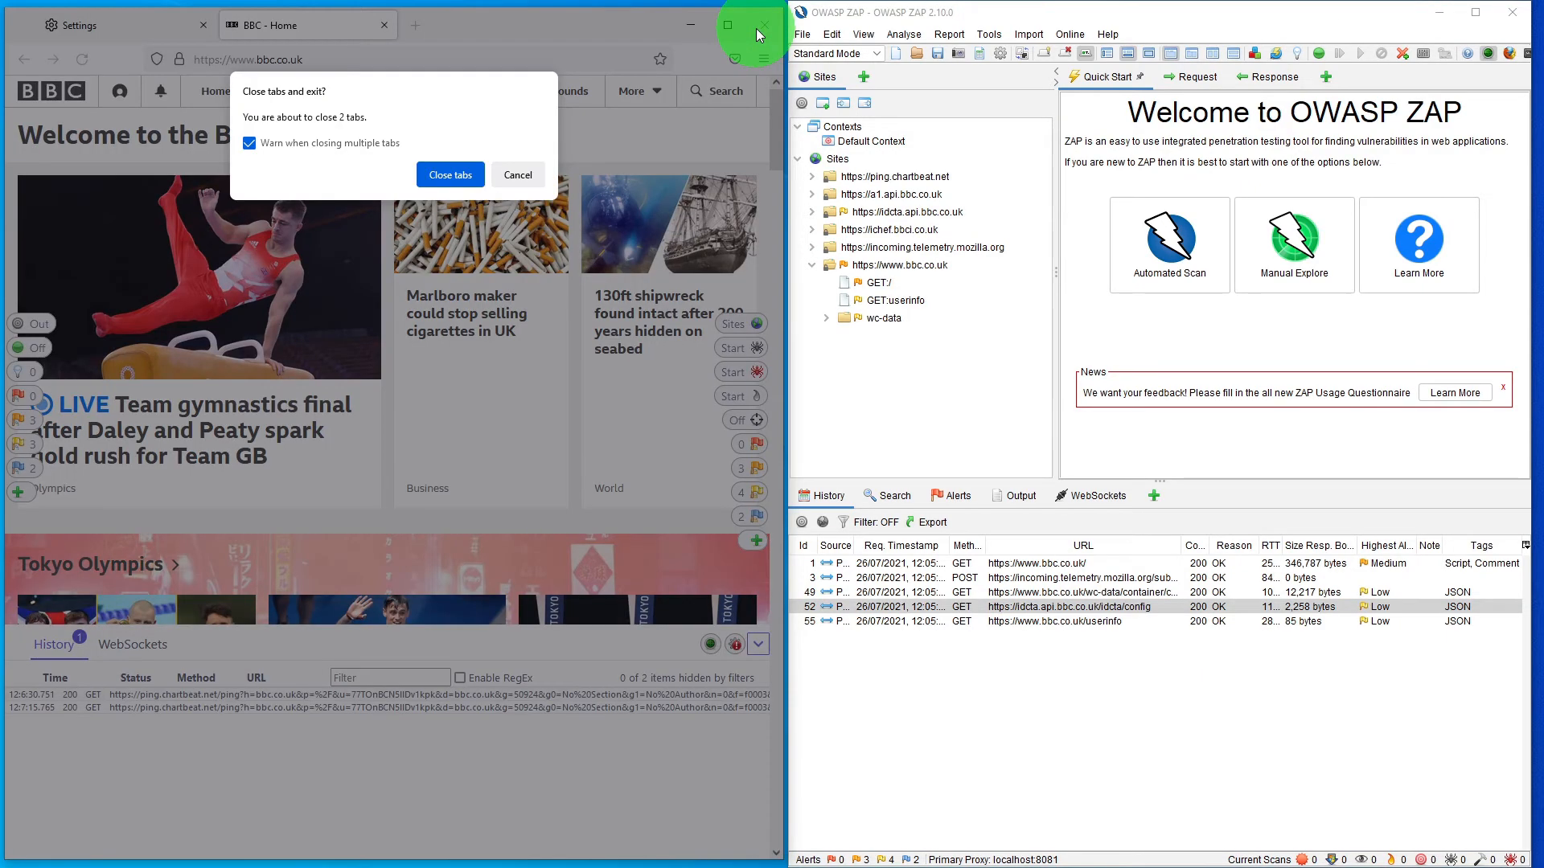
left_click(450, 174)
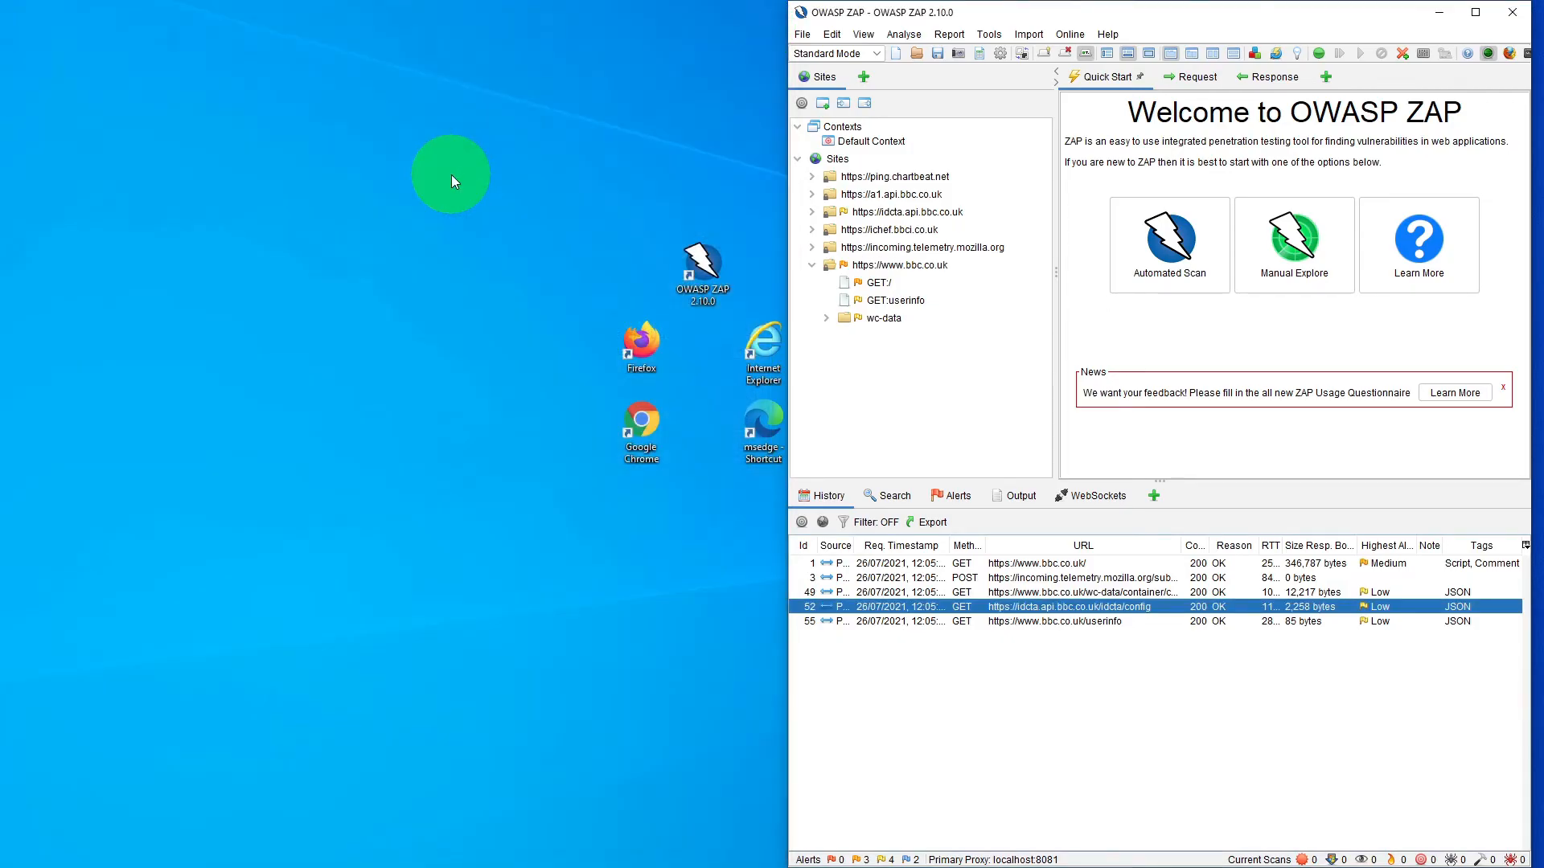
Start a new ZAP session, discarding the unsaved BBC history.
left_click(801, 34)
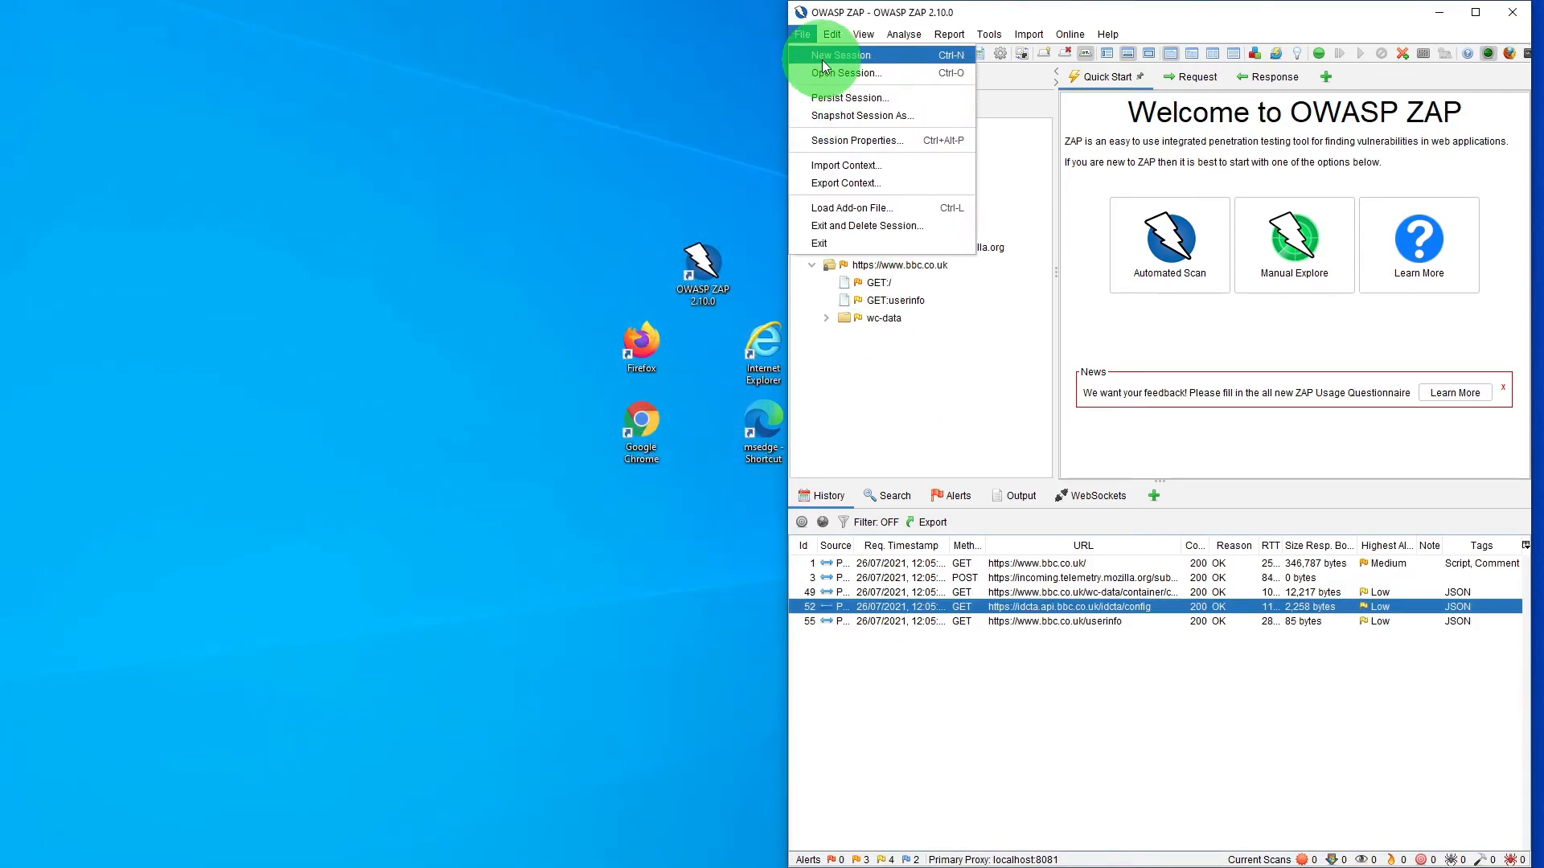
left_click(839, 55)
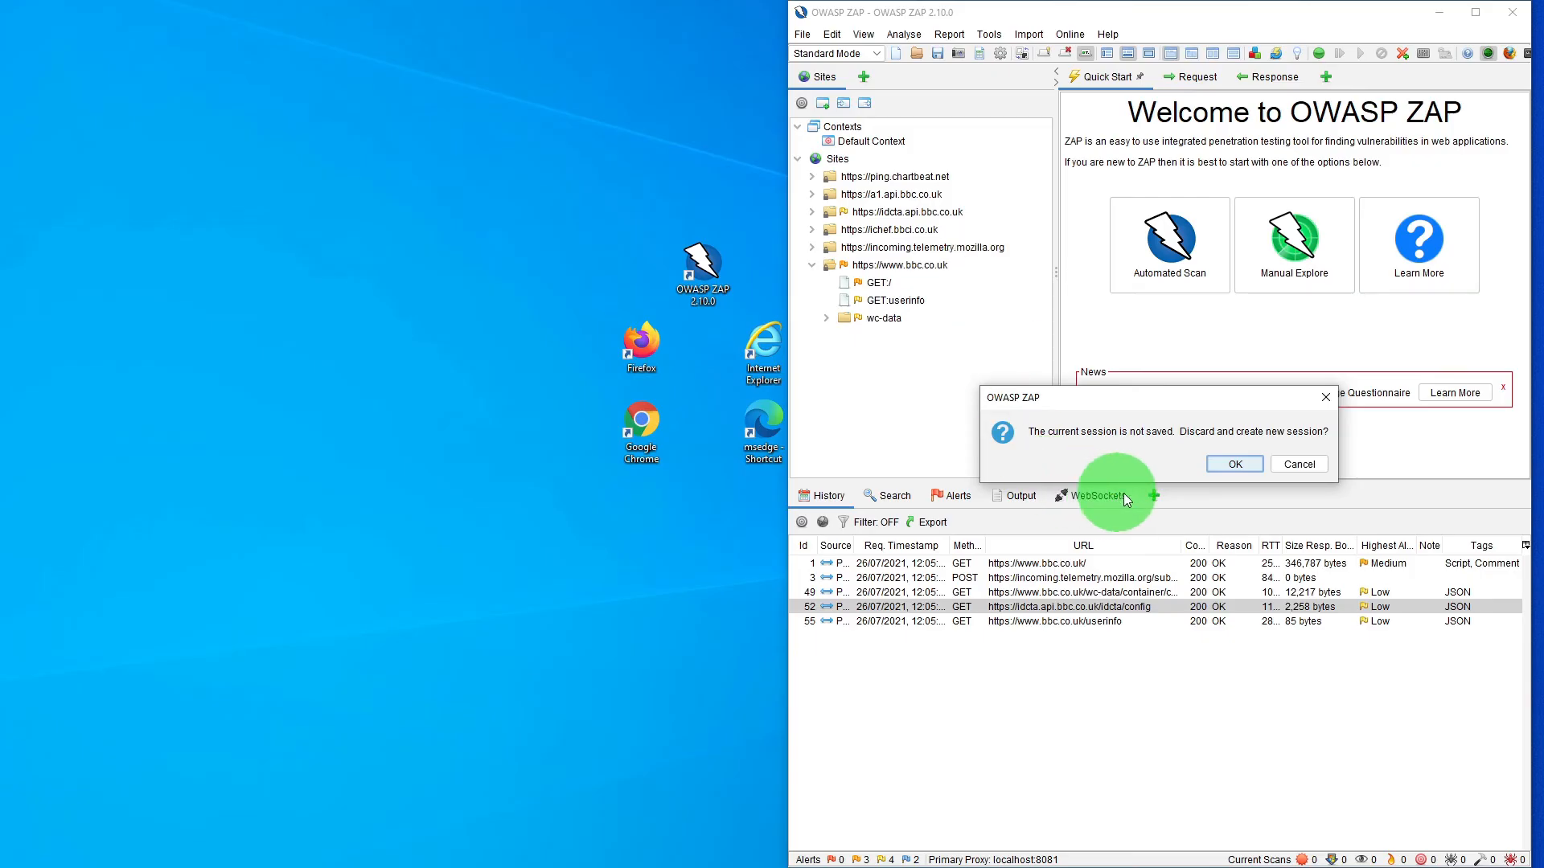
left_click(1234, 463)
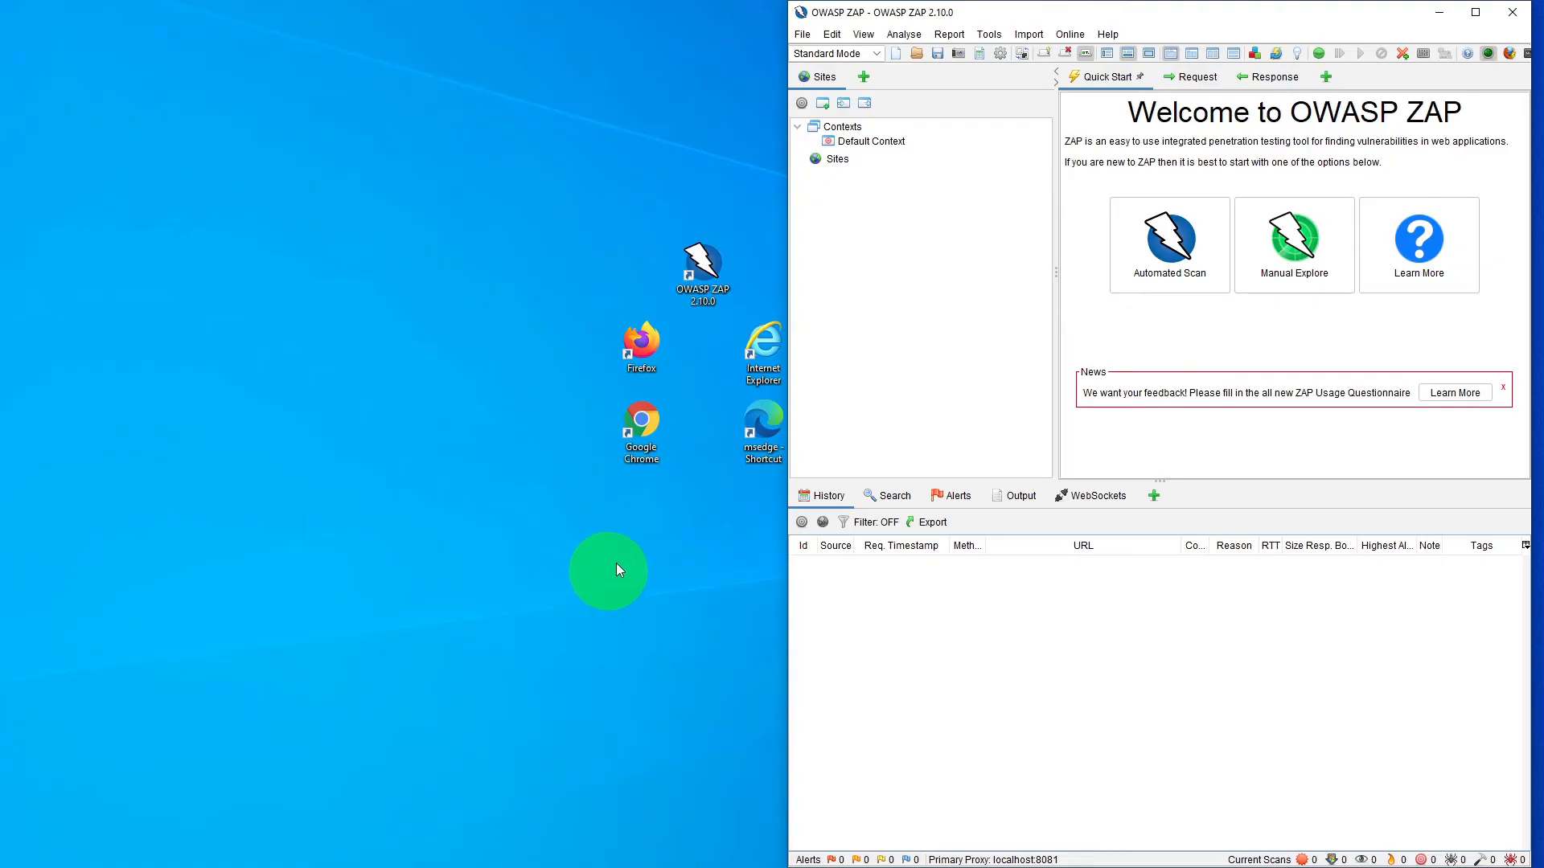
mouse_move(761, 349)
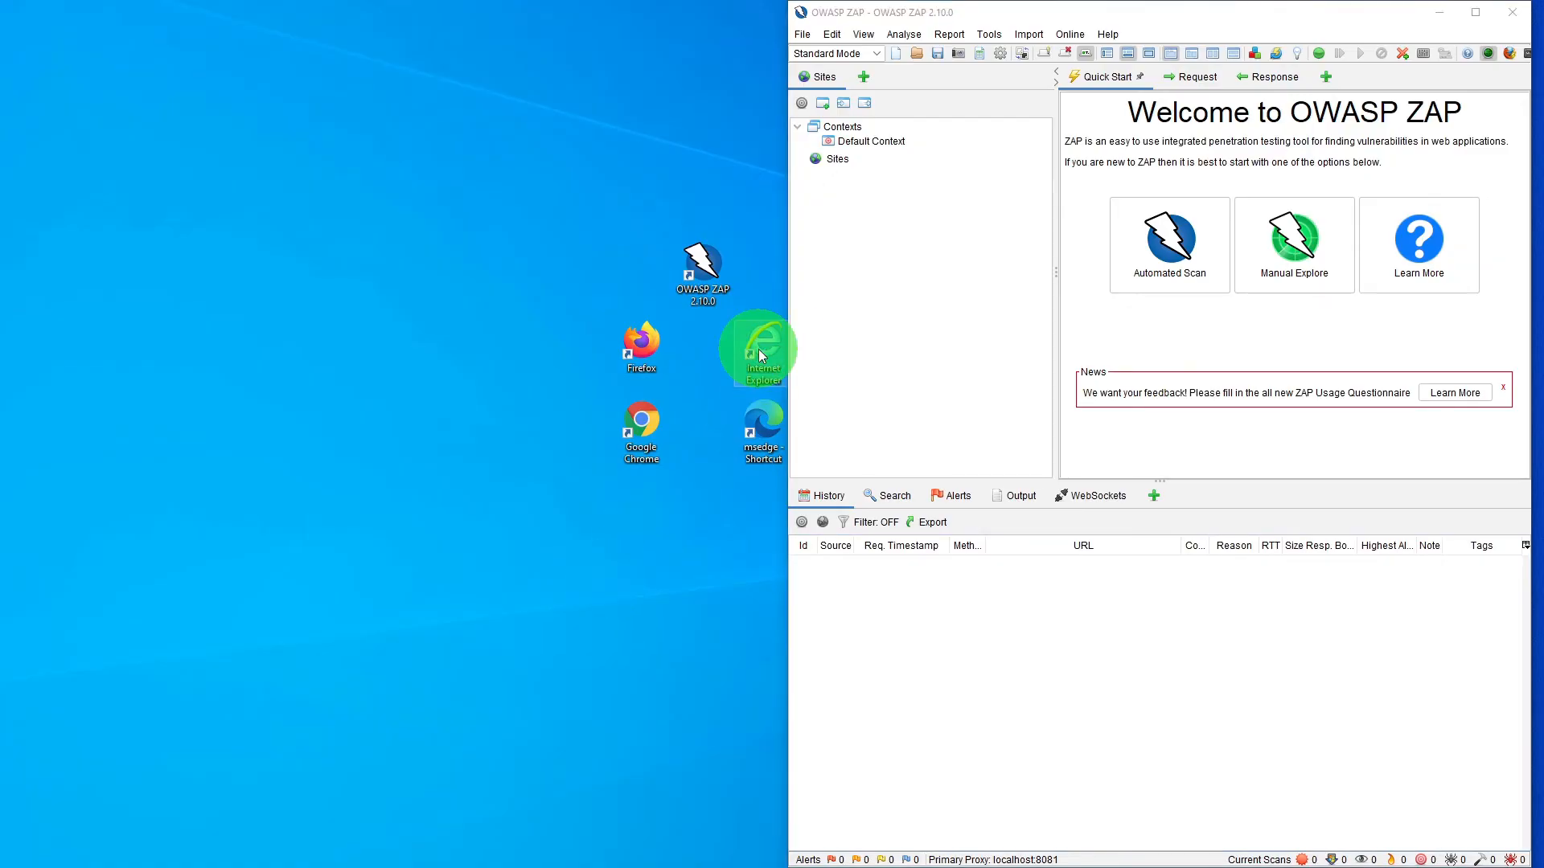
Launch Internet Explorer and reach the LAN settings under Internet Options > Connections.
double_click(759, 346)
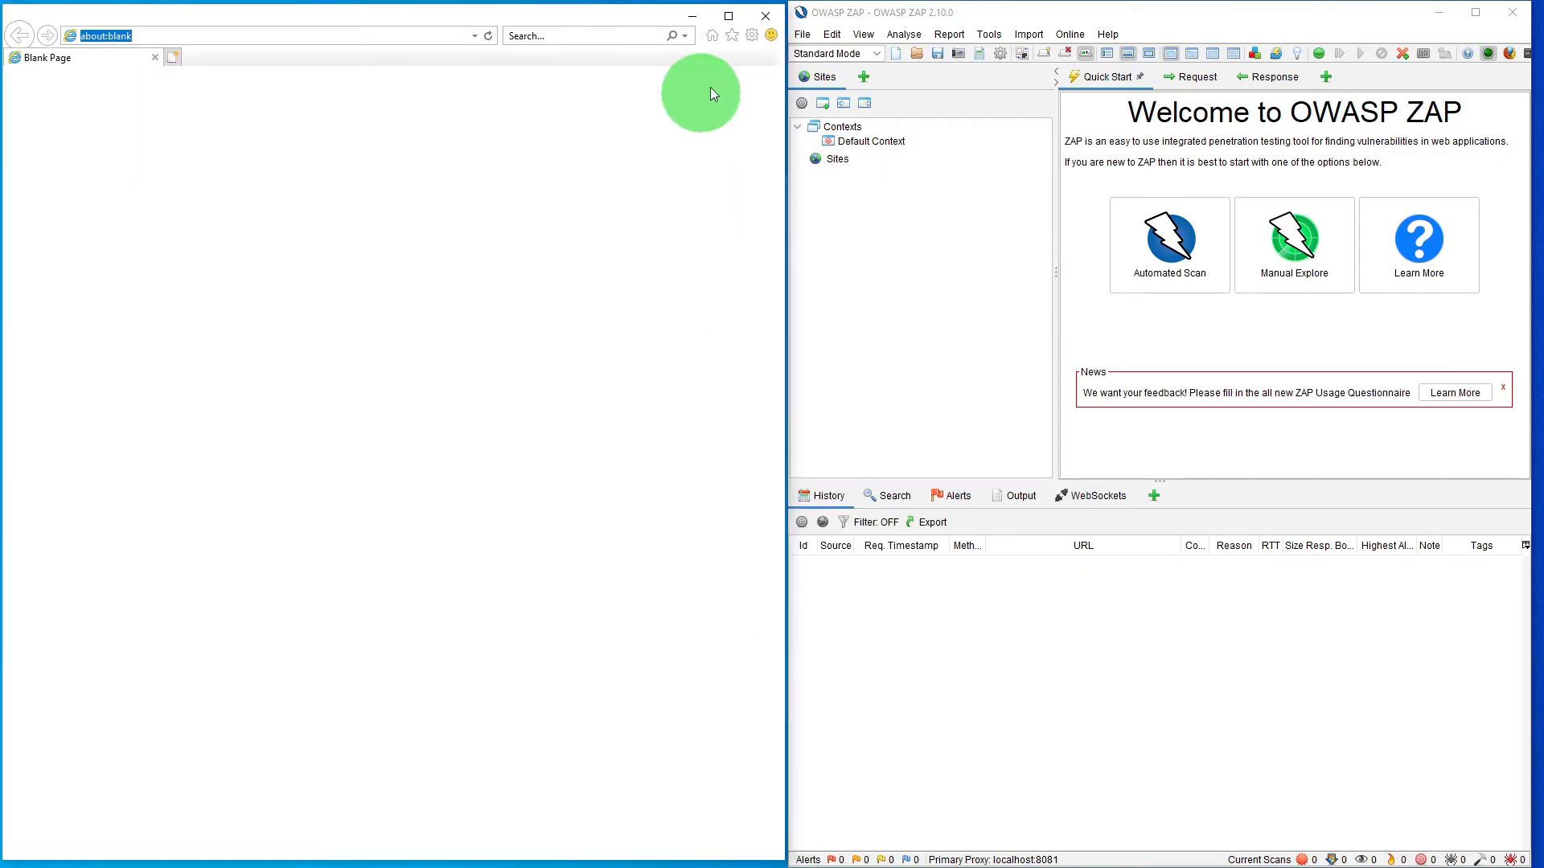
left_click(751, 33)
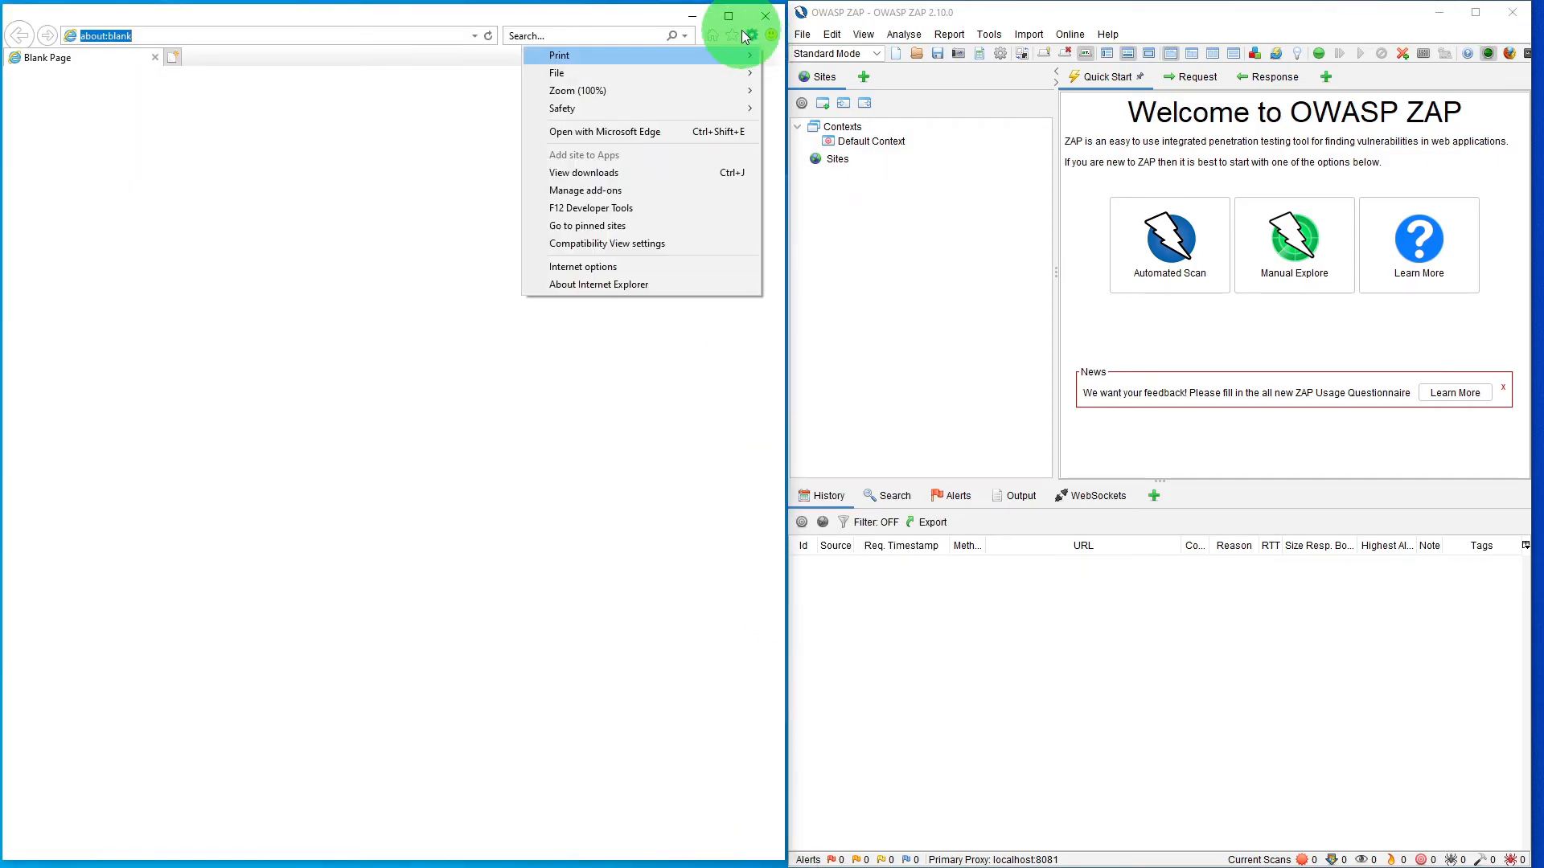
left_click(582, 267)
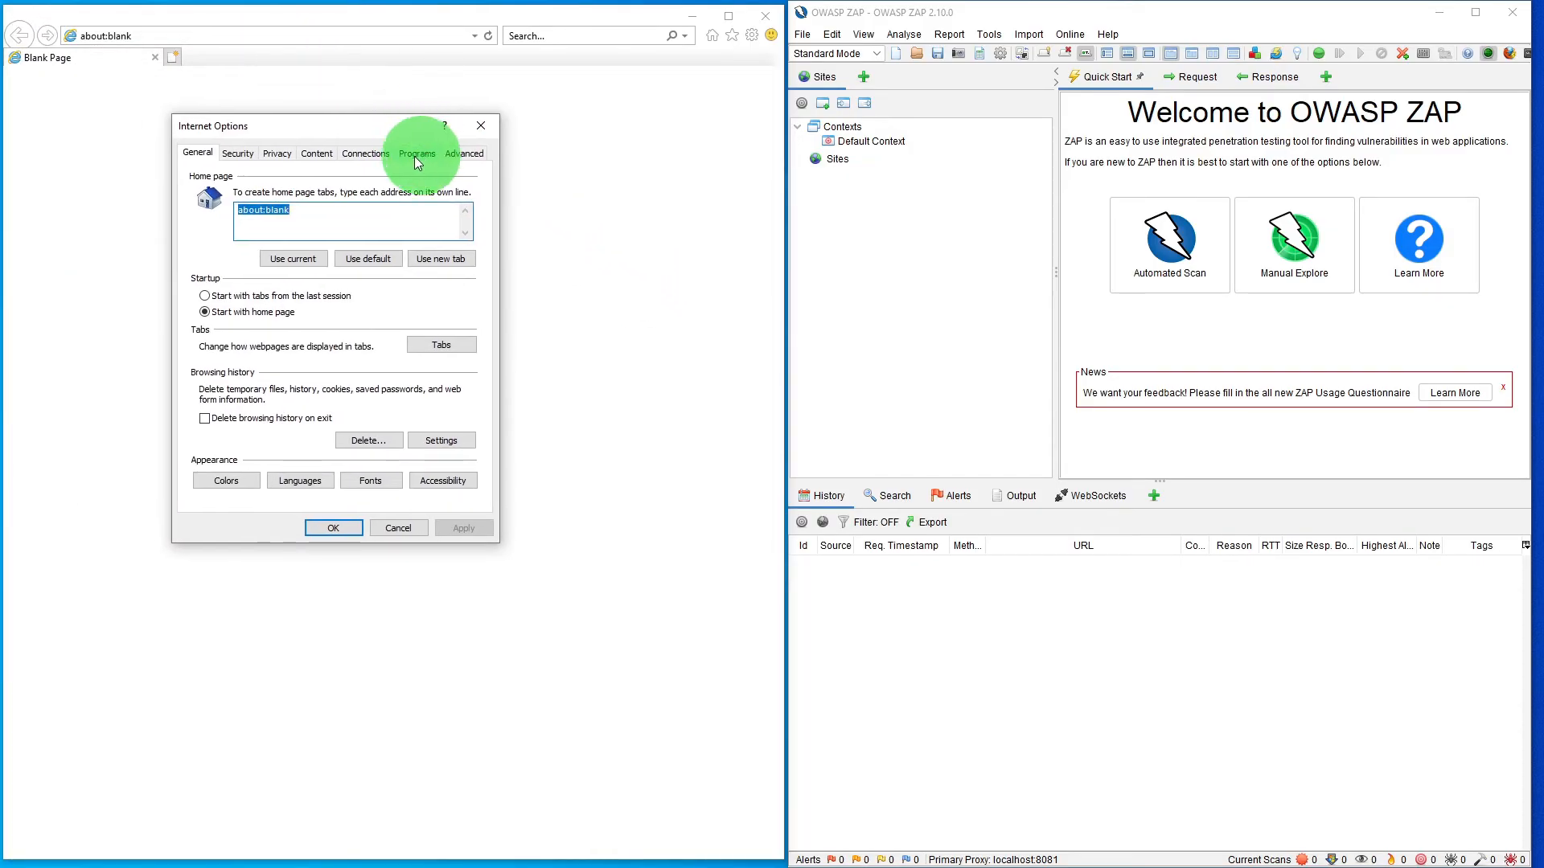
left_click(365, 155)
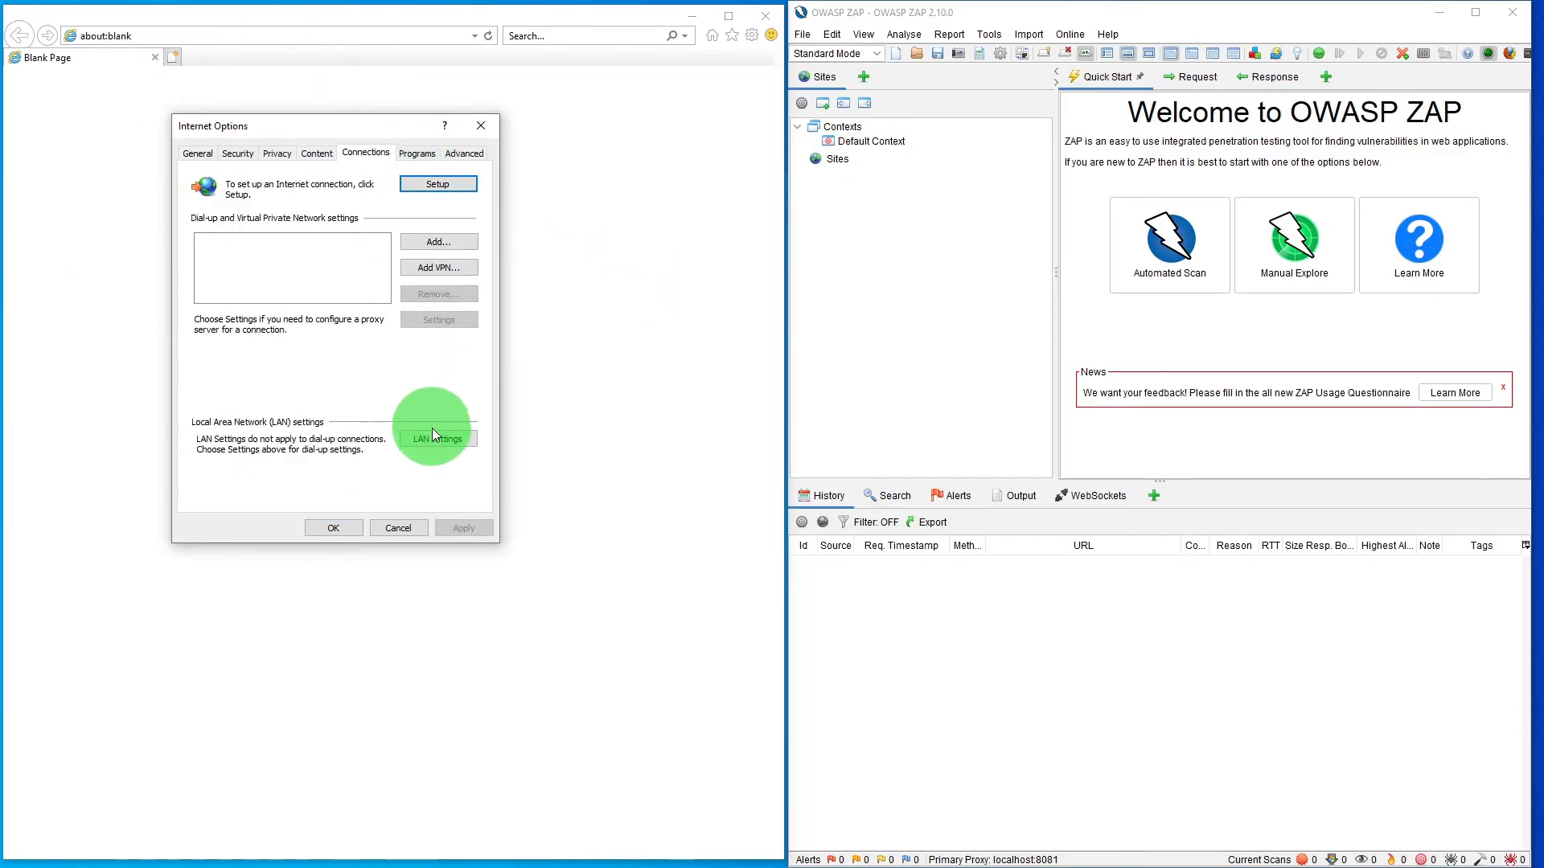
left_click(437, 437)
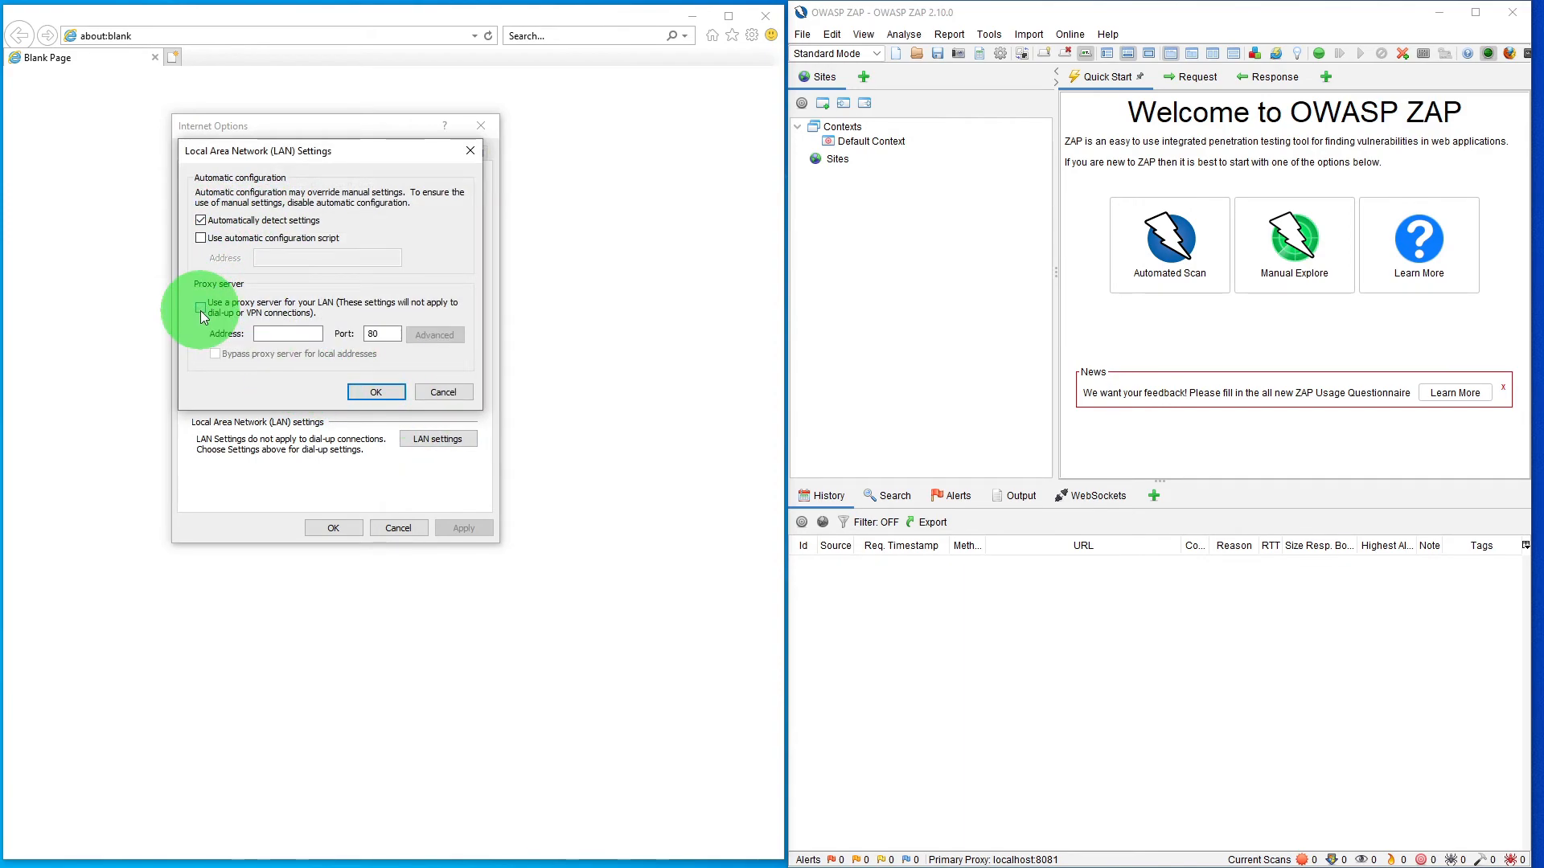
Enable a LAN proxy of 127.0.0.1 port 8081 for all protocols and apply the options.
left_click(201, 306)
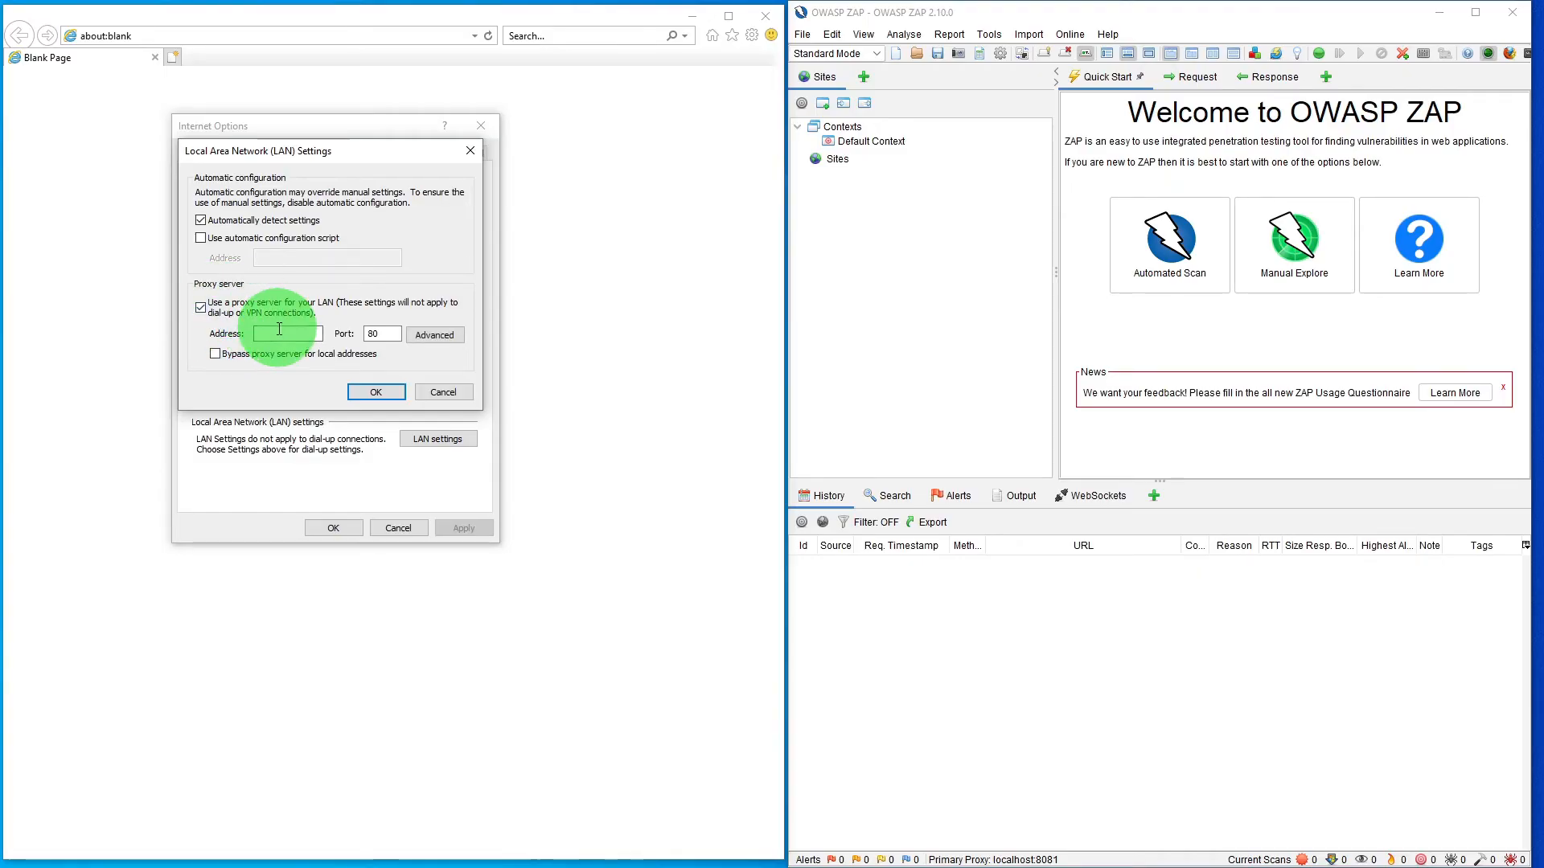
type("127.0.0.1")
left_click(381, 333)
type("81")
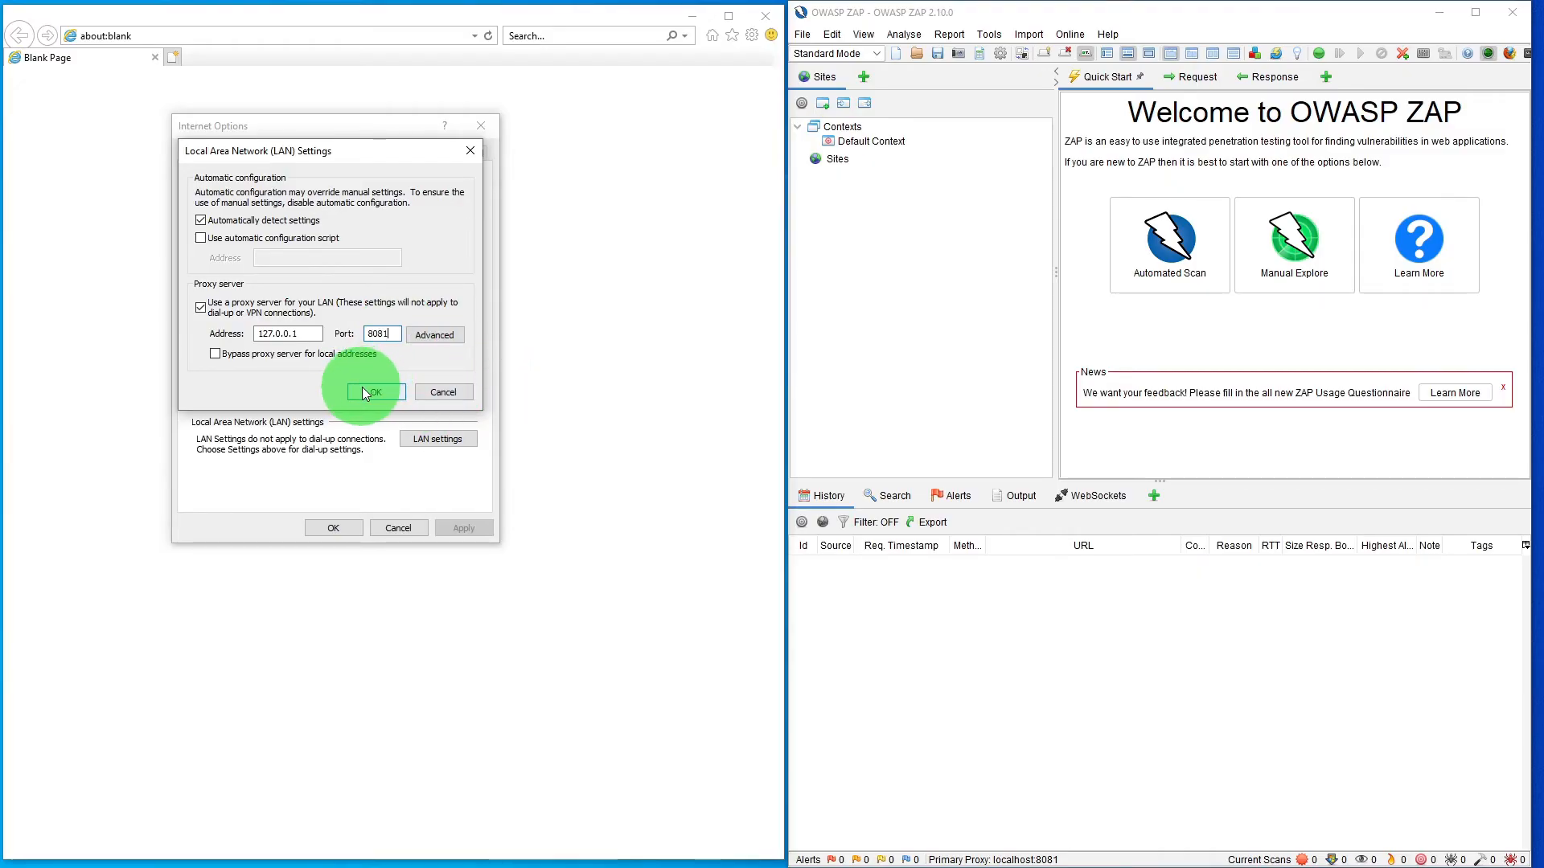
left_click(434, 334)
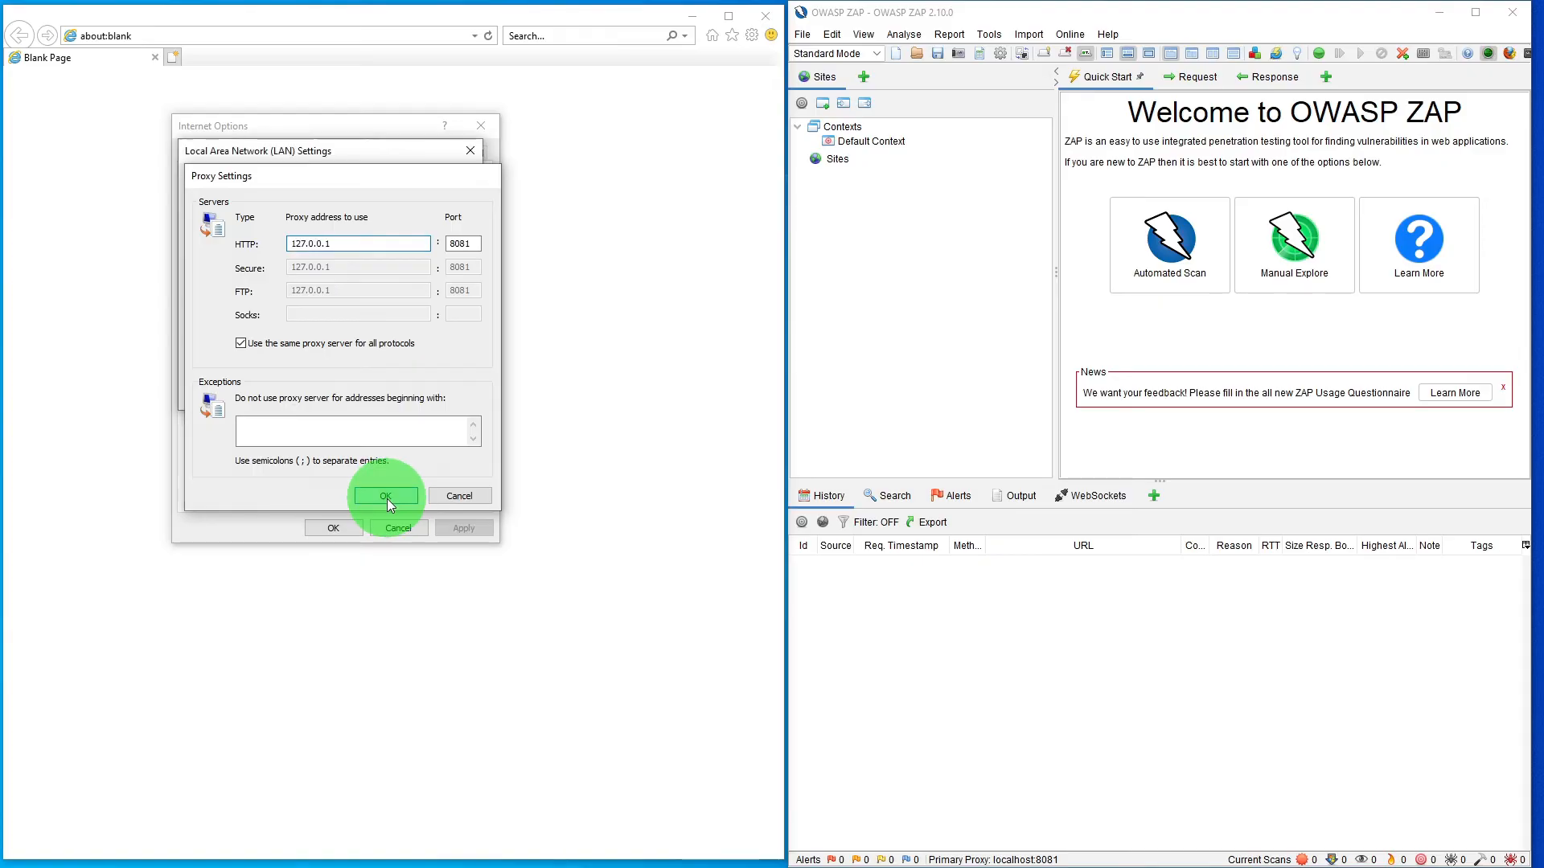
left_click(384, 495)
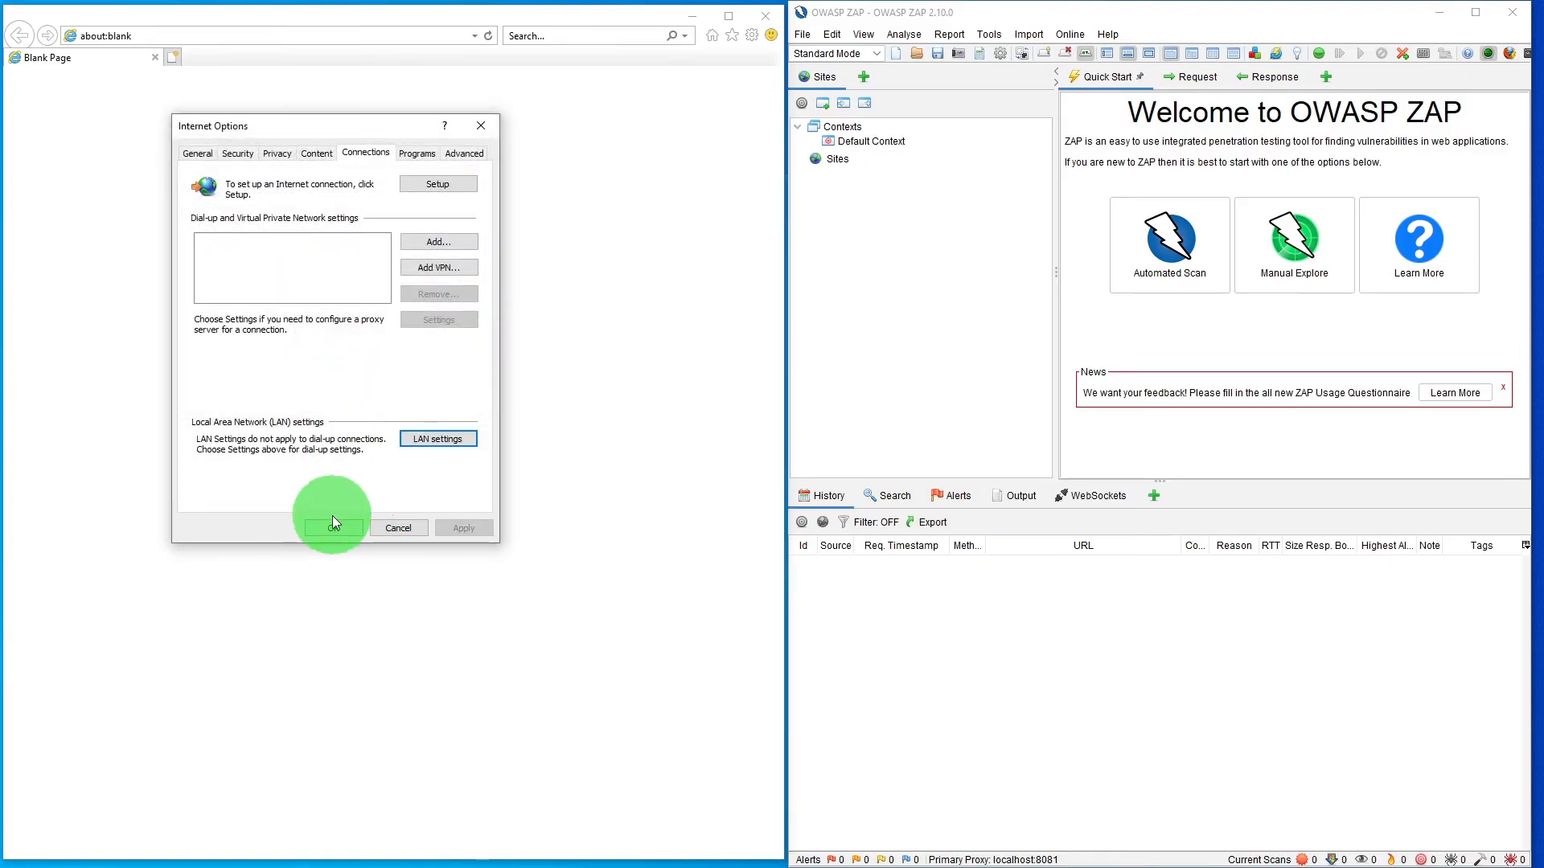
left_click(331, 528)
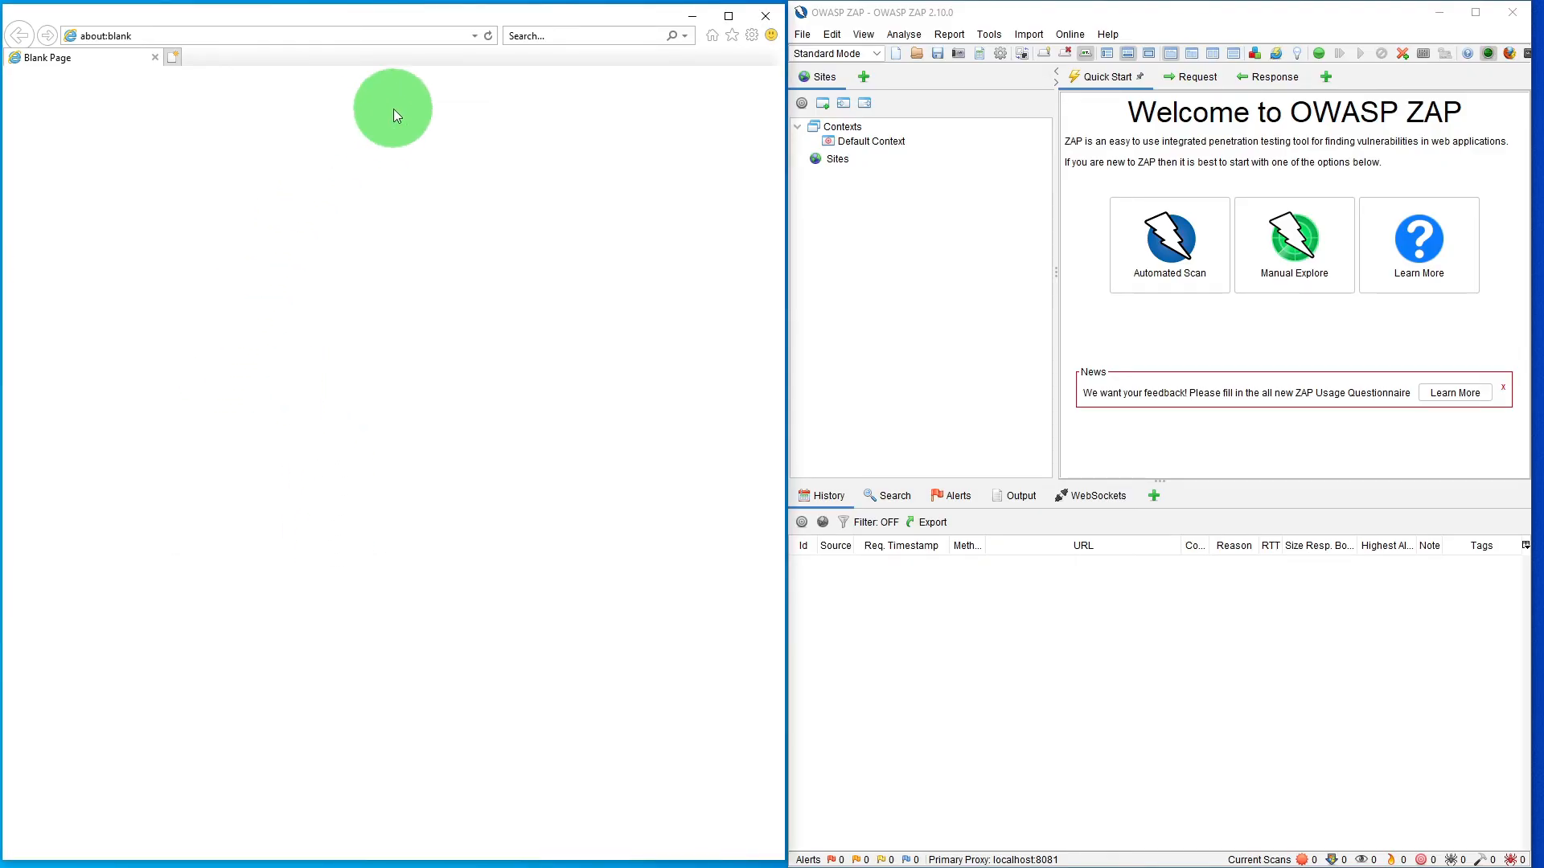
type("https://www.bbc.co.uk/")
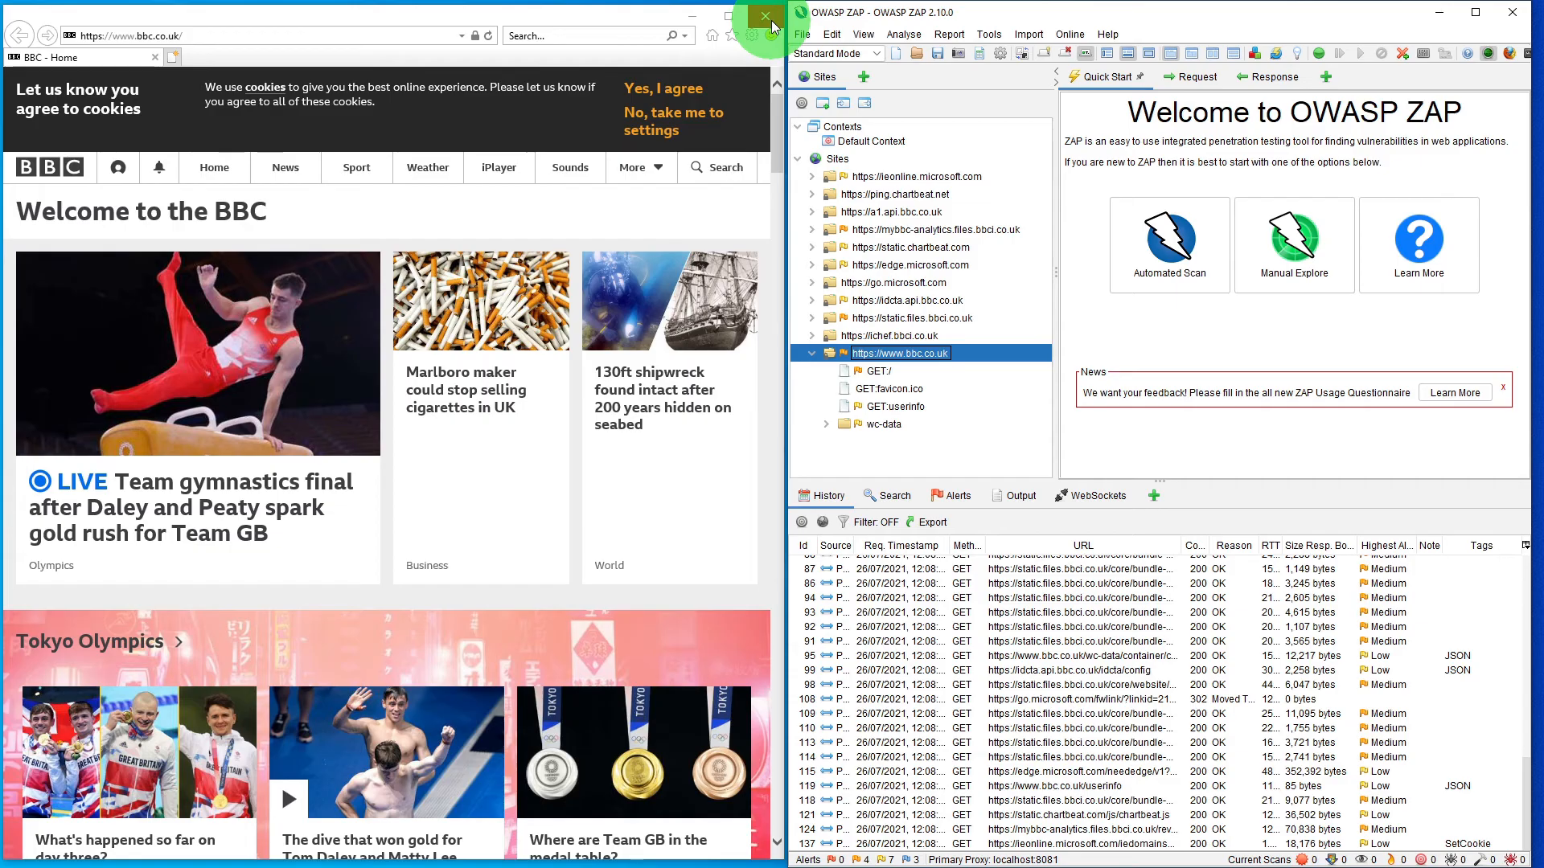
mouse_move(762, 16)
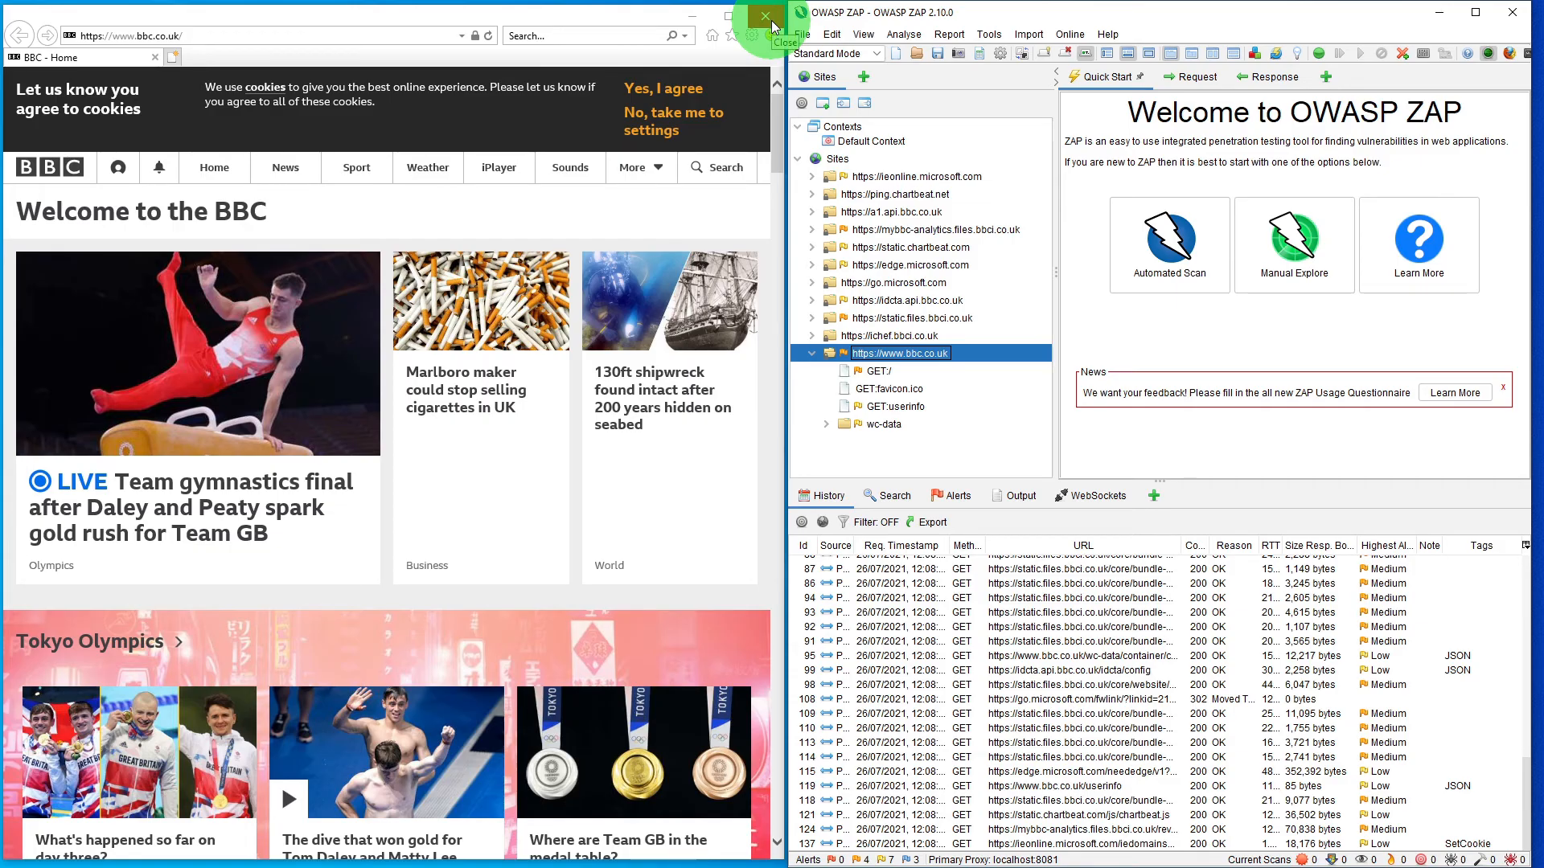
Close Internet Explorer and start a new ZAP session, discarding the unsaved one.
left_click(801, 34)
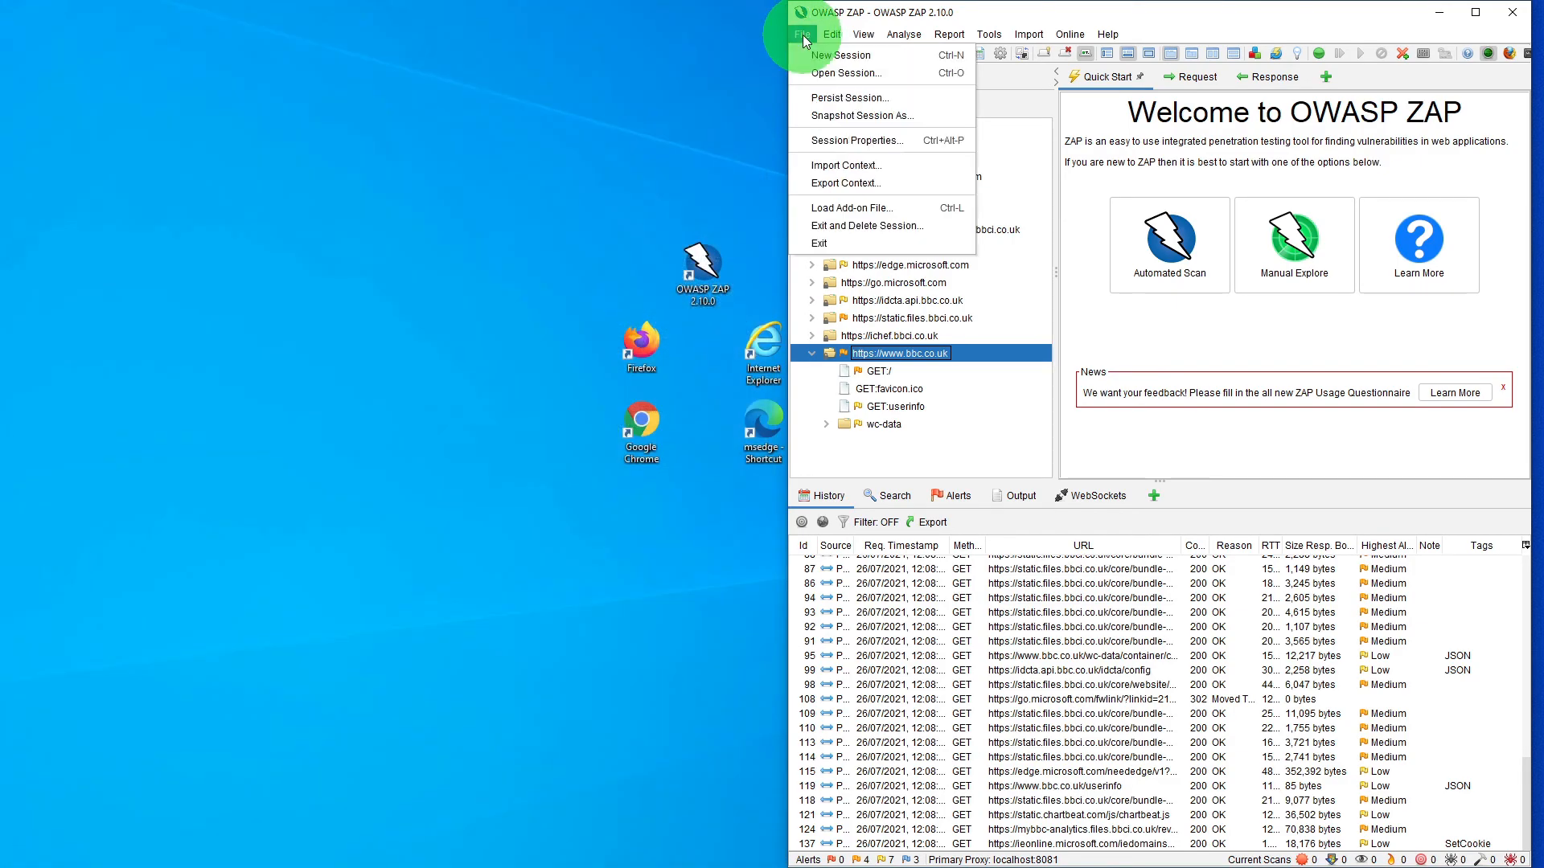
left_click(839, 55)
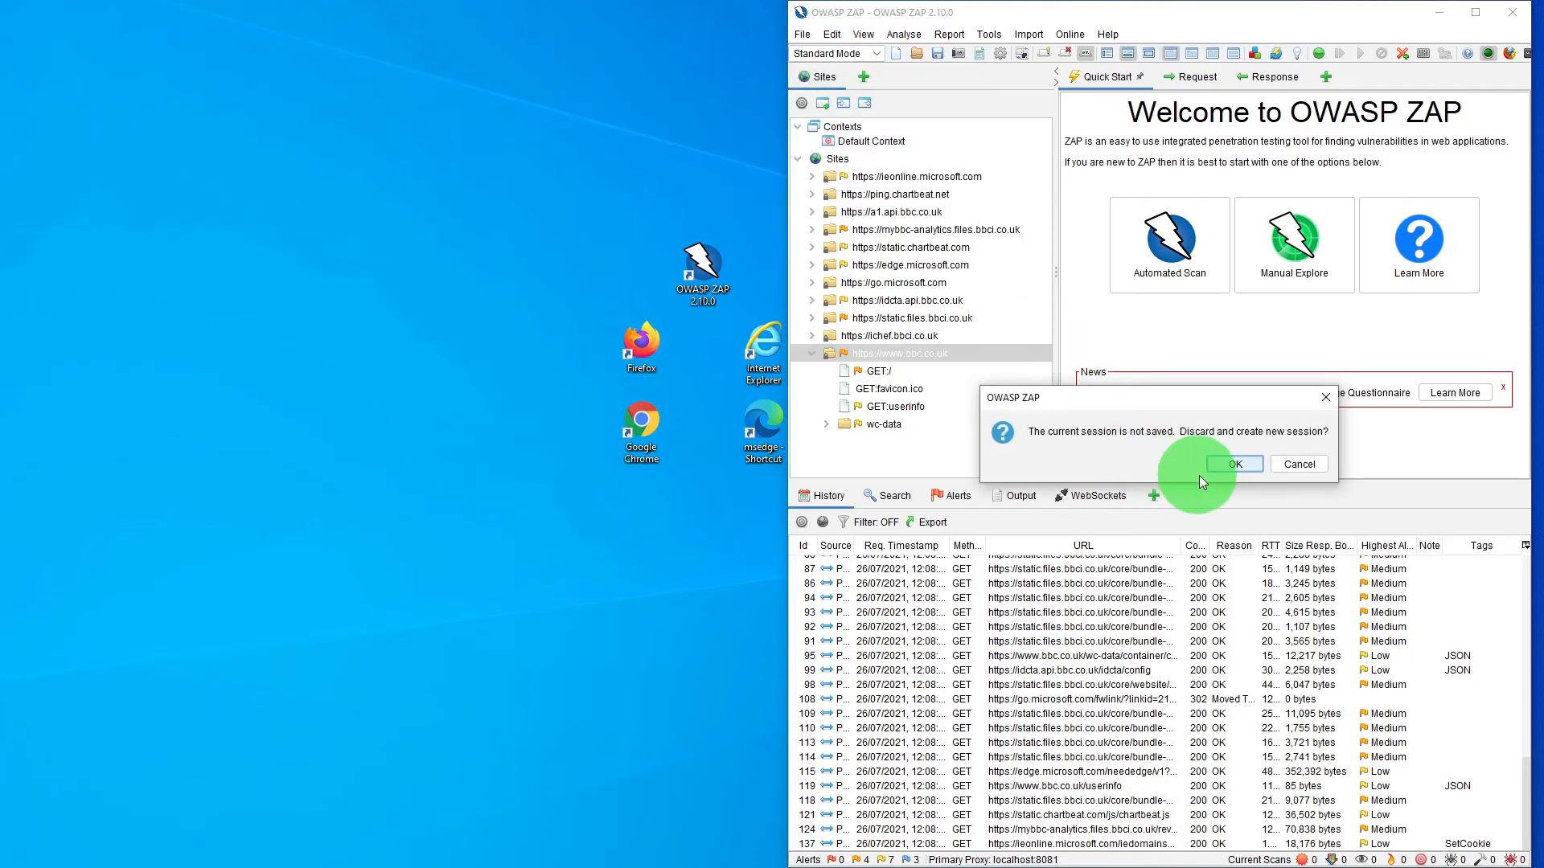
left_click(1233, 464)
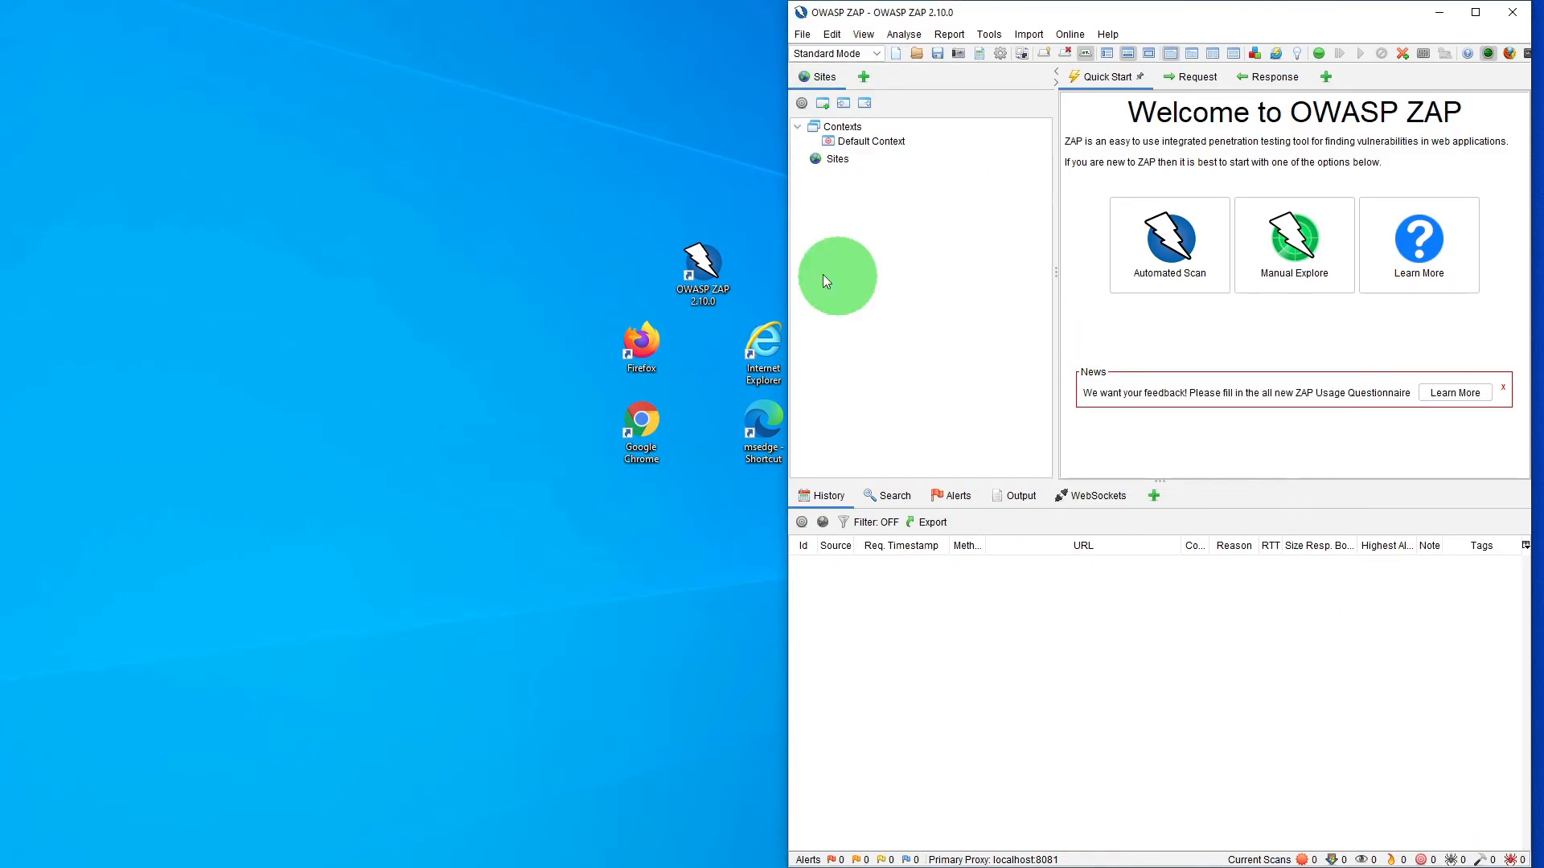
mouse_move(980, 440)
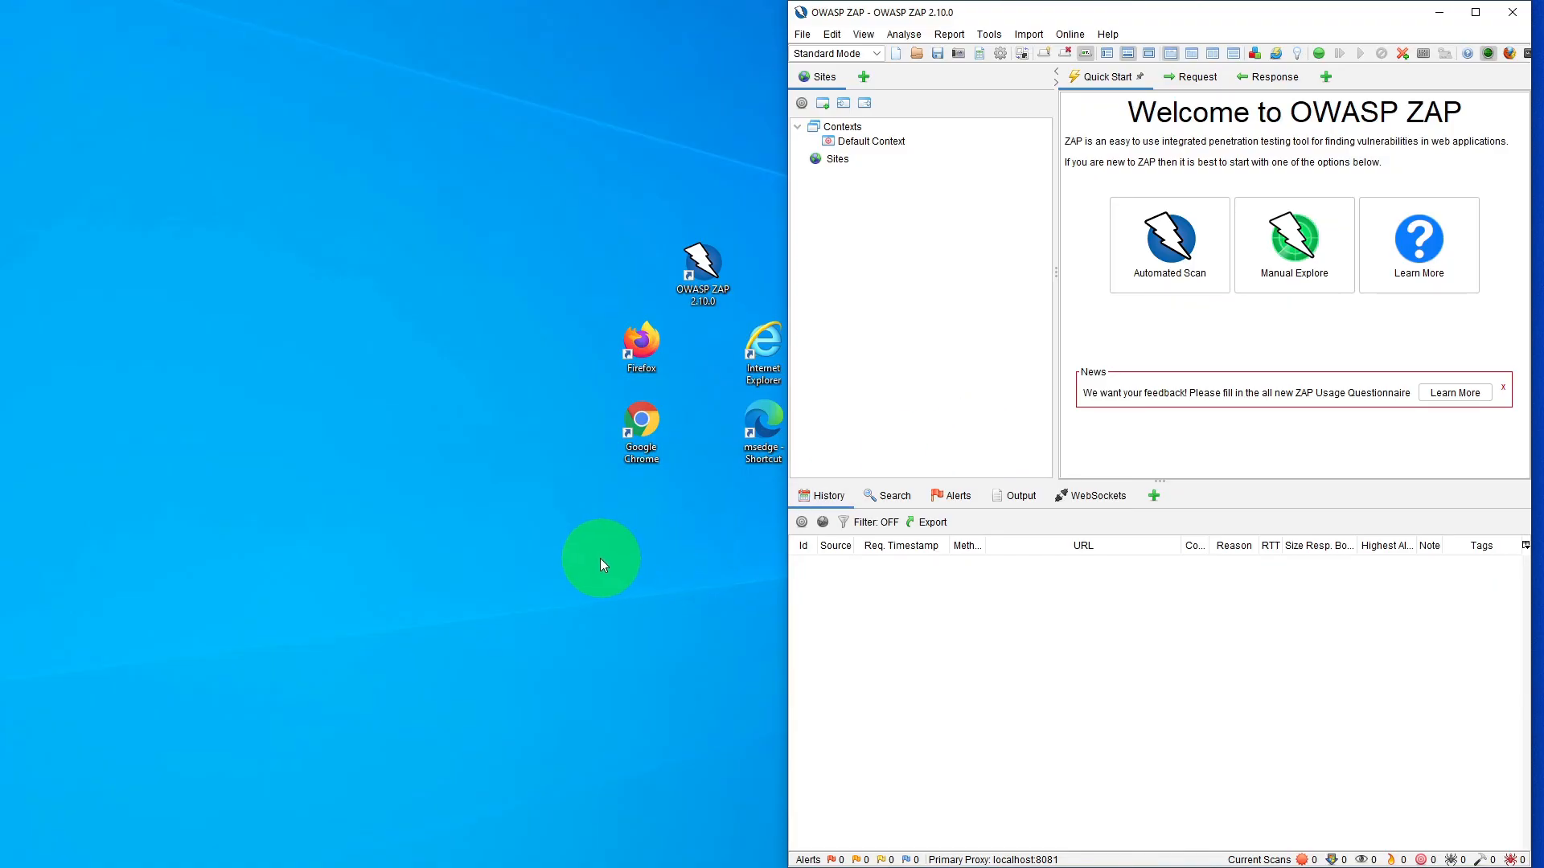
left_click(640, 433)
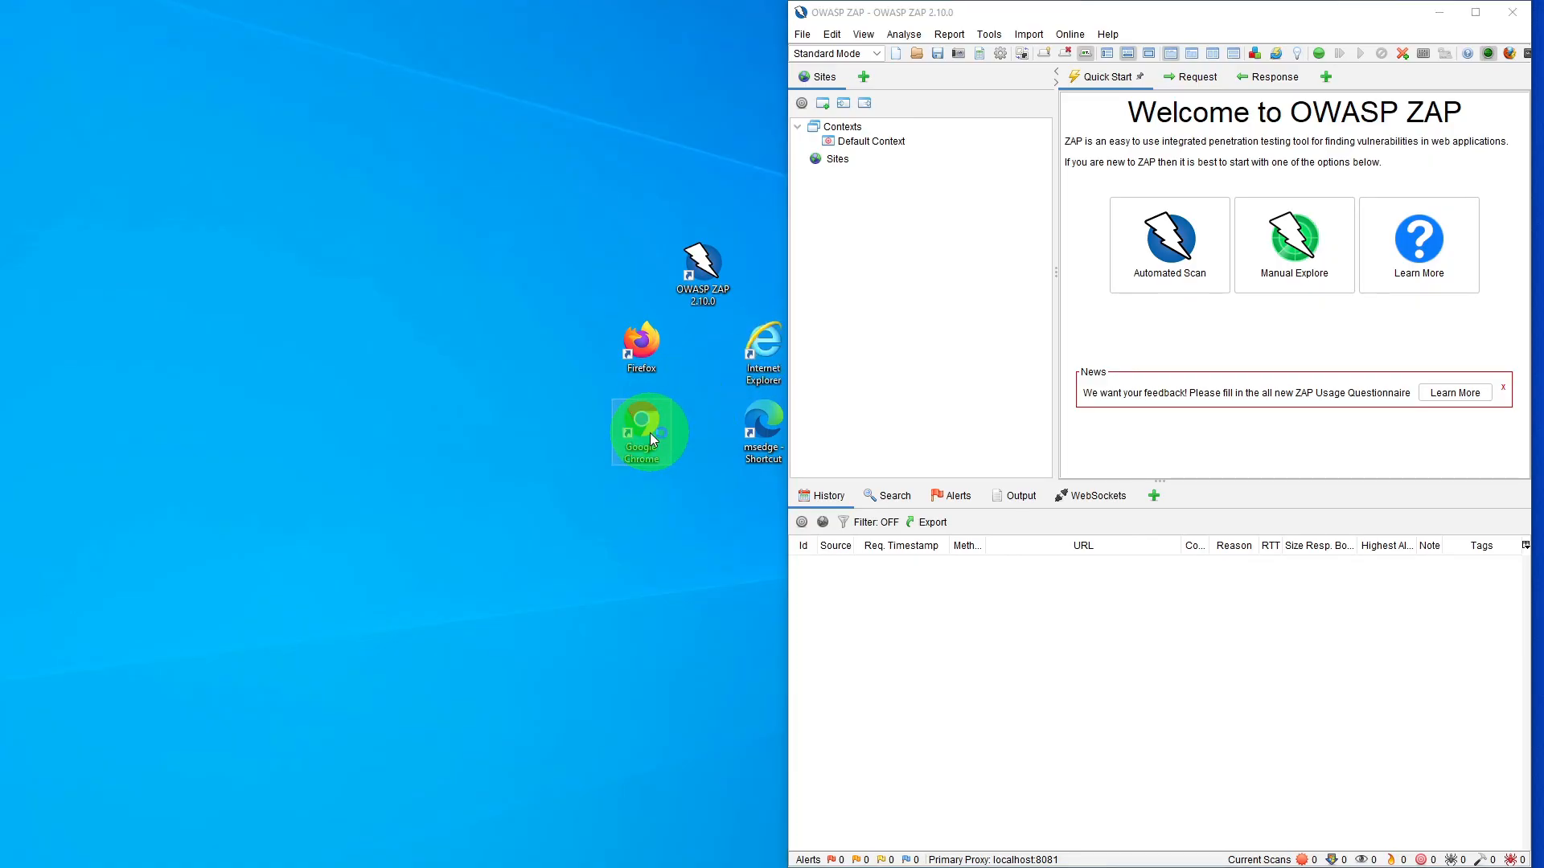
Launch Chrome, load bbc.co.uk, and expand the captured site in ZAP's Sites tree.
double_click(642, 431)
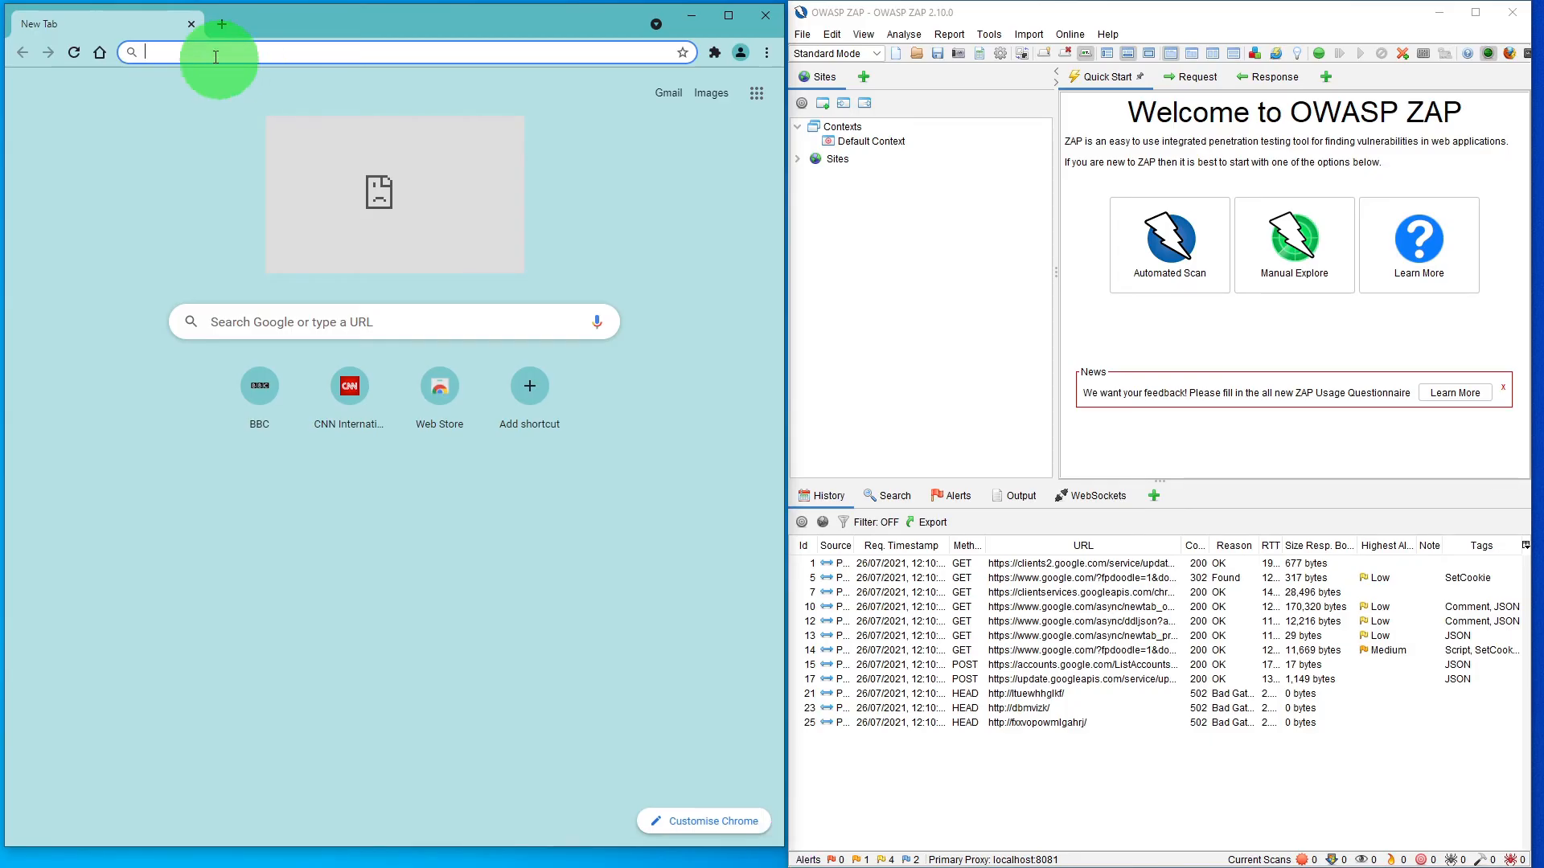
type("bbc.co.uk")
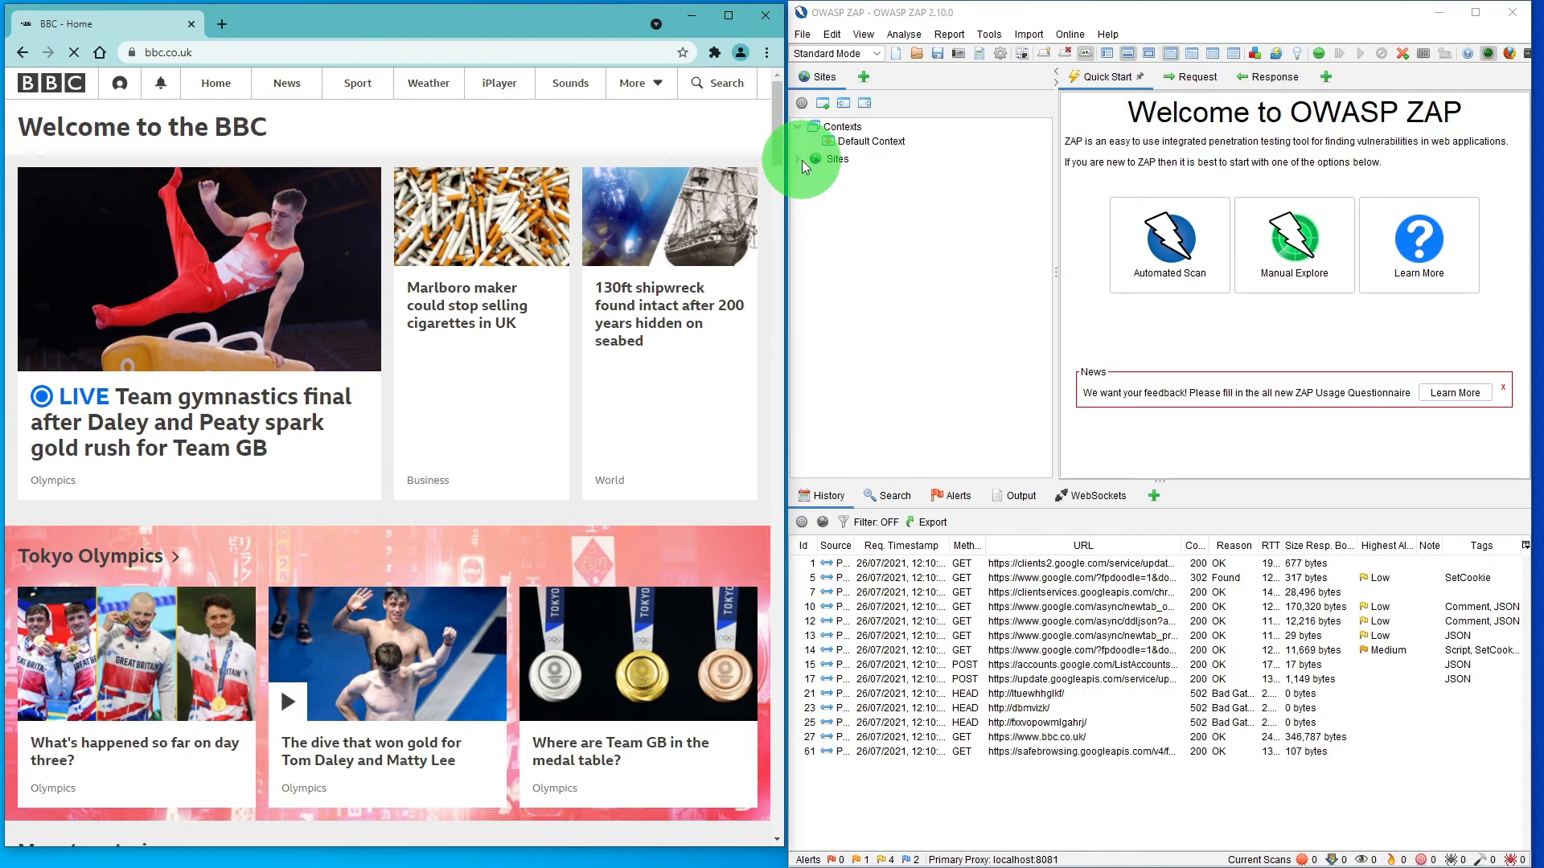
left_click(811, 159)
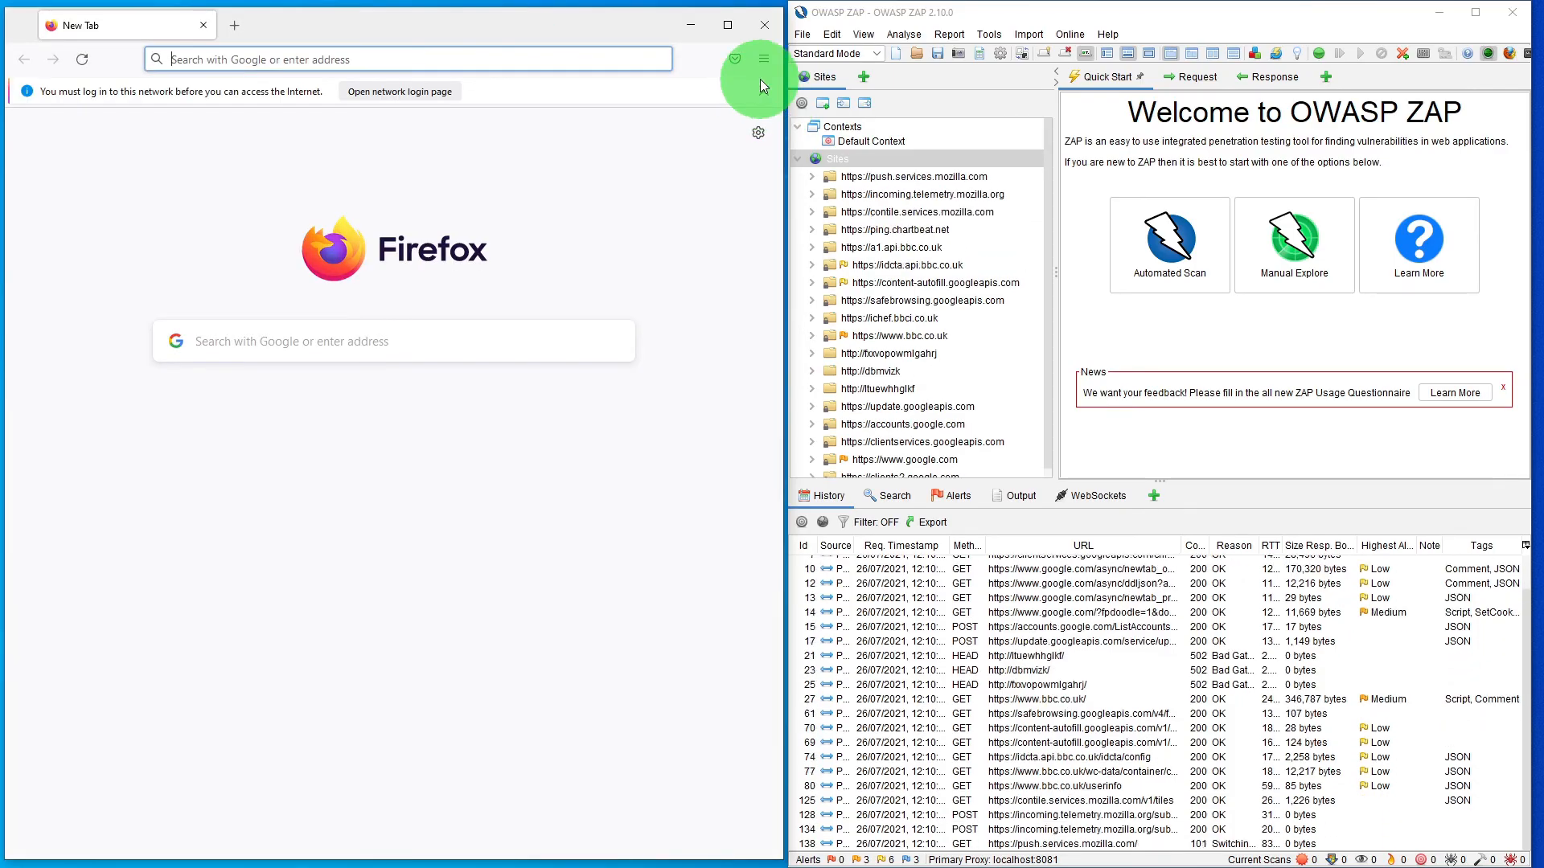
Review Firefox's Network connection settings with No proxy selected and confirm them.
left_click(762, 60)
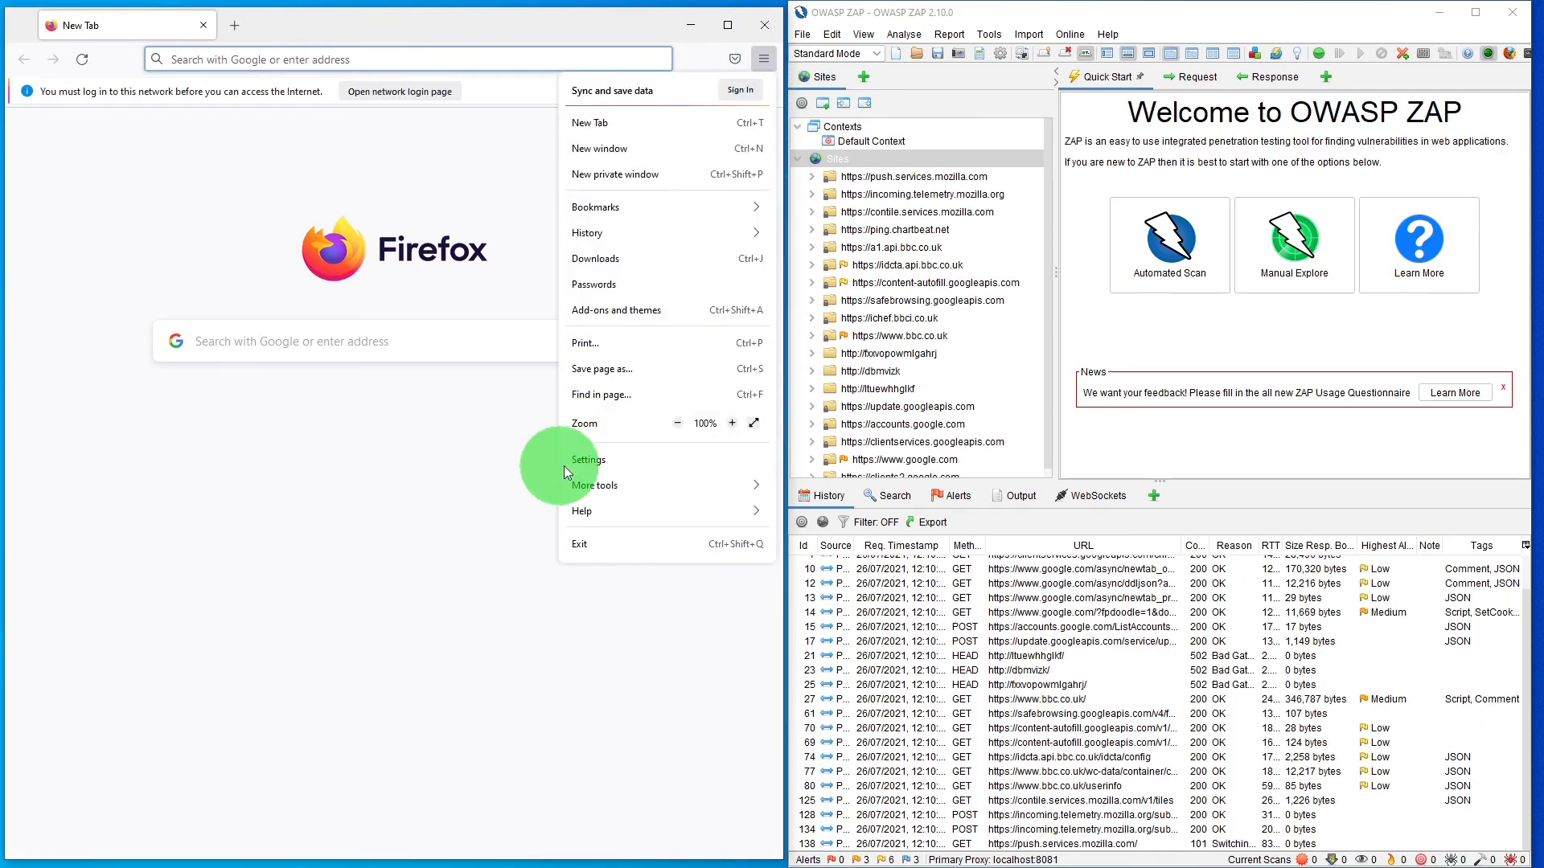
left_click(587, 460)
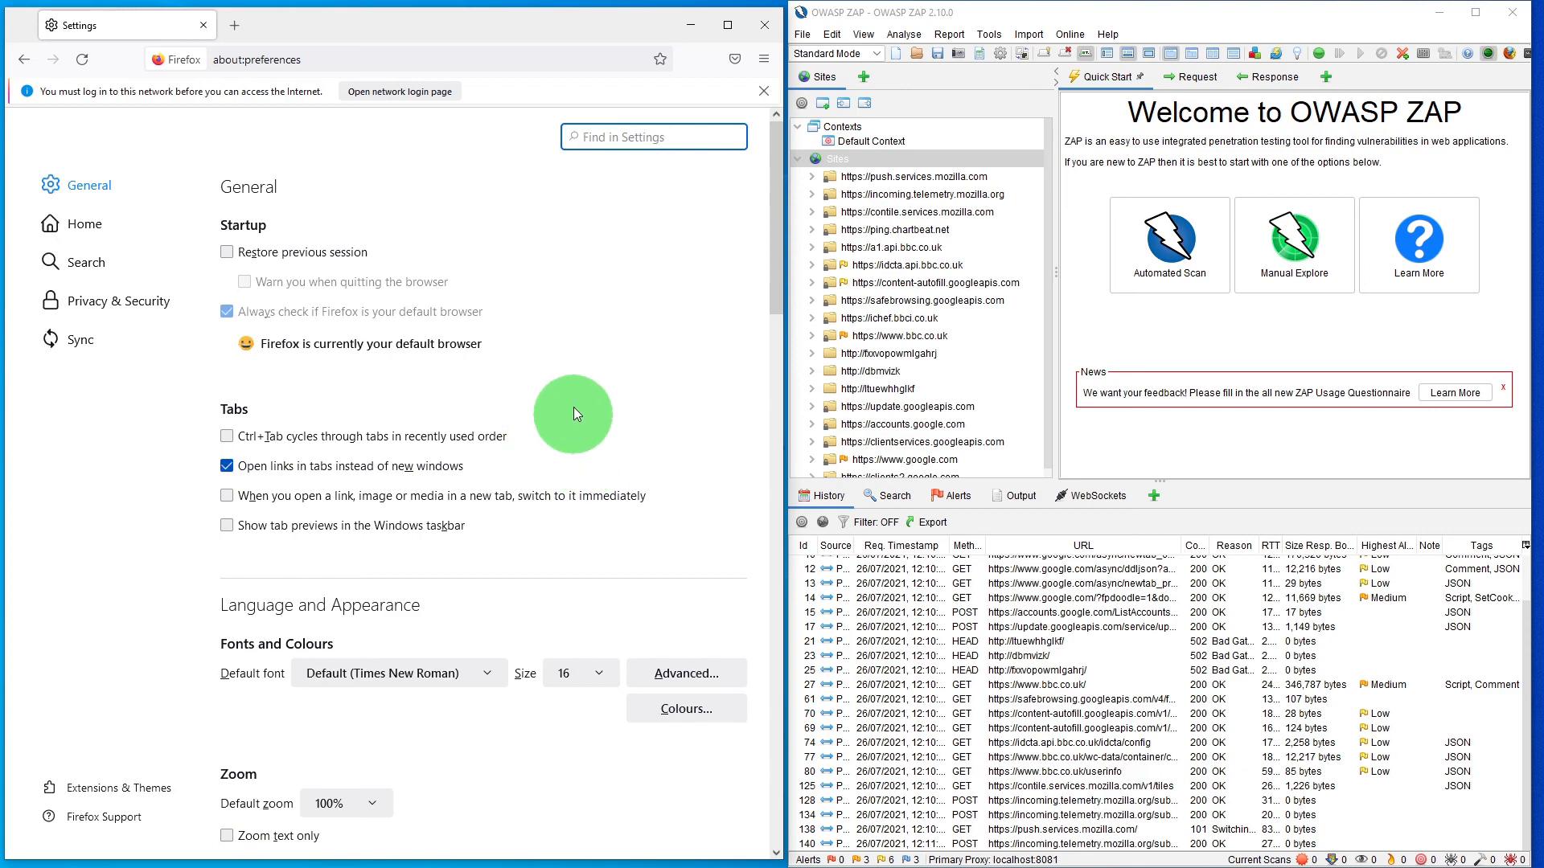
scroll("down", 3)
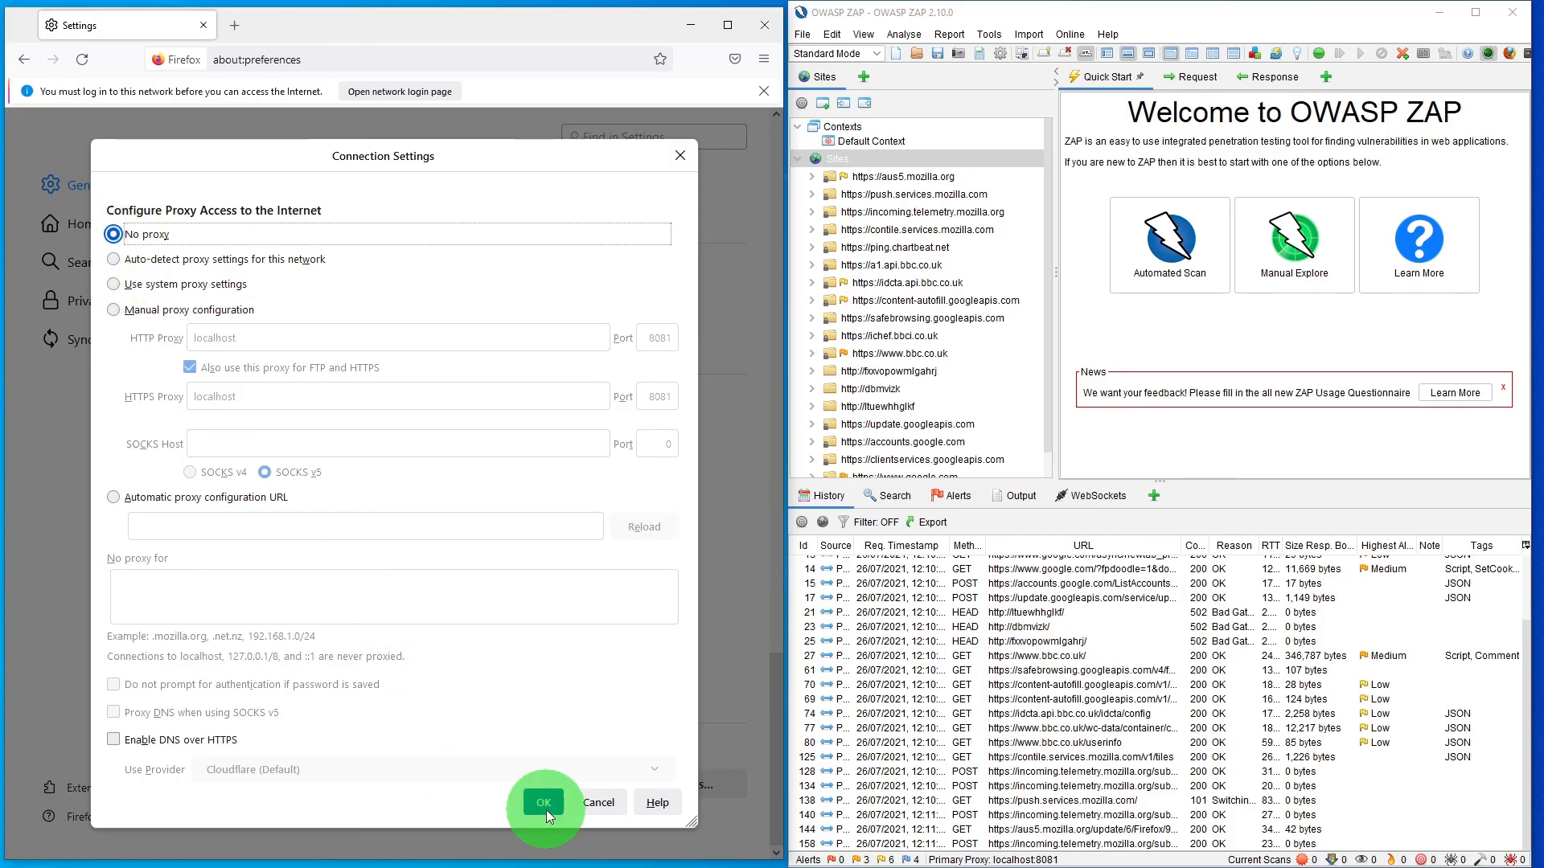
left_click(544, 801)
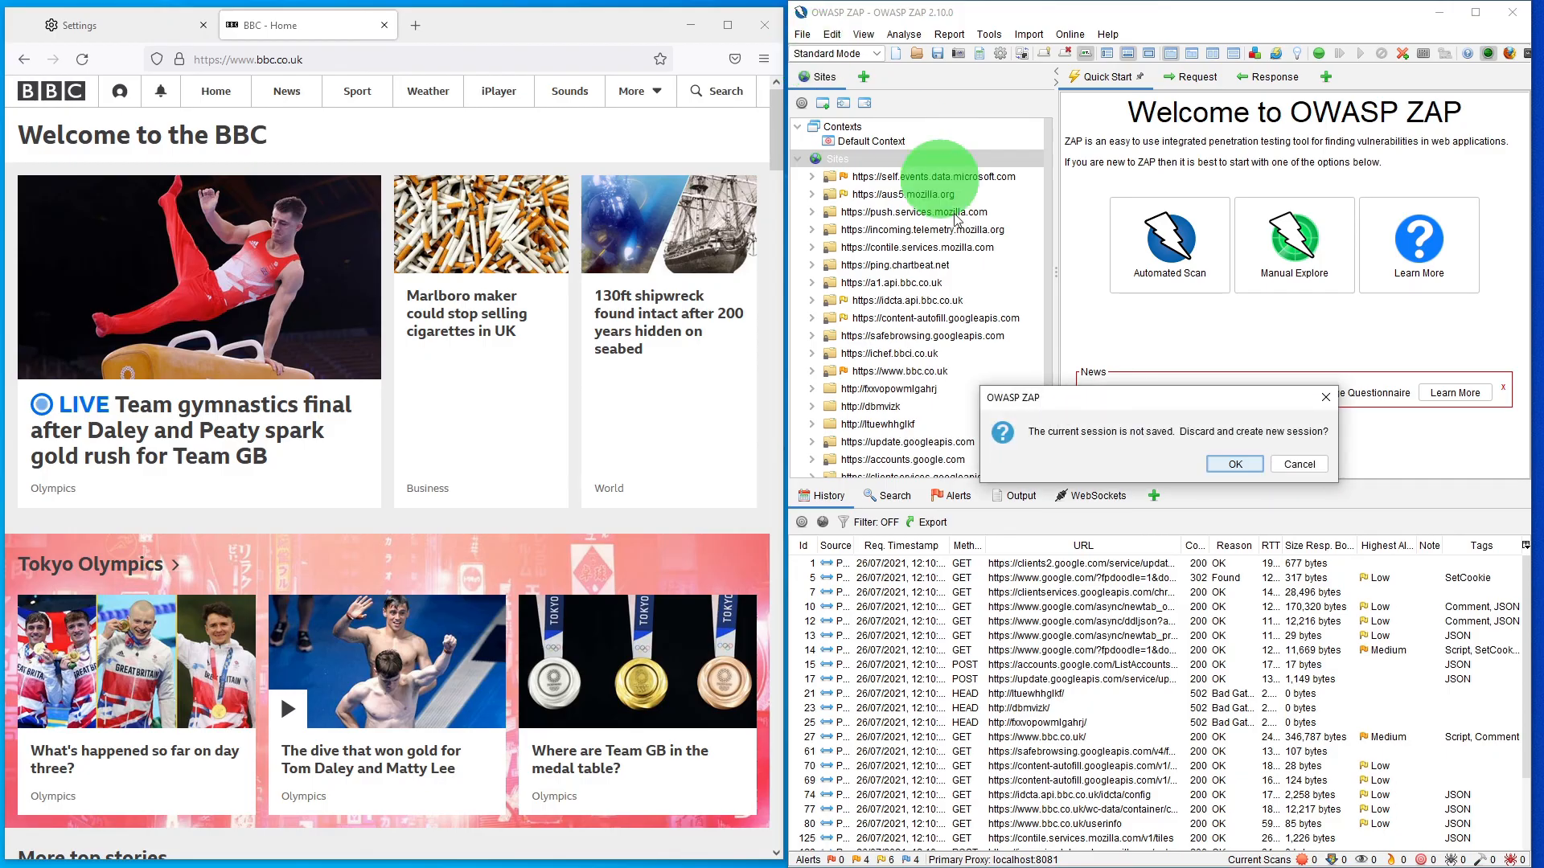
Discard ZAP's unsaved session for a fresh one and close the extra Firefox tab.
left_click(1234, 463)
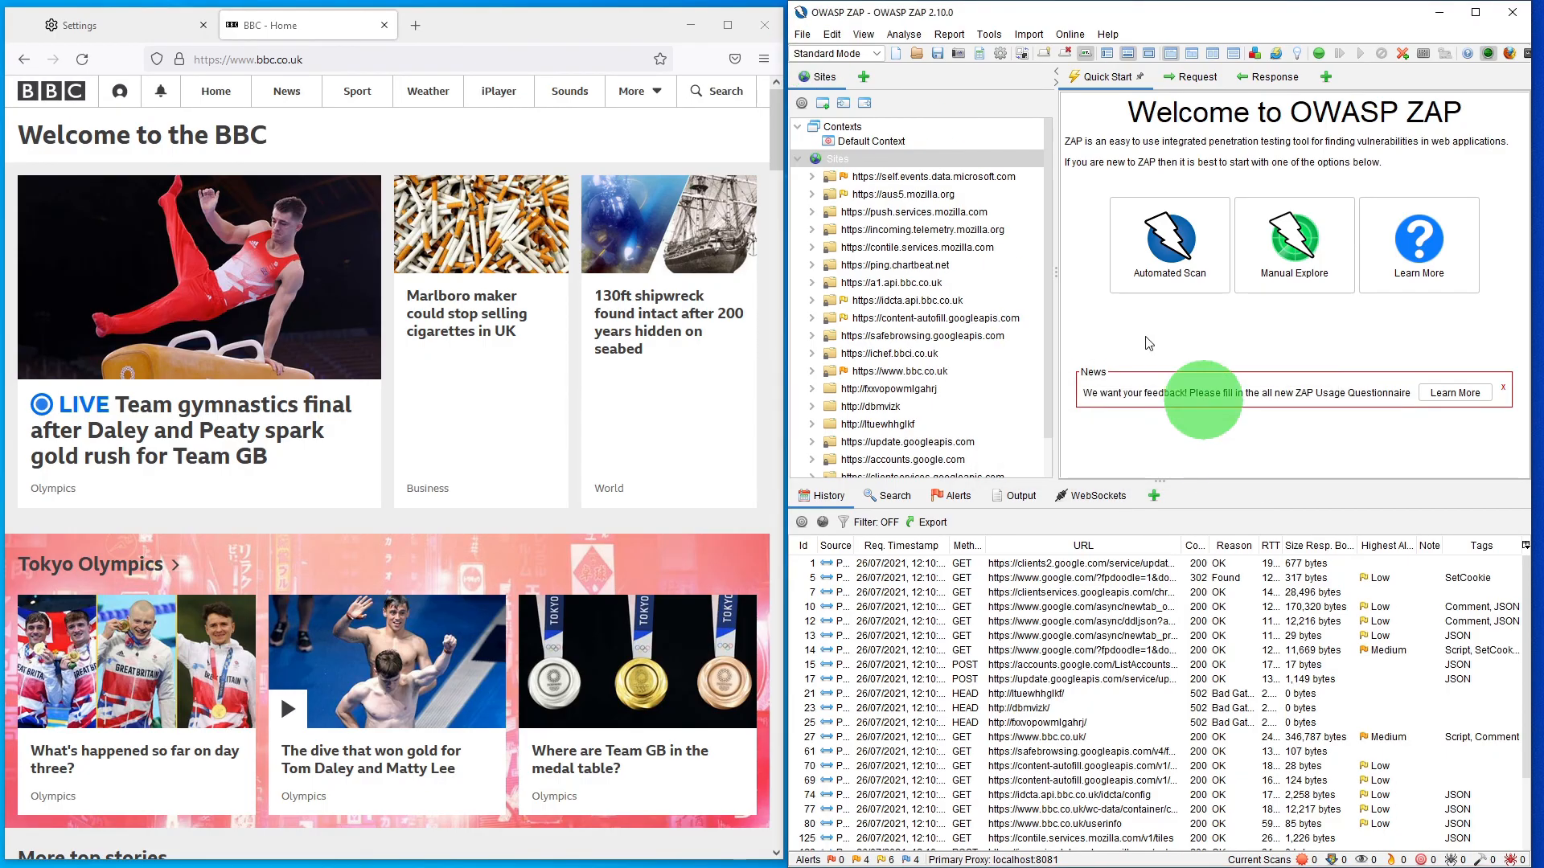
left_click(415, 24)
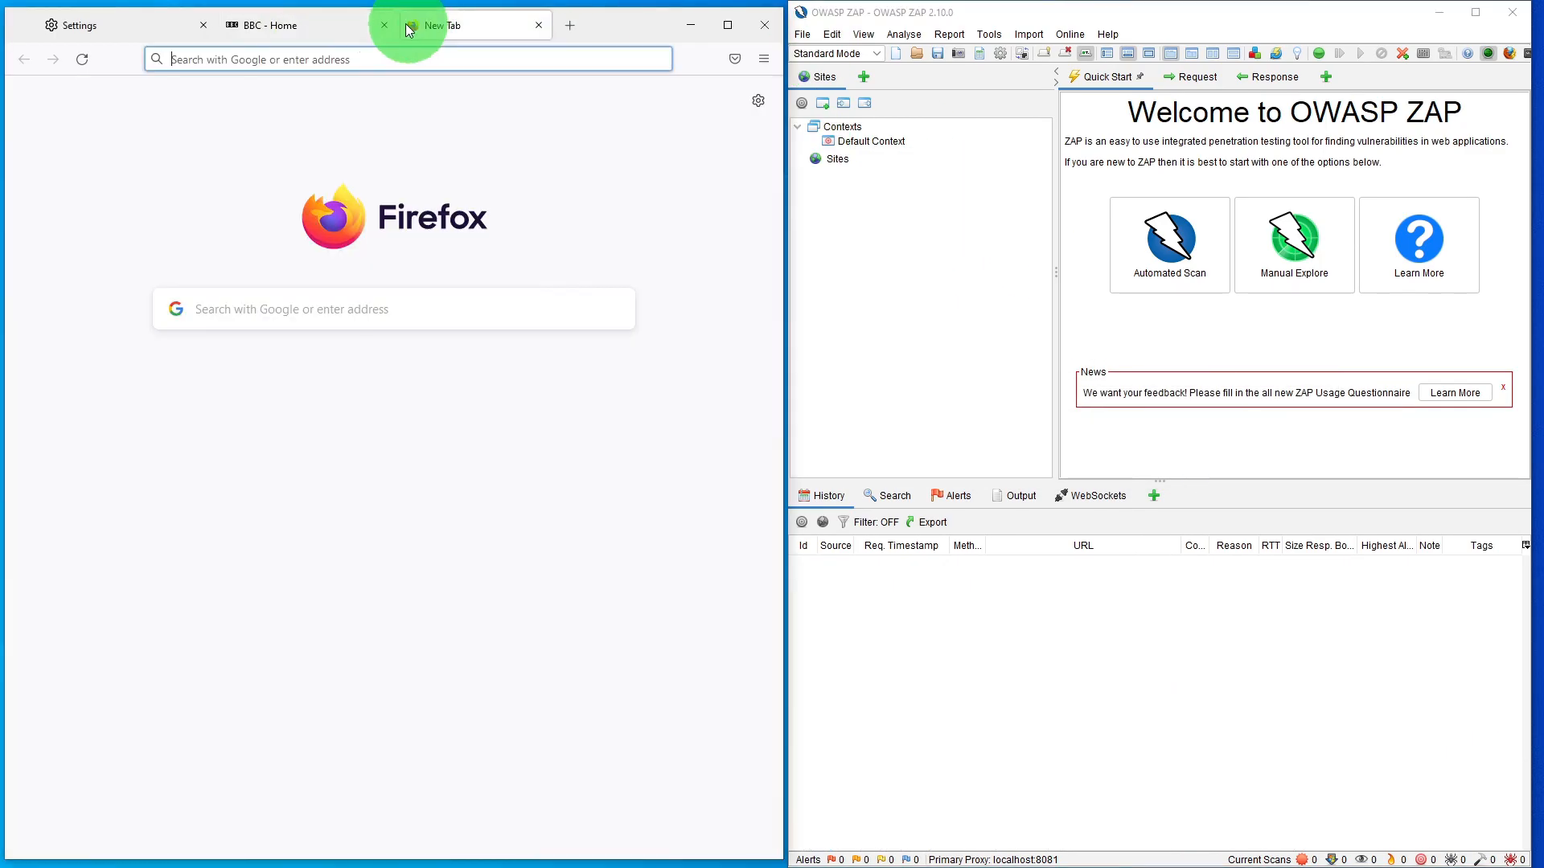
left_click(383, 24)
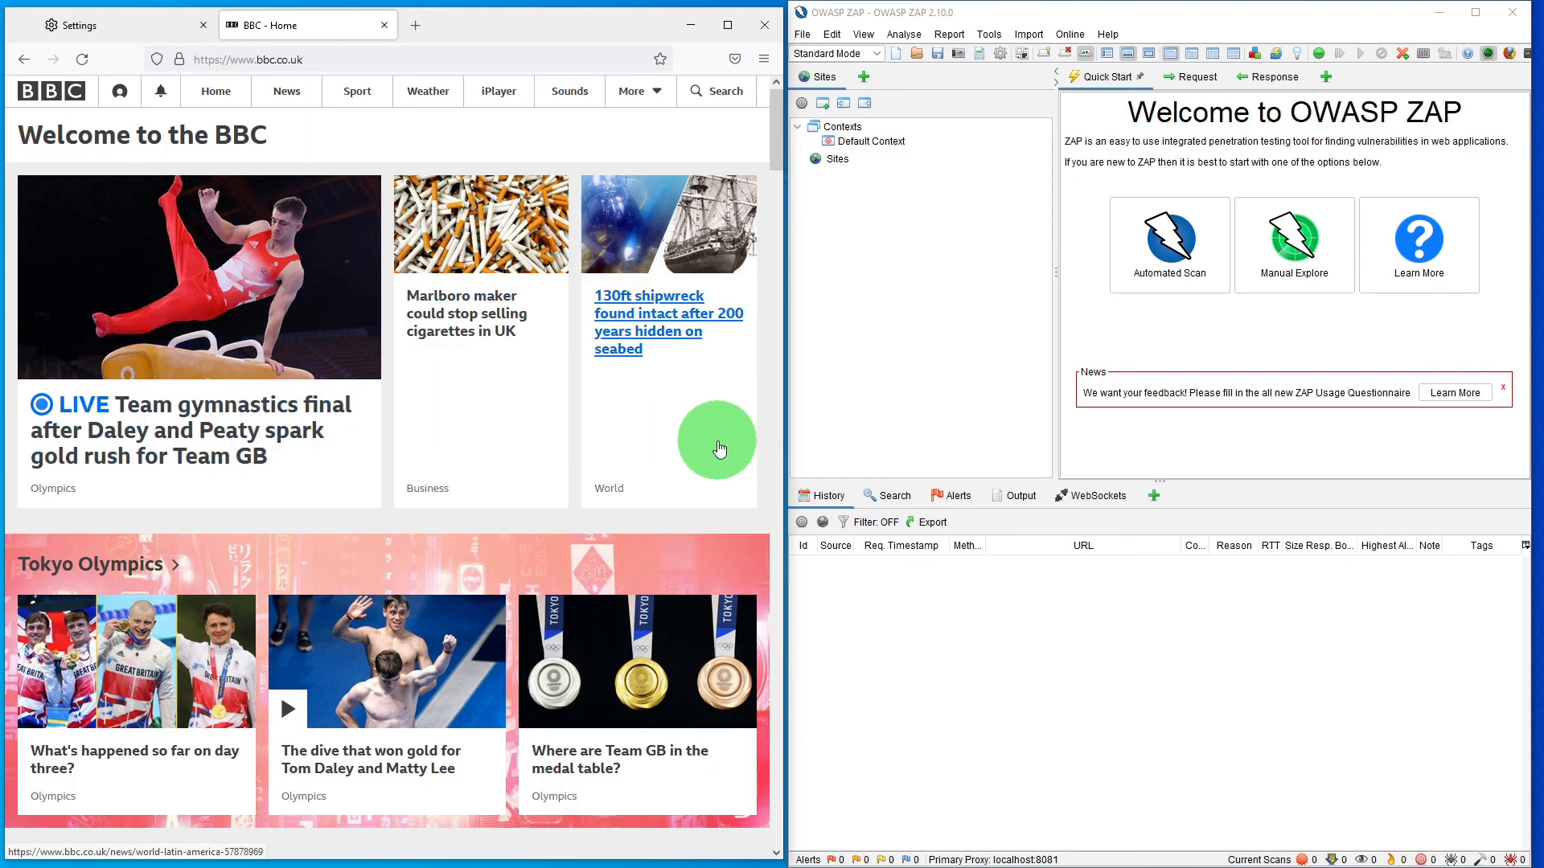
mouse_move(578, 405)
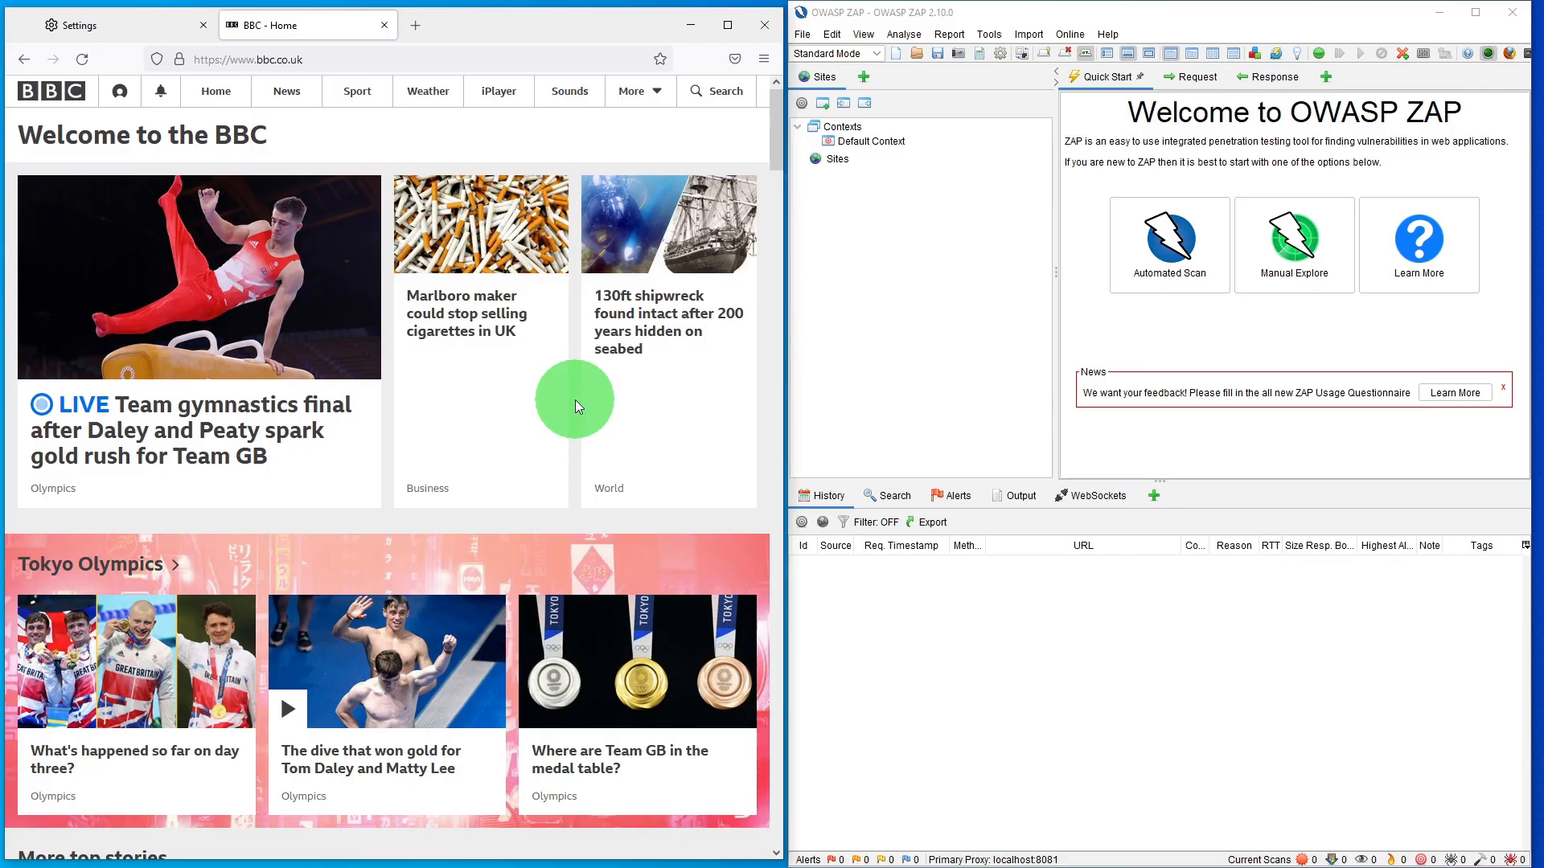
mouse_move(921, 434)
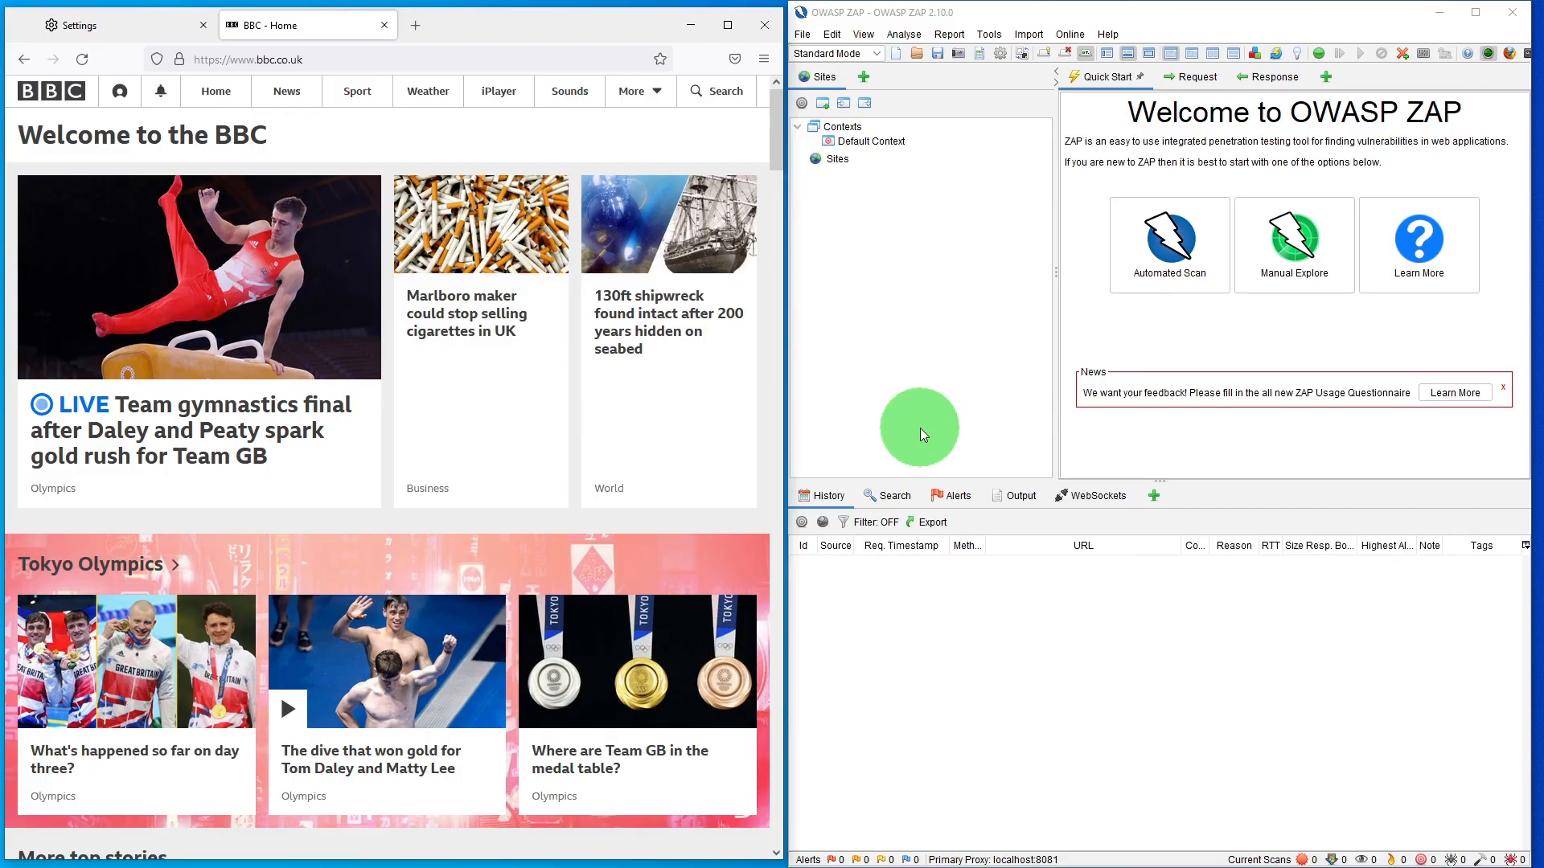
left_click(763, 60)
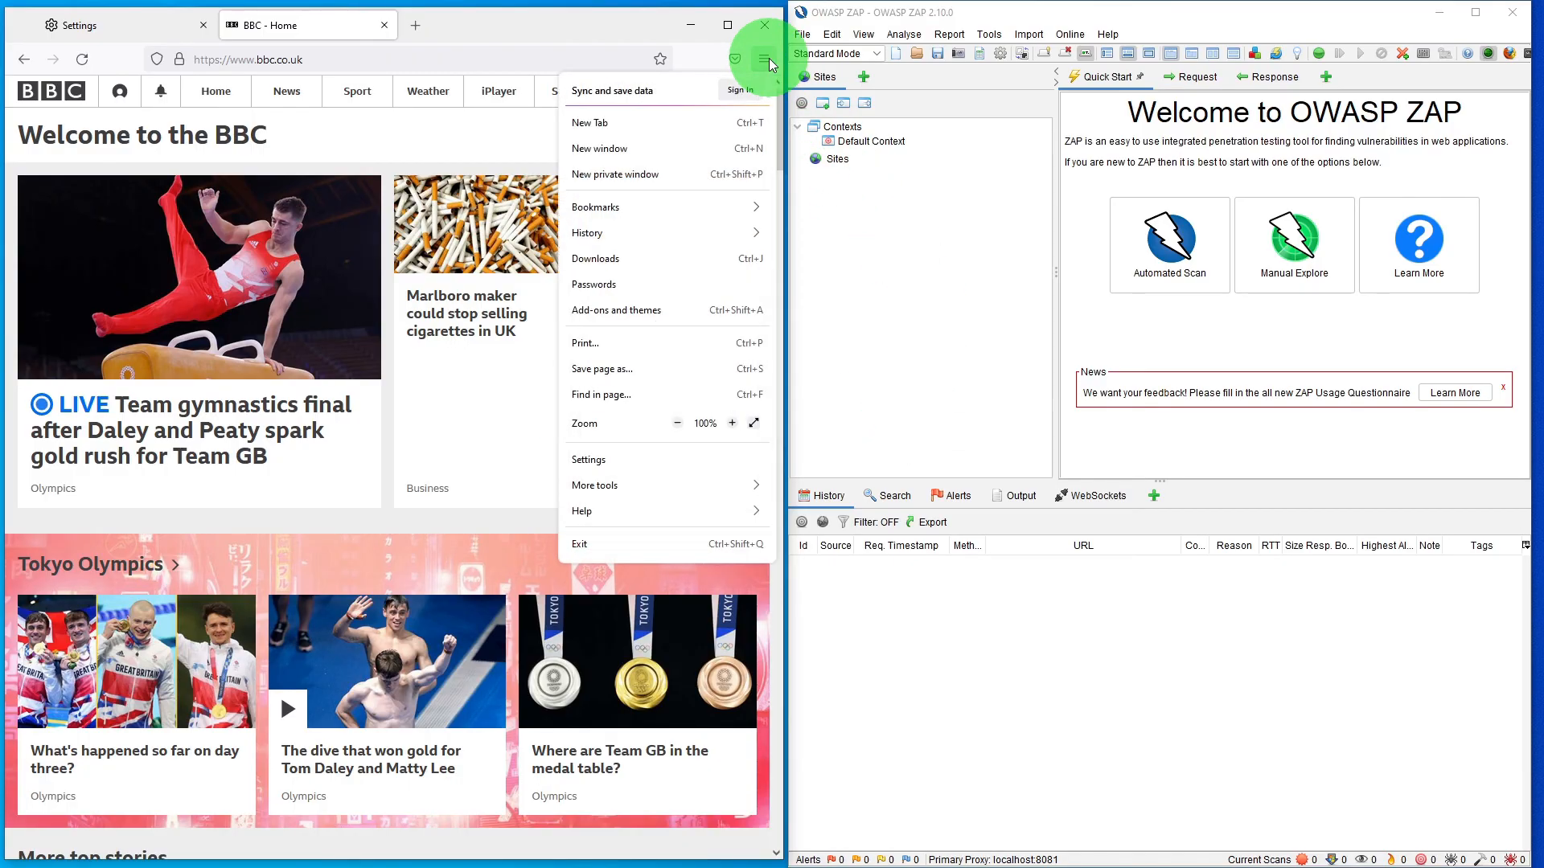
Set Firefox to manual proxy localhost port 8081 for all protocols and save it.
left_click(588, 459)
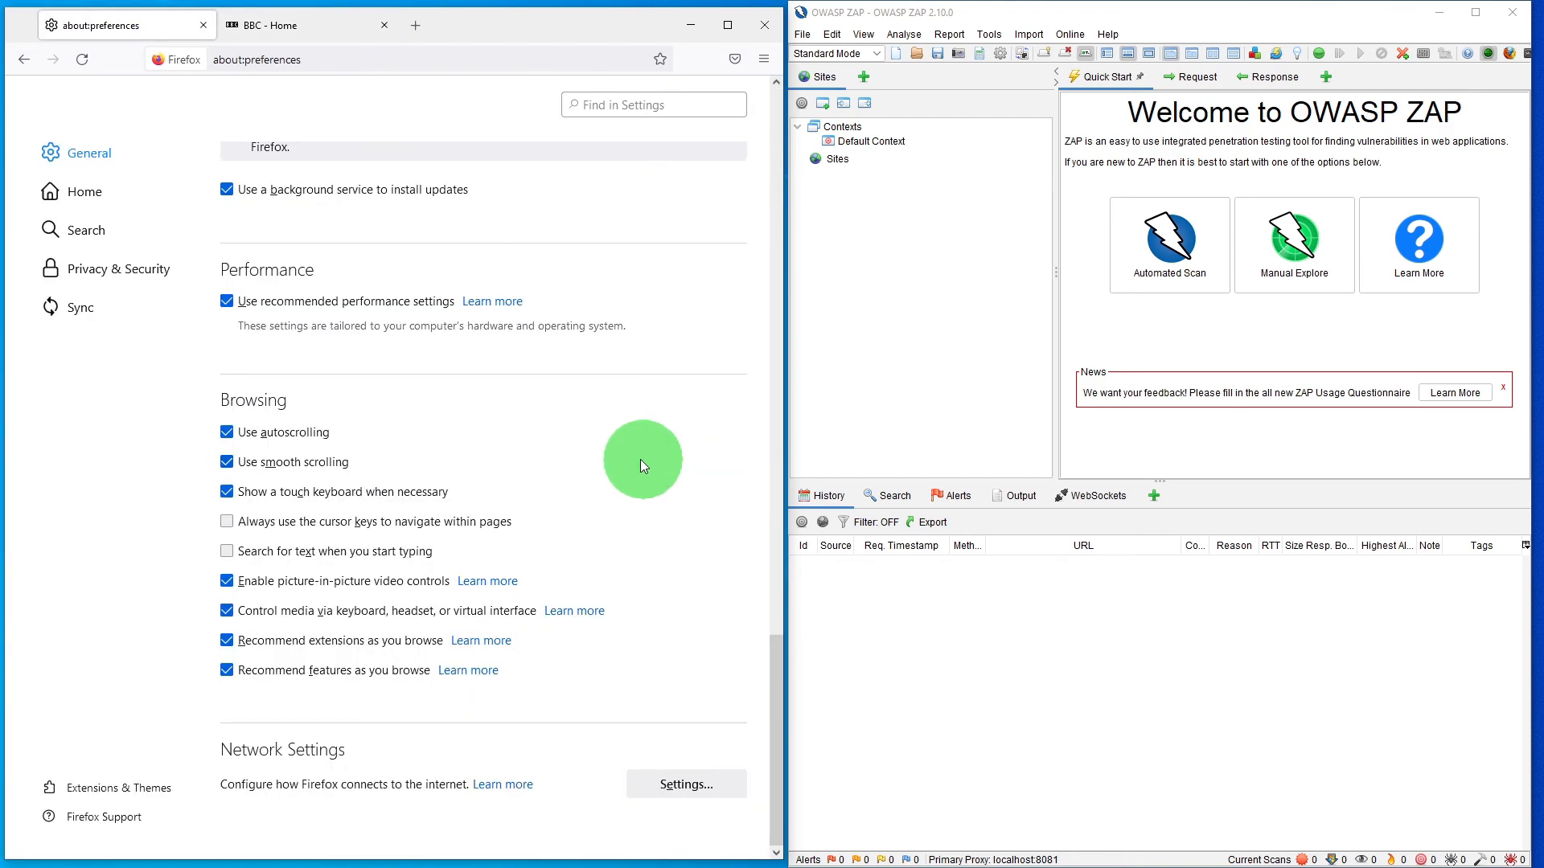
scroll("down", 3)
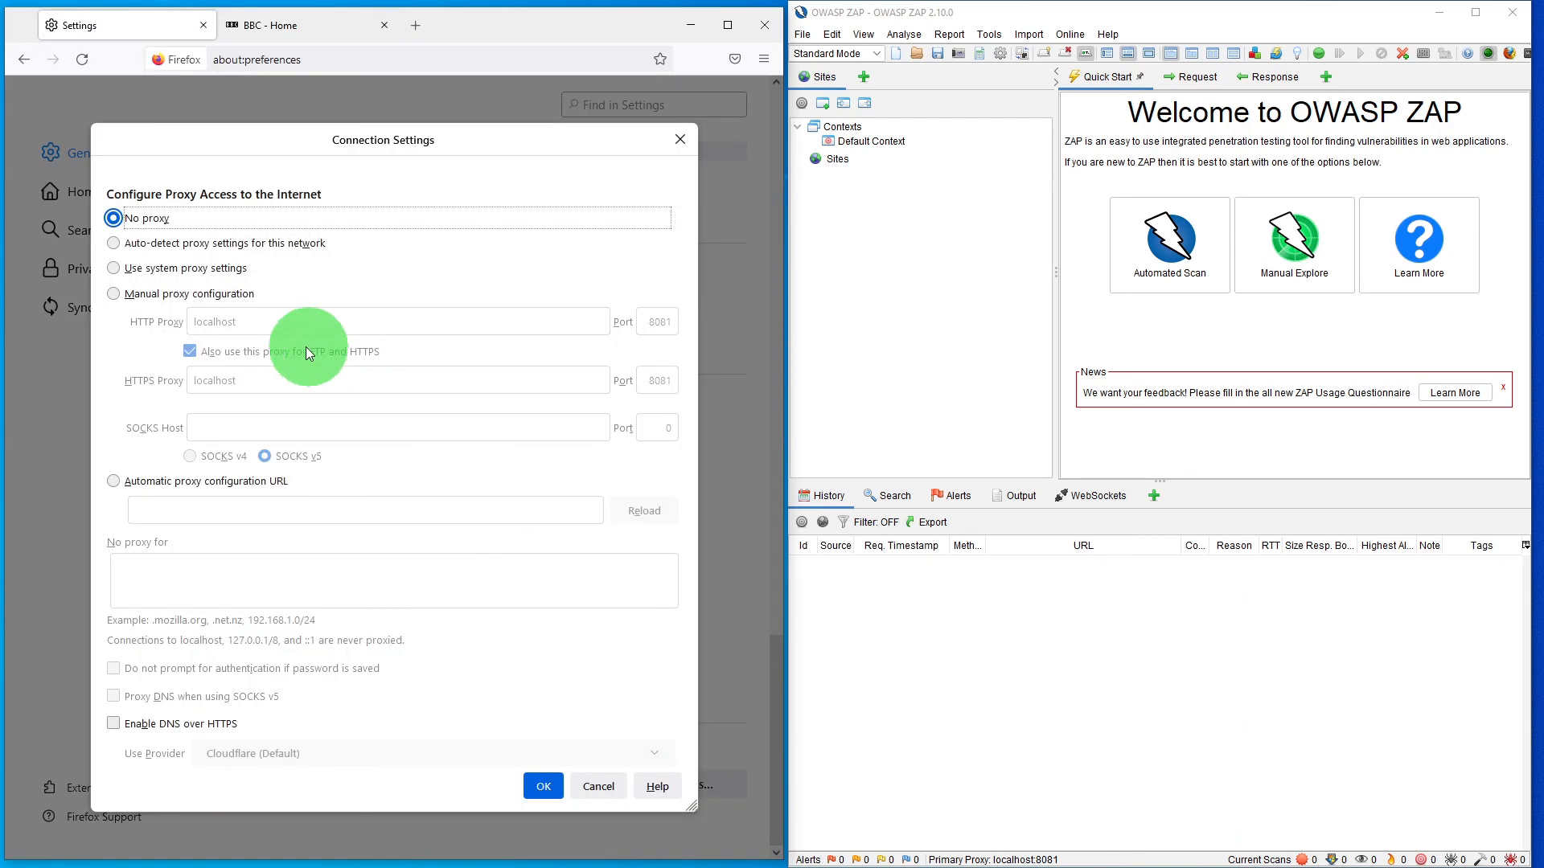
left_click(114, 292)
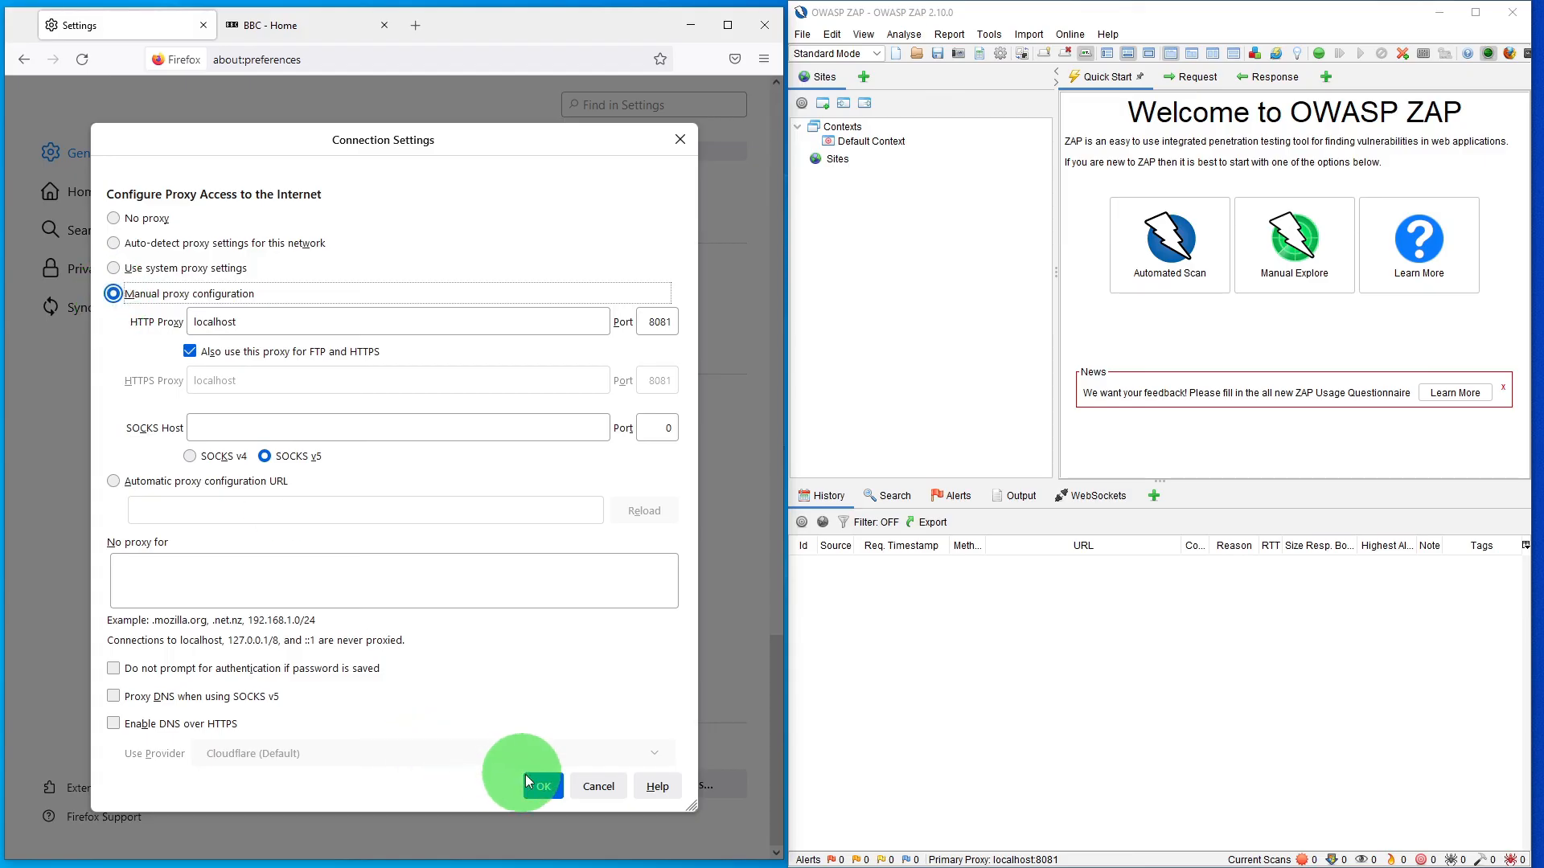
left_click(540, 785)
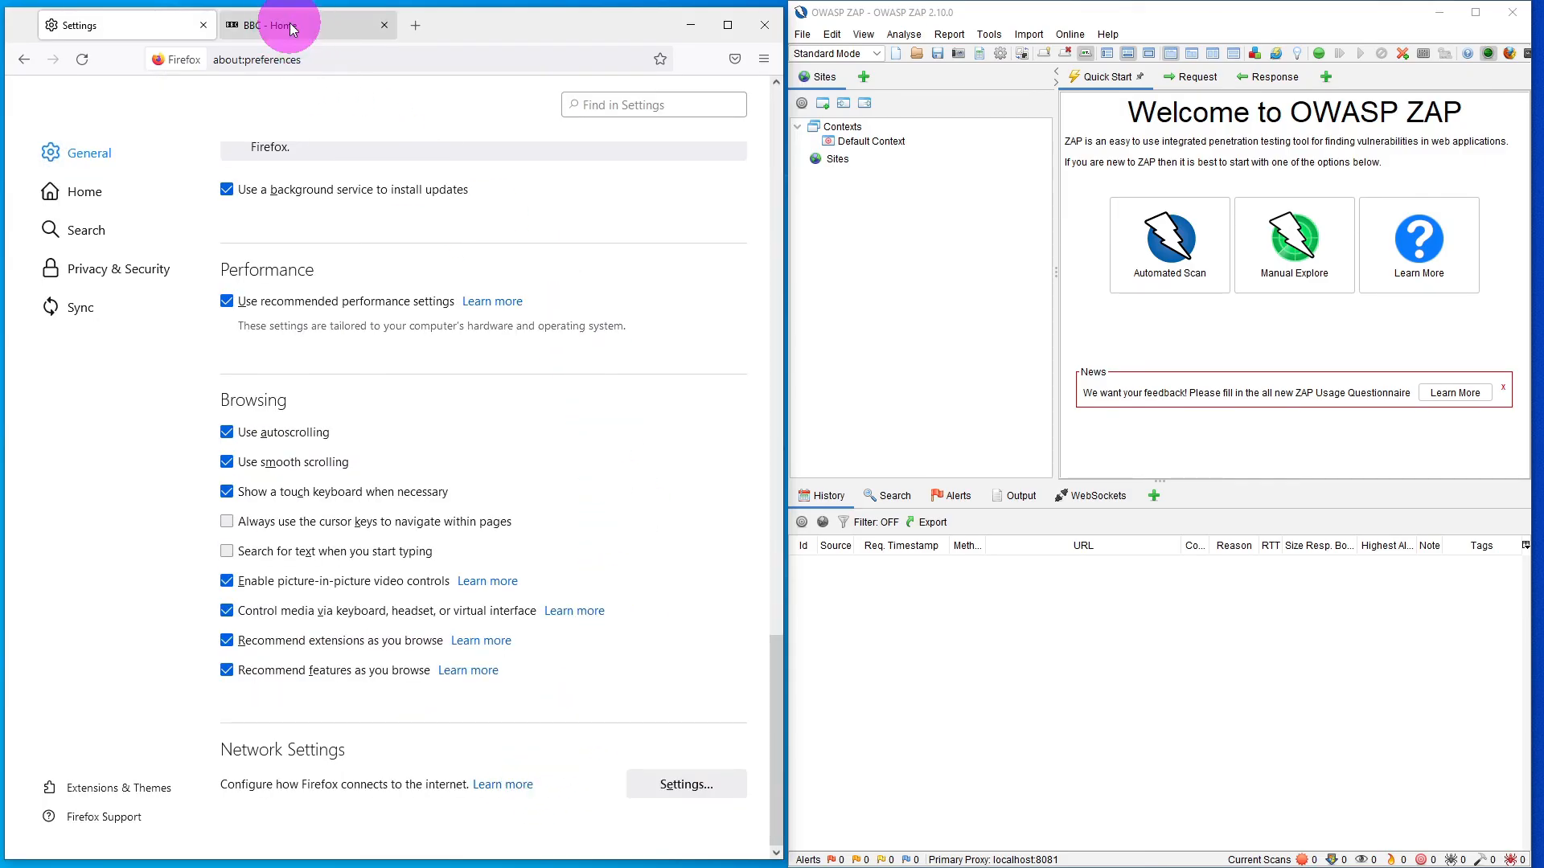